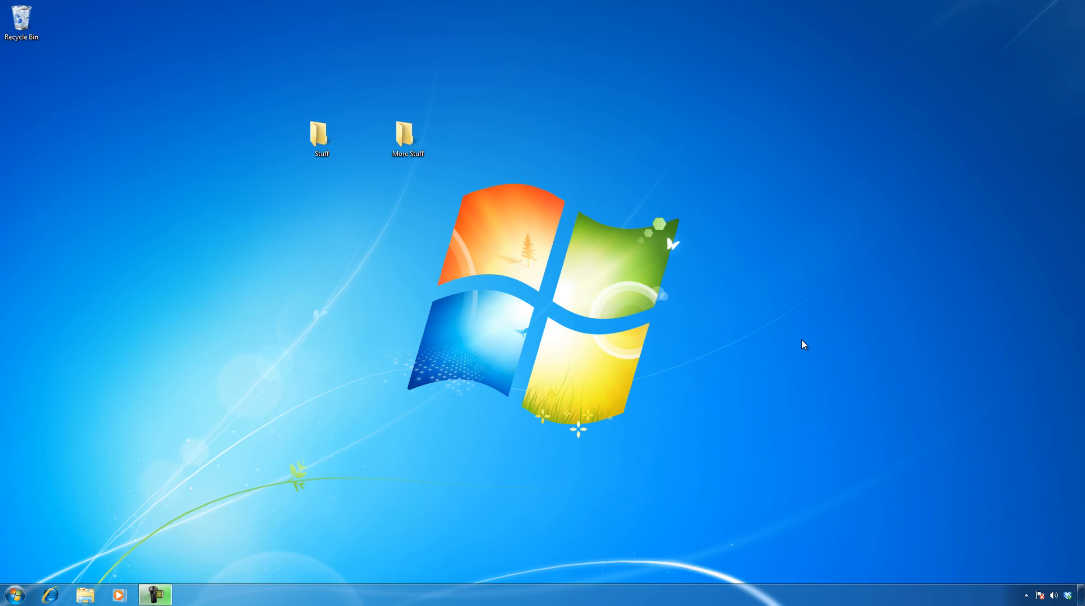
mouse_move(419, 188)
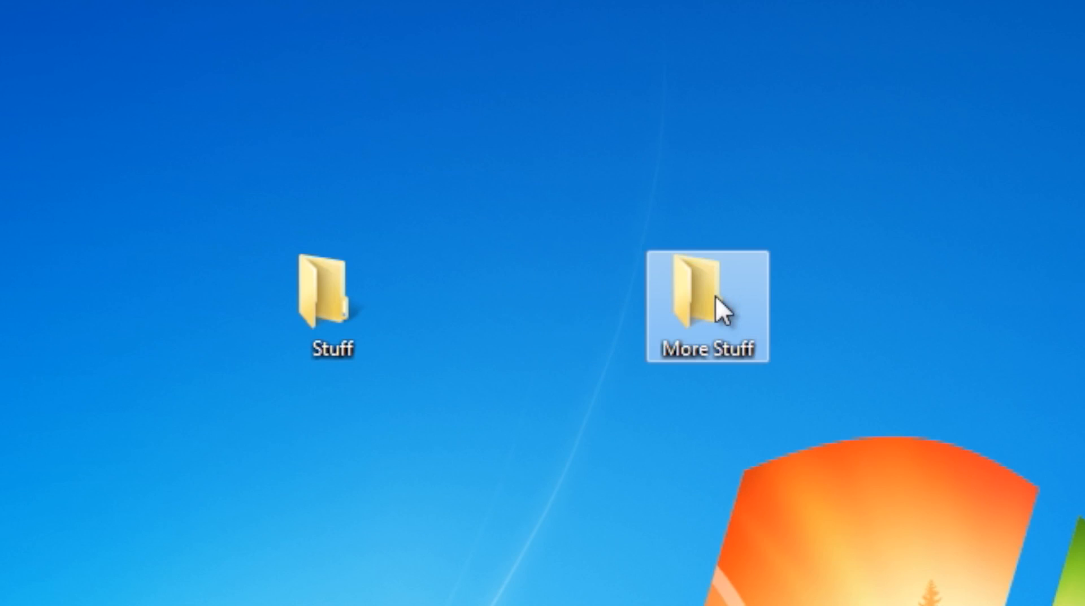
mouse_move(1067, 316)
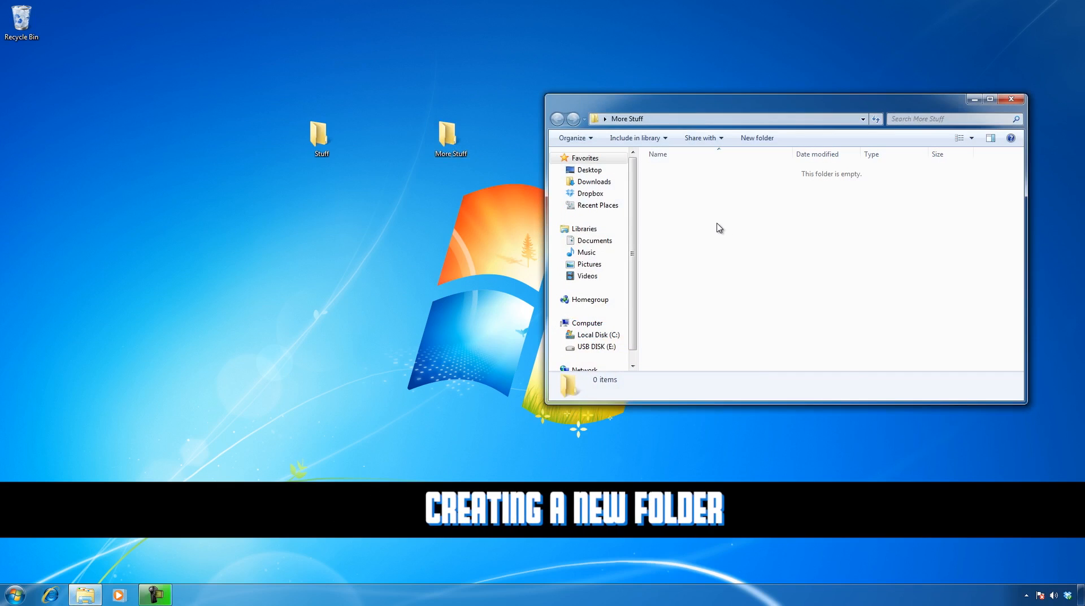
Step: Create a new subfolder named 'mike pics' inside More Stuff and close the window
right_click(719, 229)
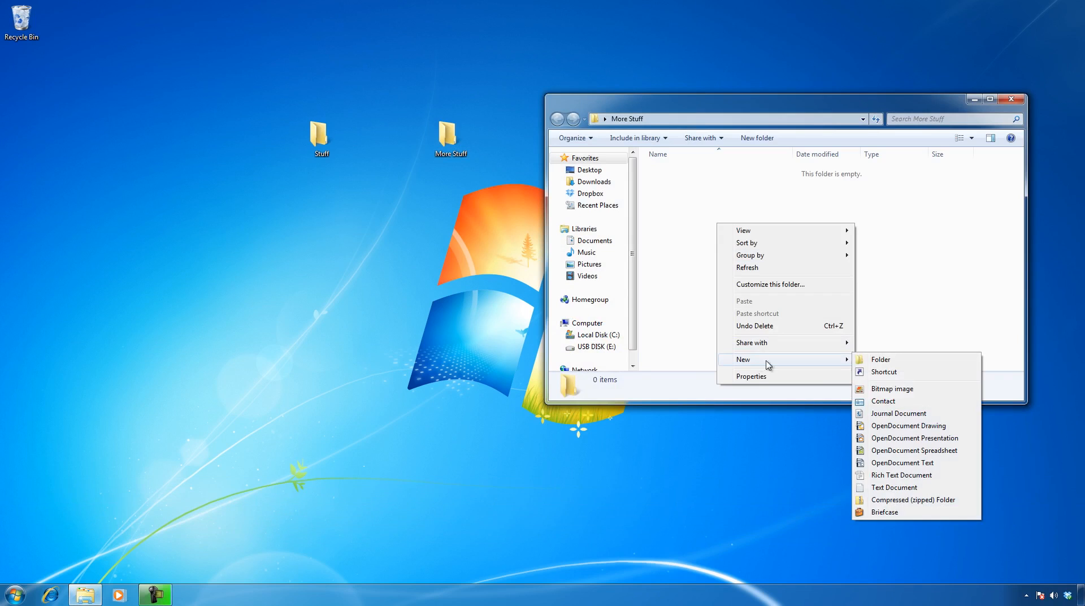
left_click(879, 359)
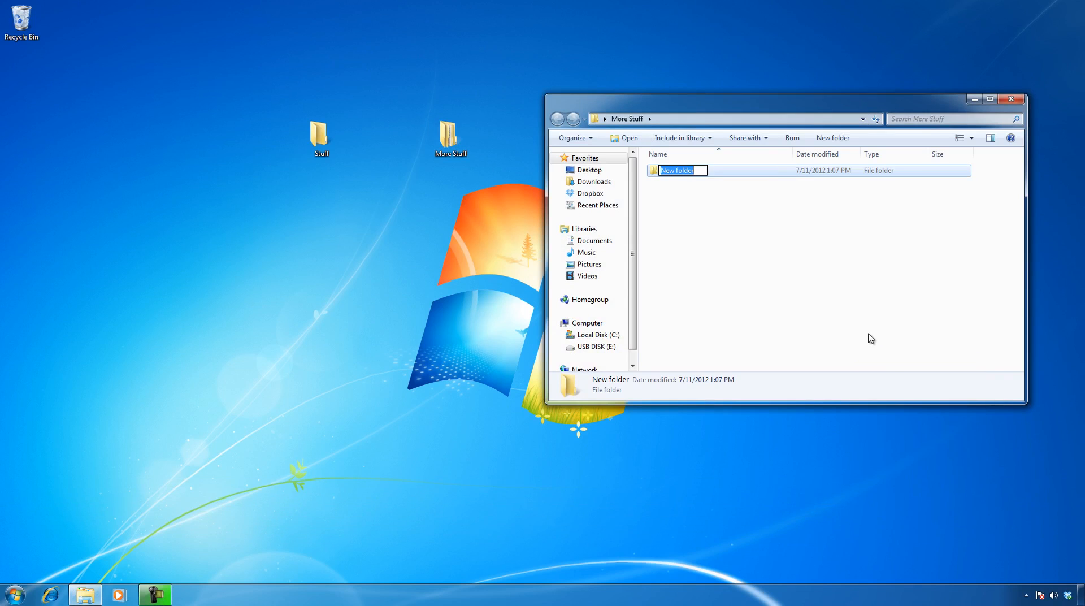
type("mike pics")
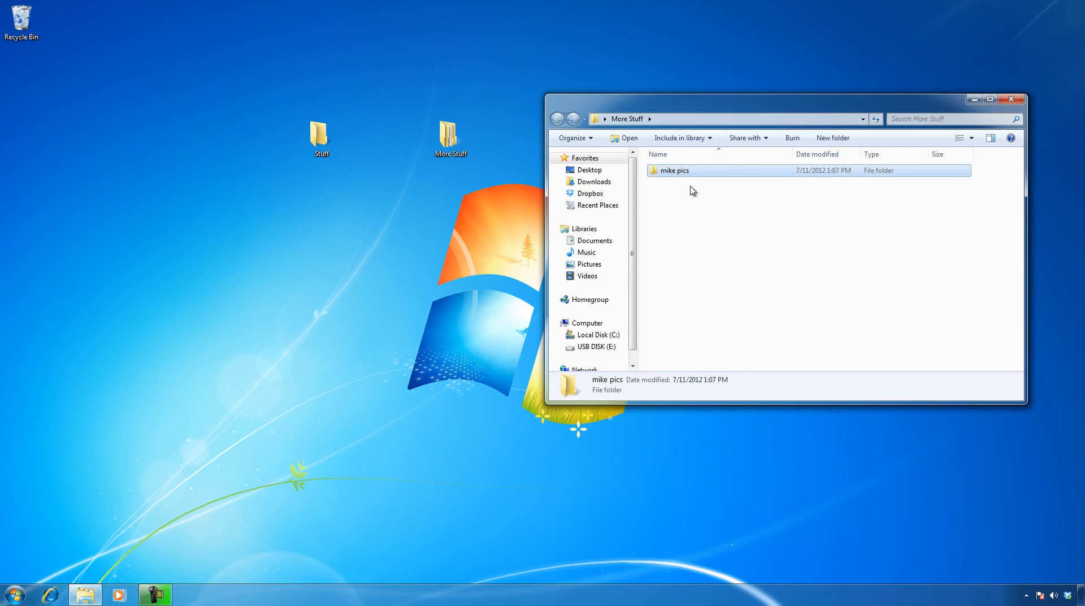
mouse_move(888, 157)
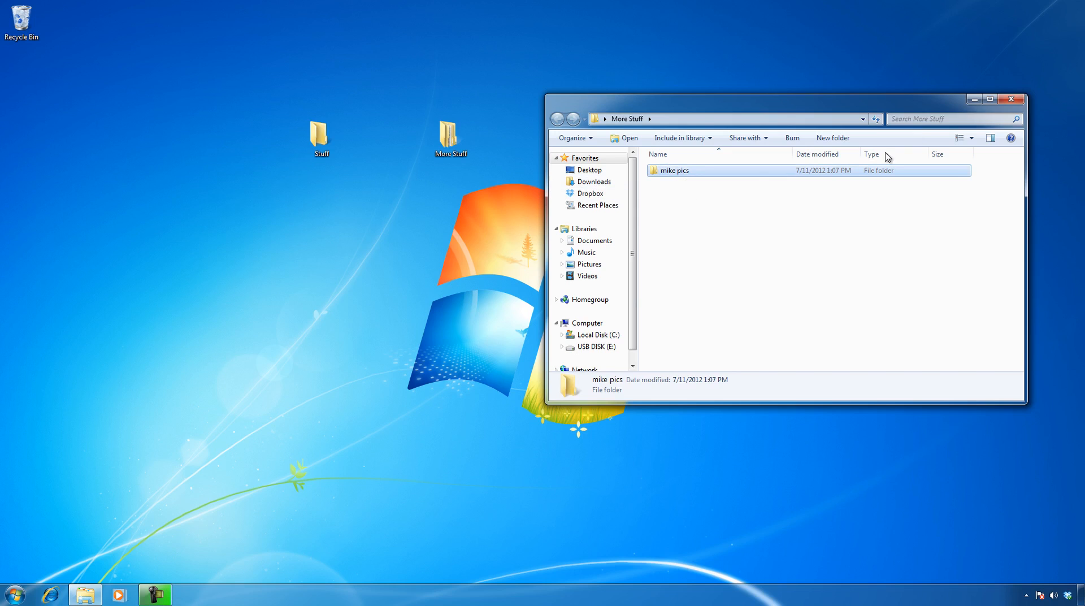
left_click(1011, 98)
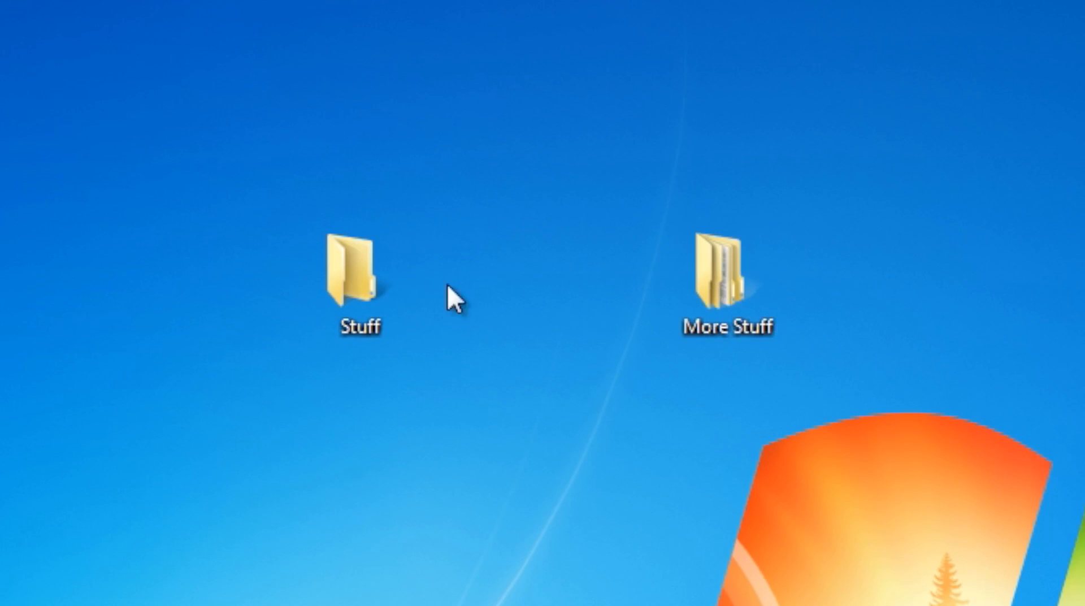
mouse_move(650, 332)
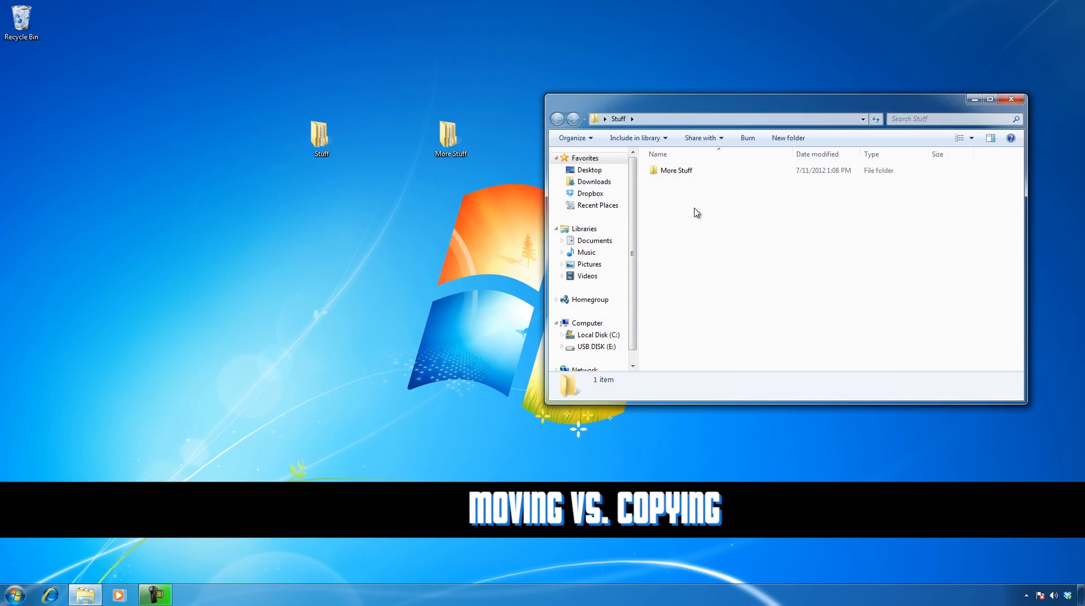
left_click(677, 171)
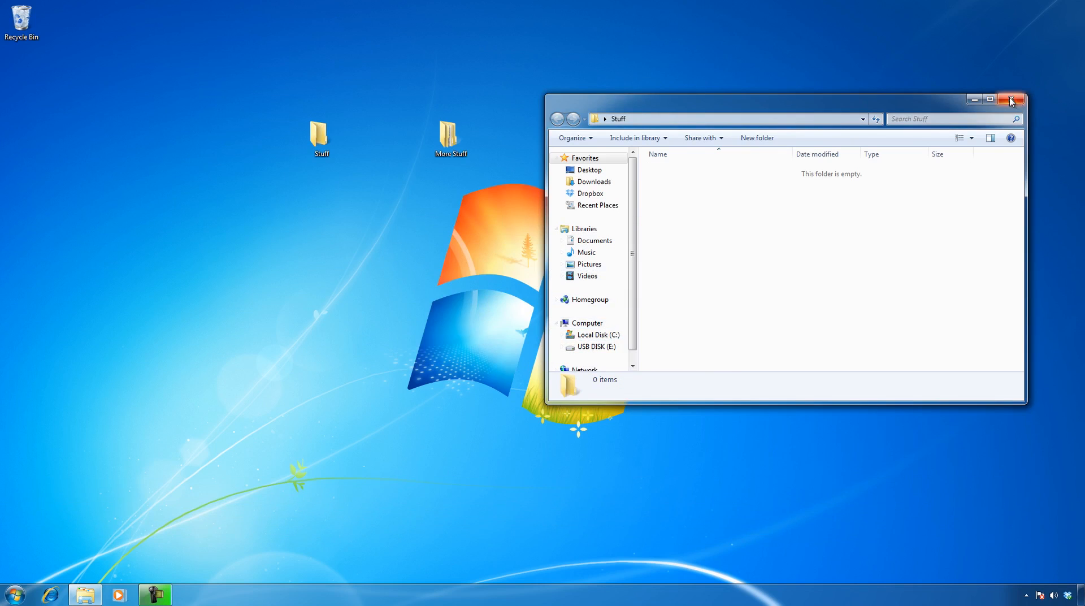
left_click(1012, 99)
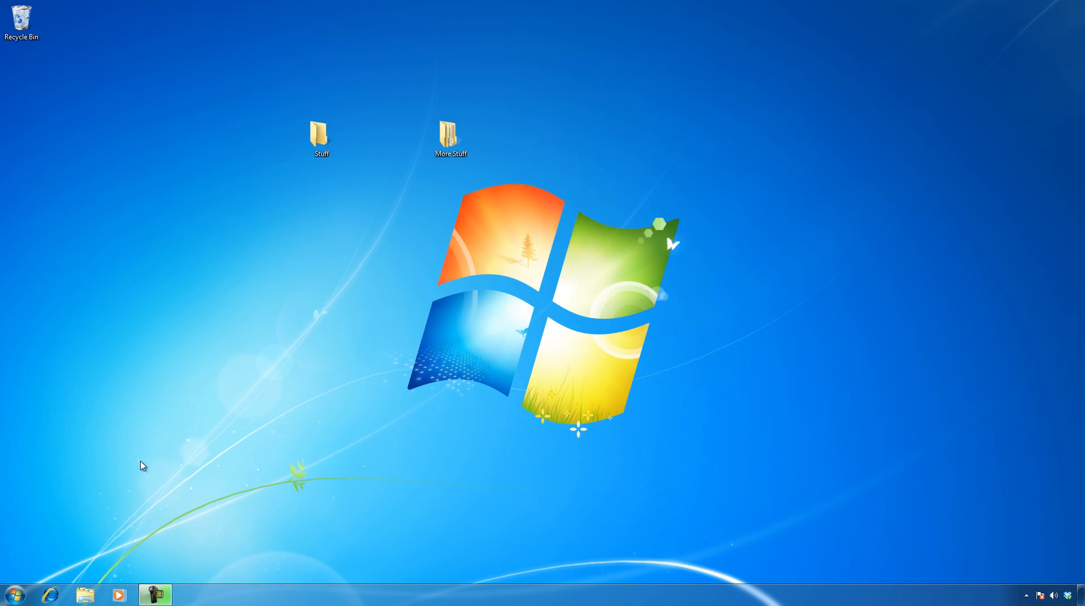
Step: Move the More Stuff folder from the desktop onto USB DISK (E:), then close the window
left_click(86, 595)
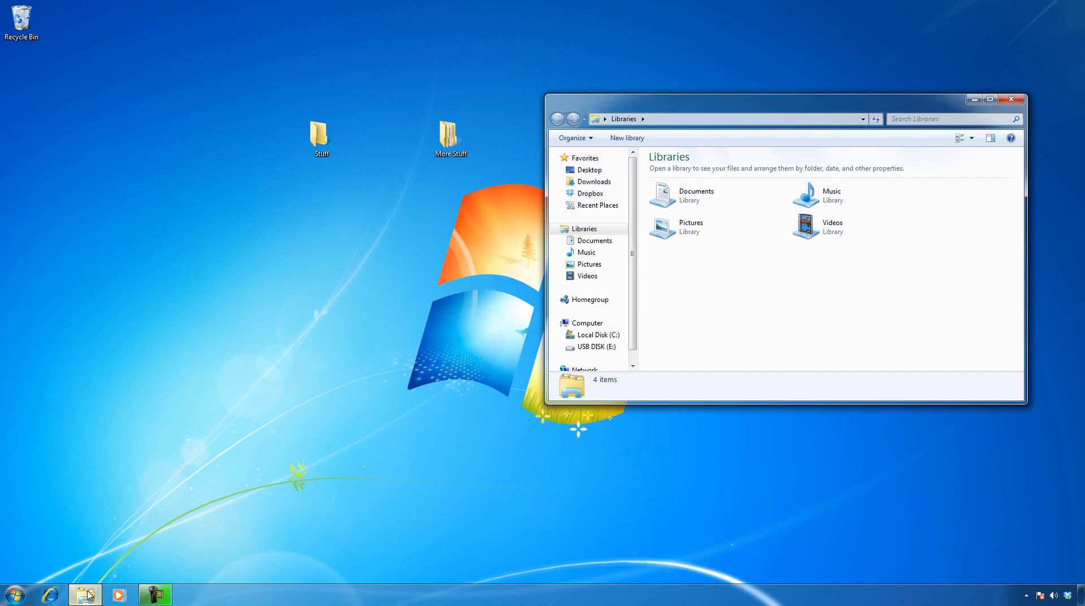
left_click(597, 347)
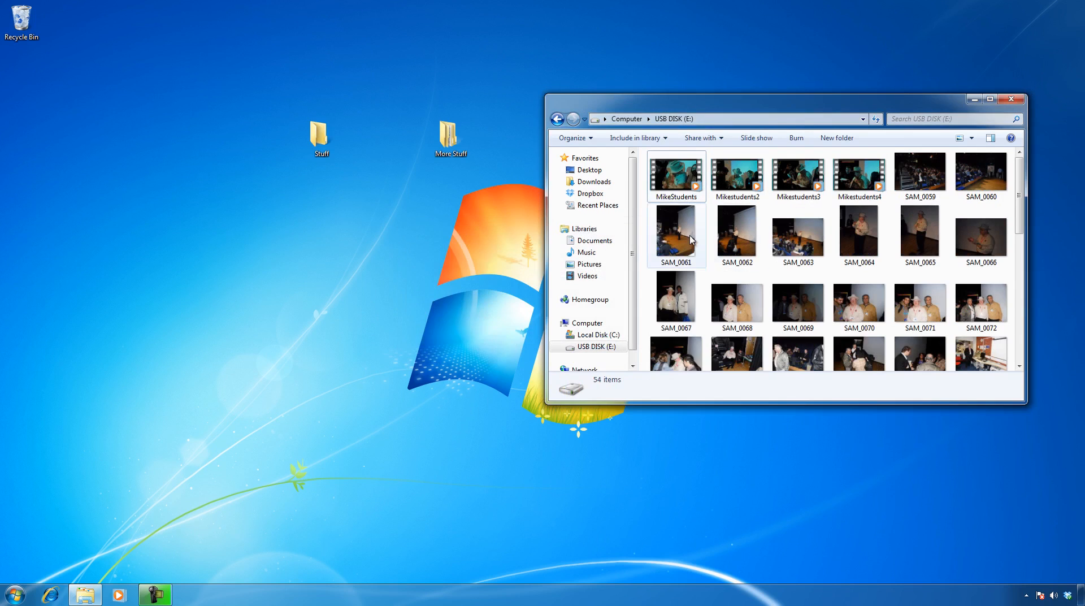
mouse_move(788, 245)
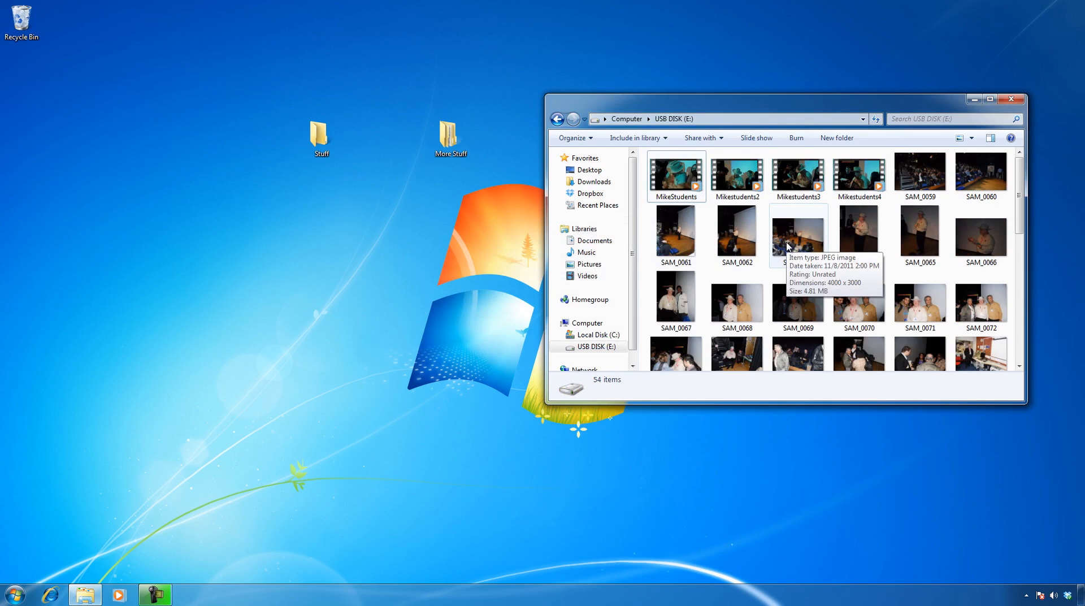
mouse_move(827, 267)
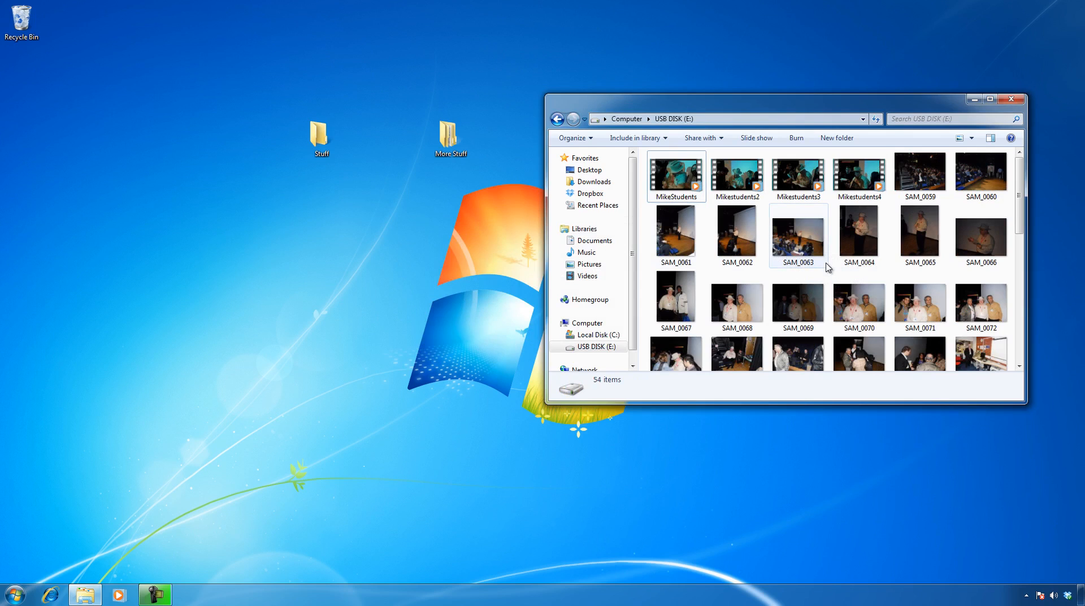
mouse_move(814, 248)
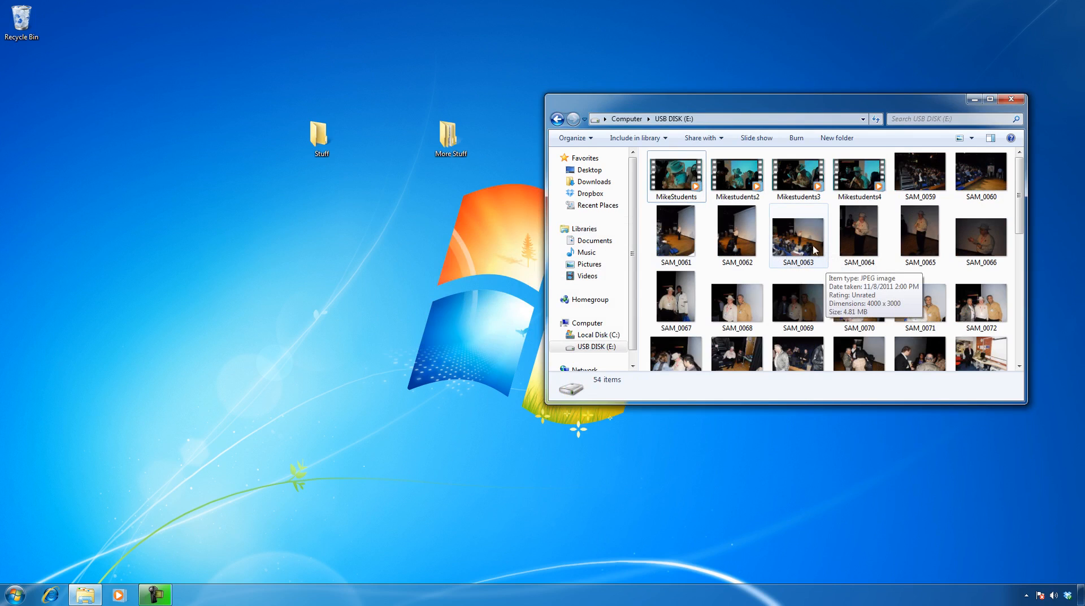
left_click(450, 134)
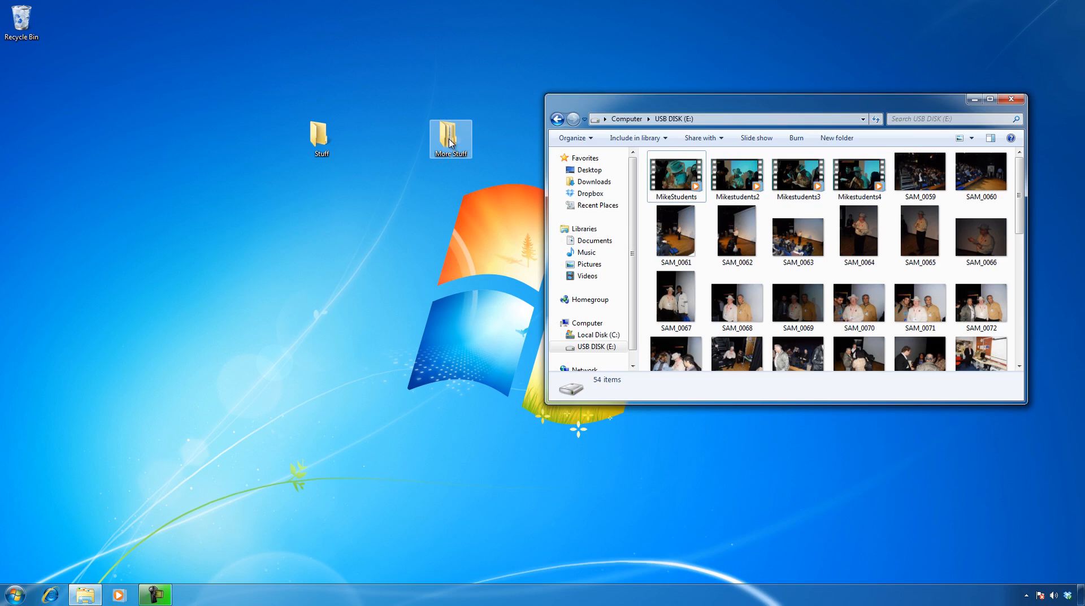
left_click_drag(451, 139, 646, 253)
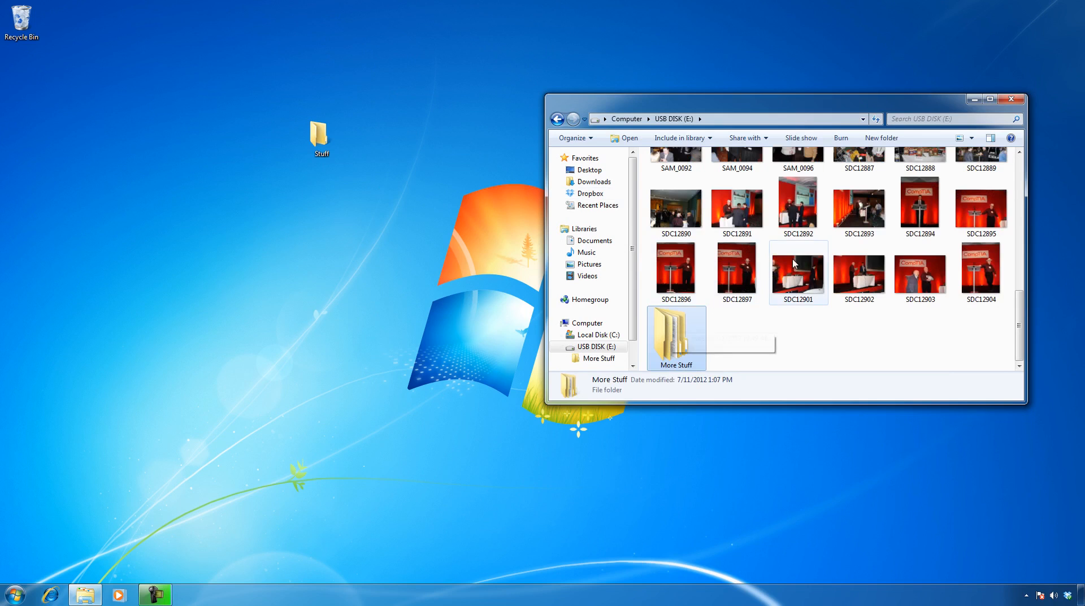
left_click(1012, 98)
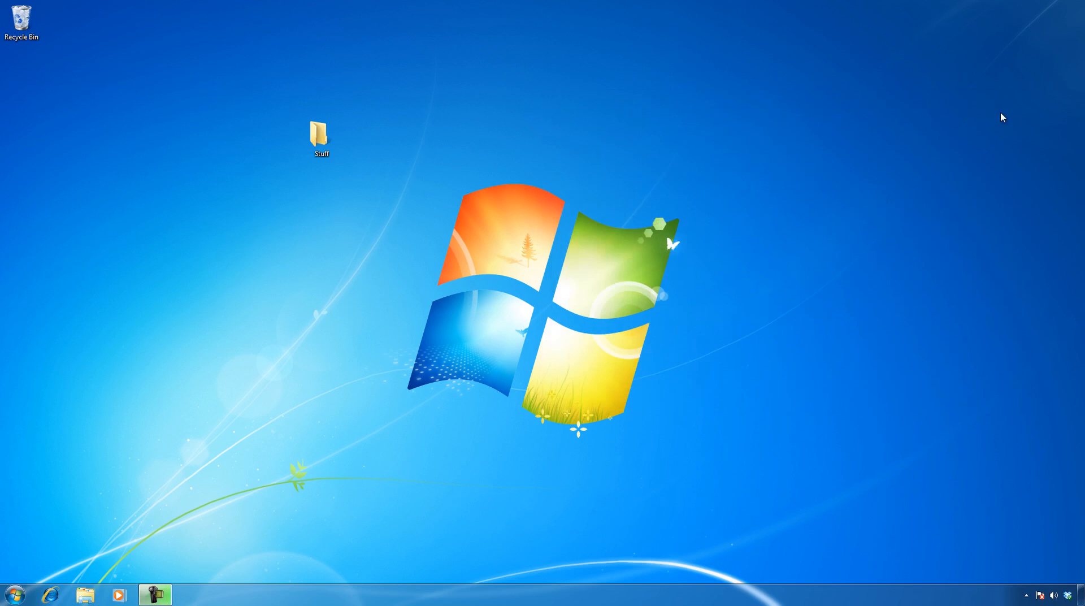
mouse_move(366, 126)
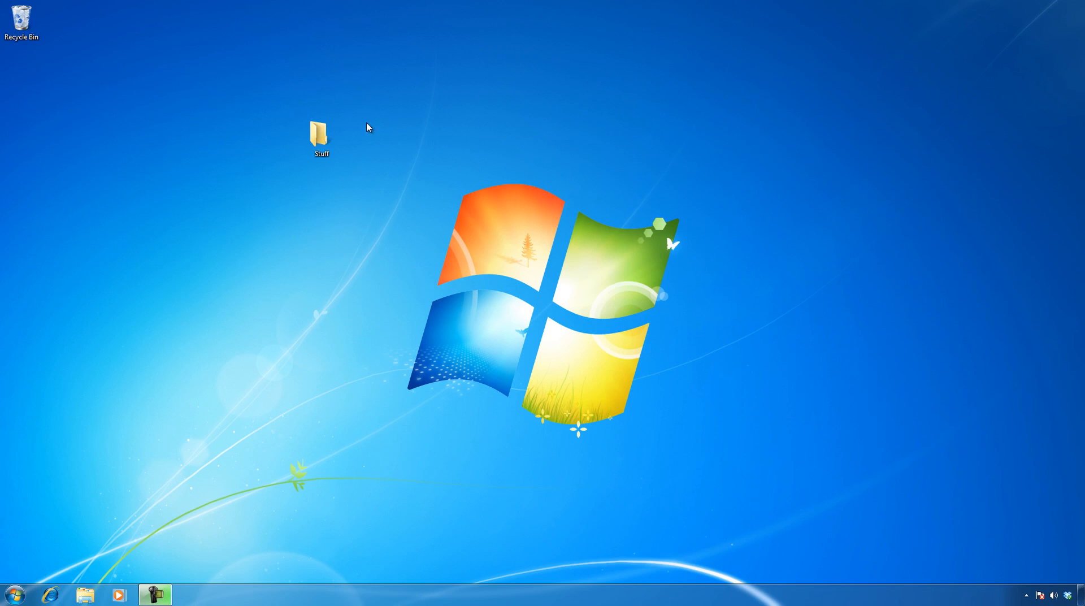
Step: In Stuff Properties, toggle the read-only attribute back and forth
left_click(321, 135)
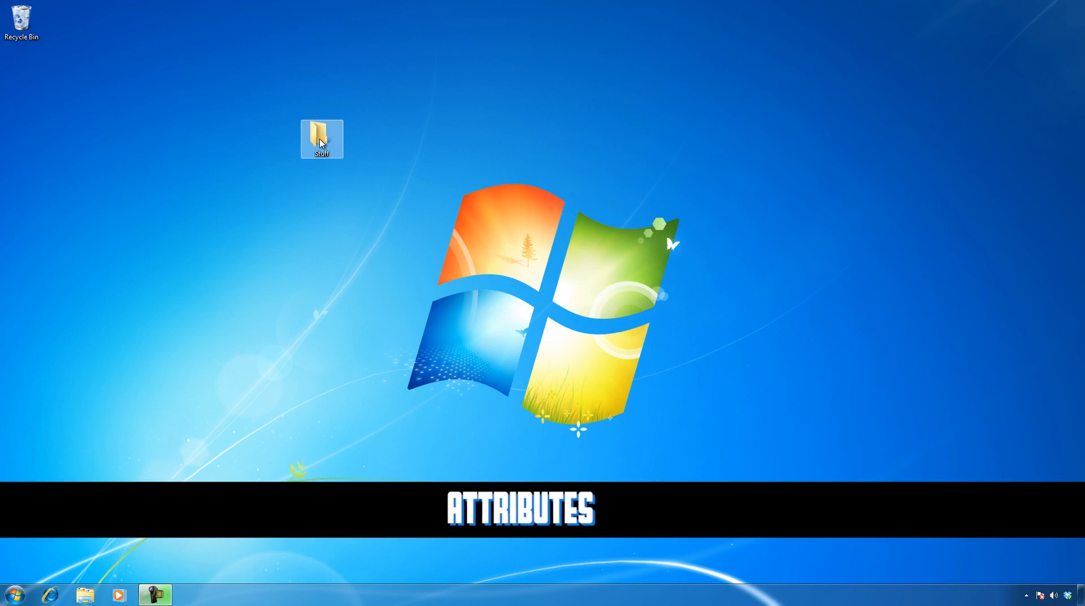
right_click(323, 140)
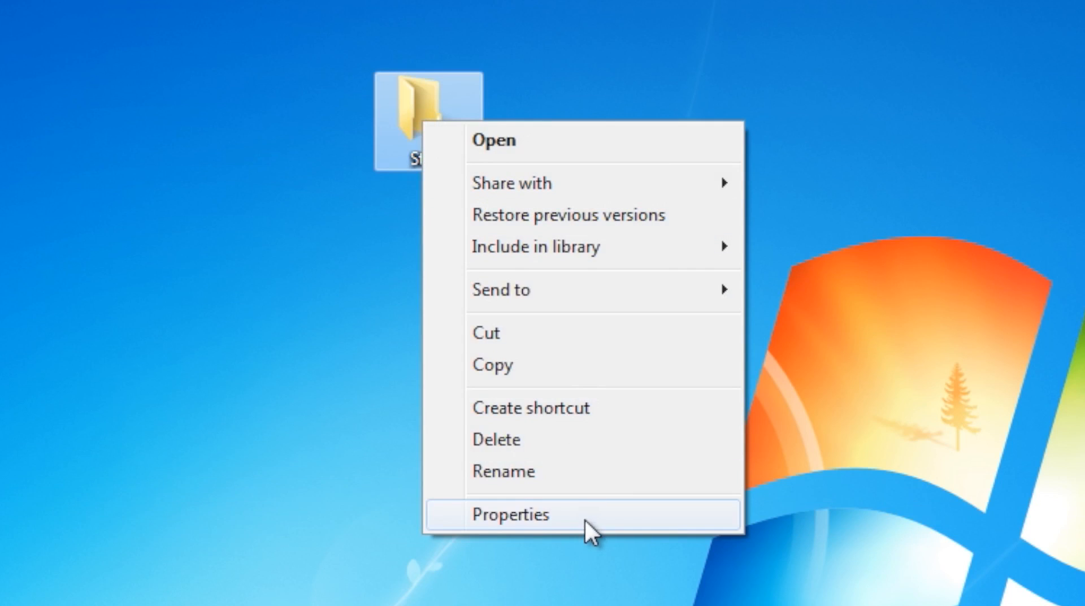
left_click(511, 515)
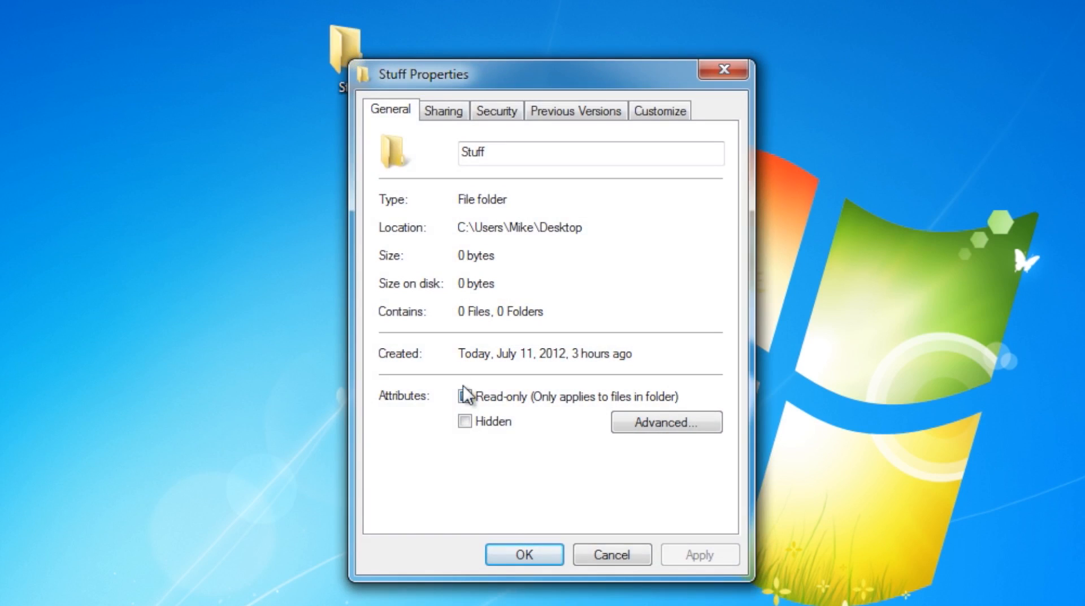
left_click(465, 396)
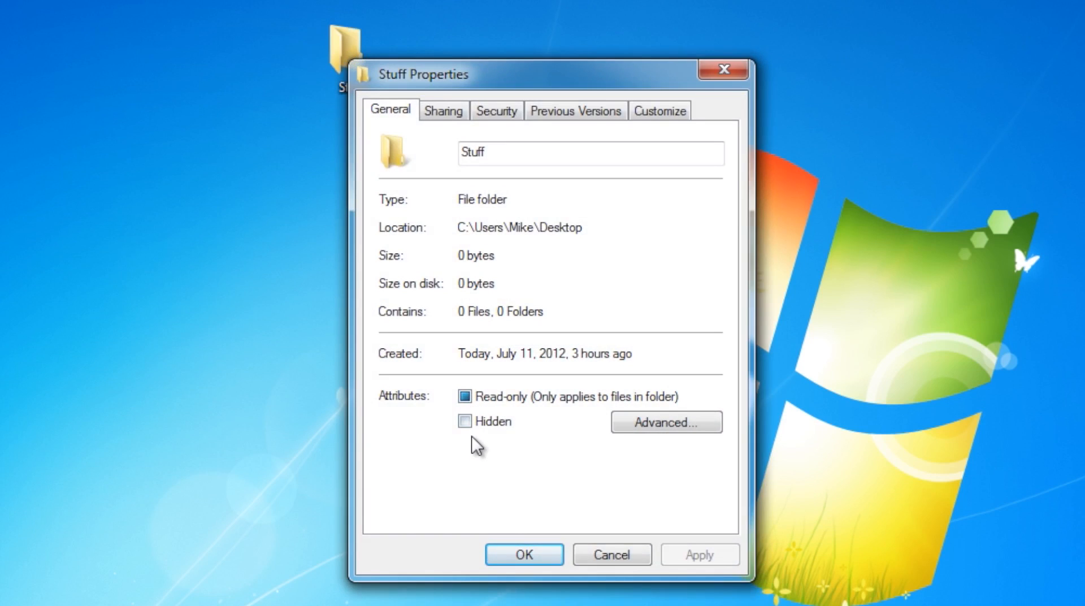
left_click(464, 397)
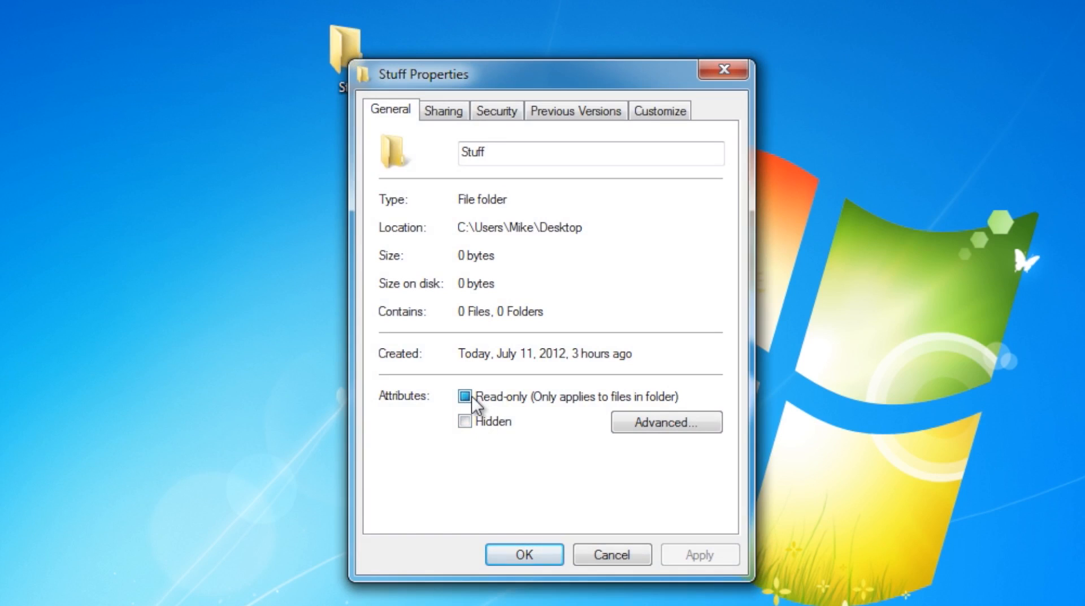
left_click(463, 397)
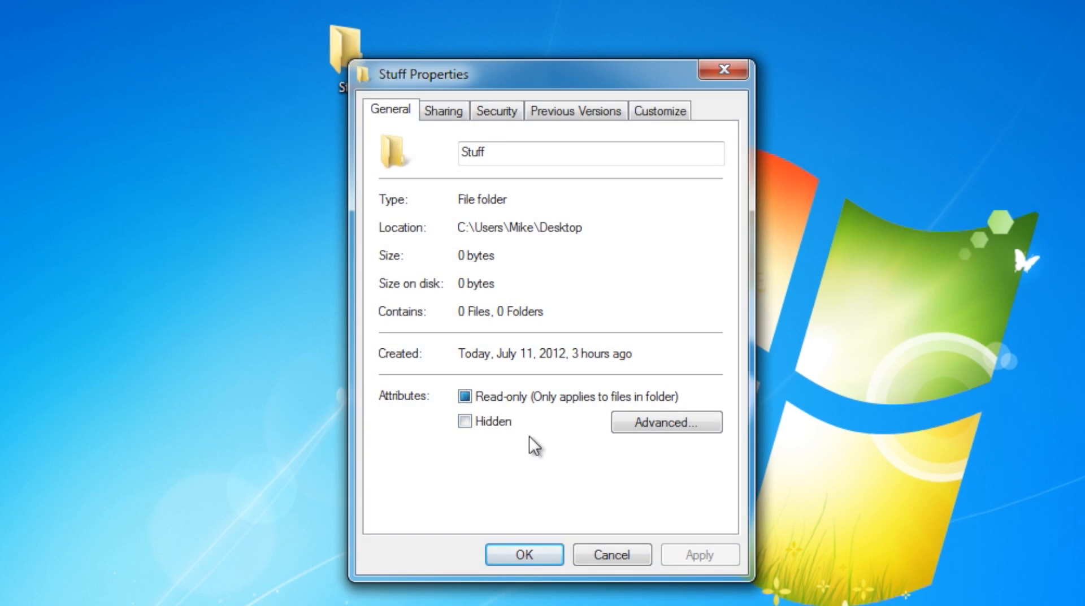
Step: Mark the Stuff folder as Hidden and confirm, leaving its desktop icon faded
left_click(463, 421)
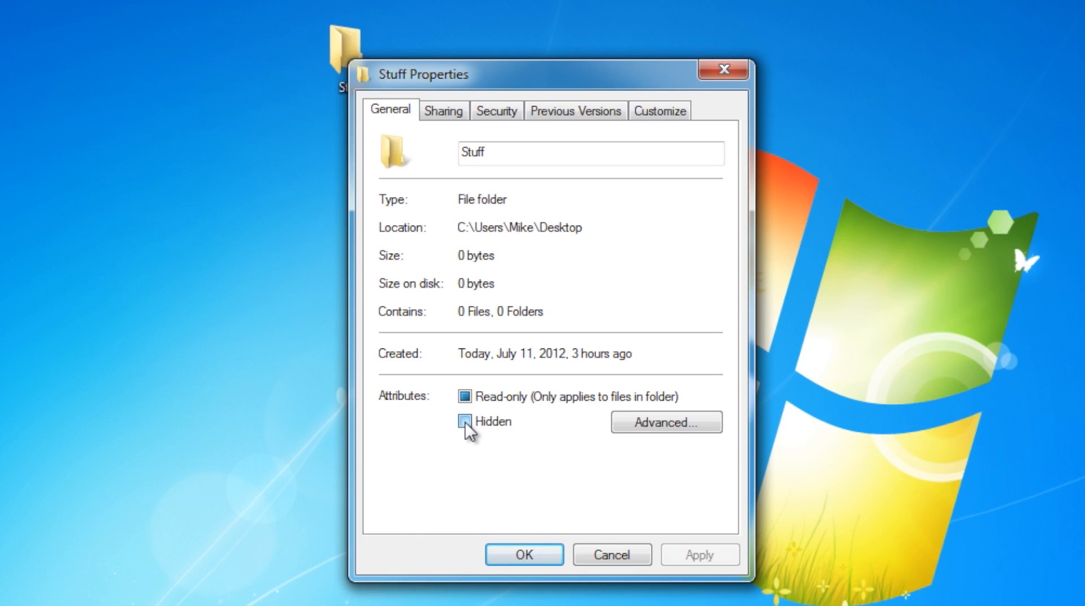
left_click(463, 422)
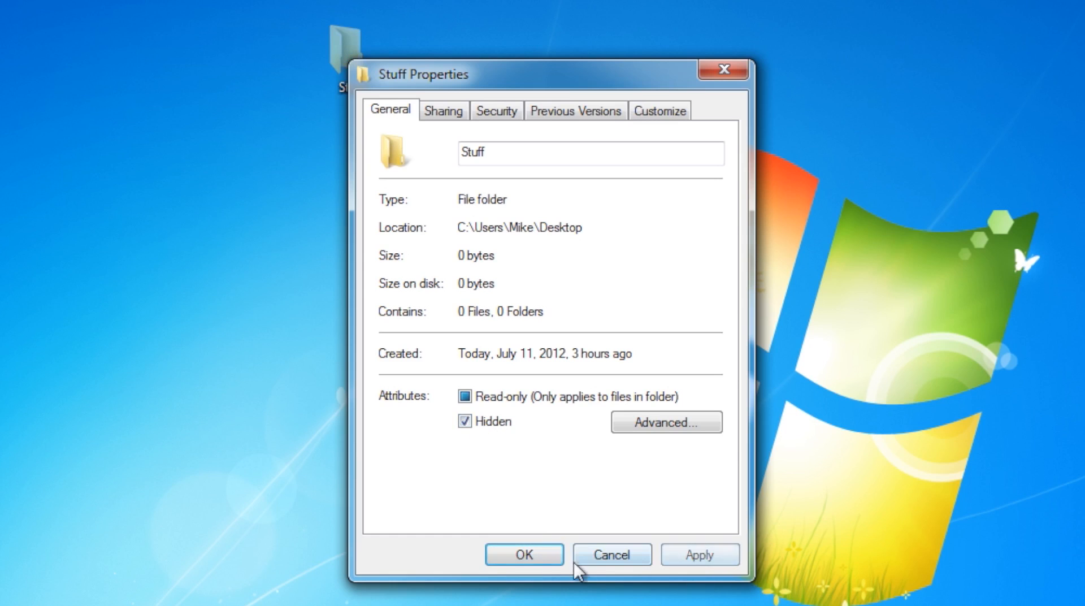
left_click(524, 555)
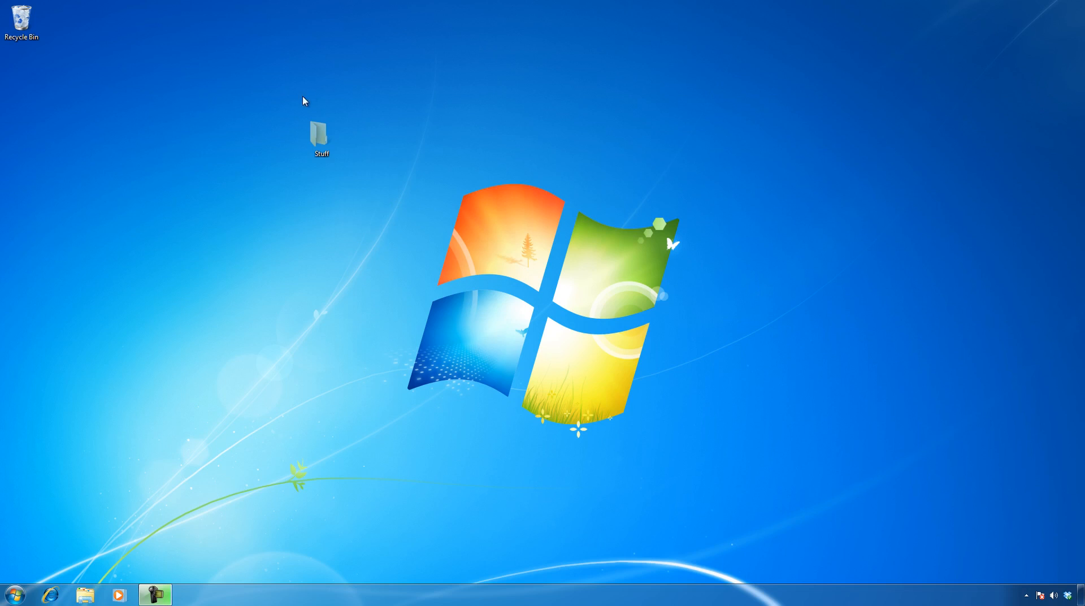
mouse_move(272, 138)
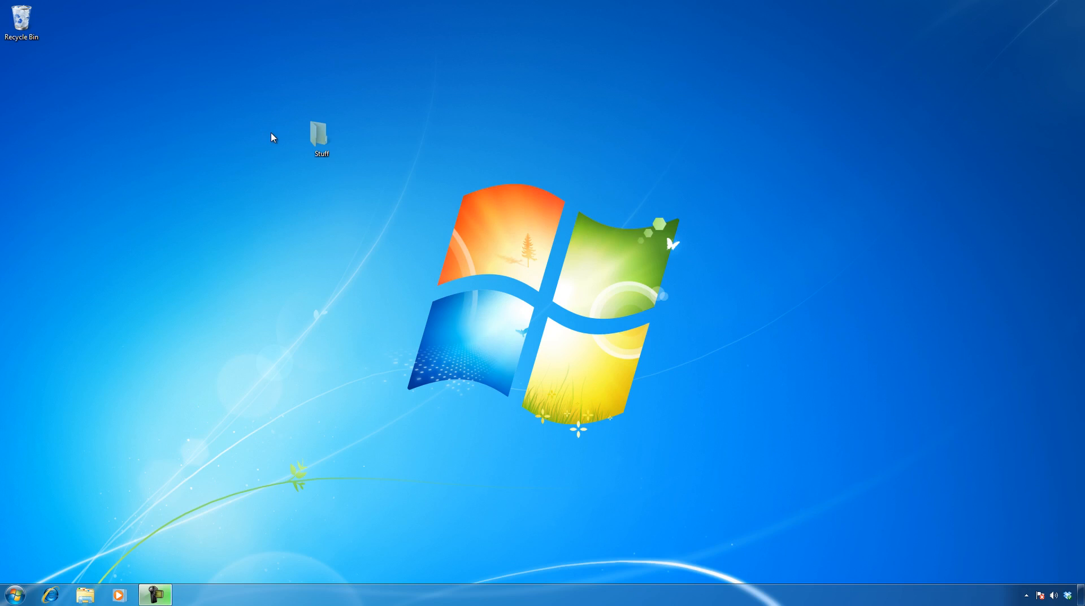
mouse_move(296, 152)
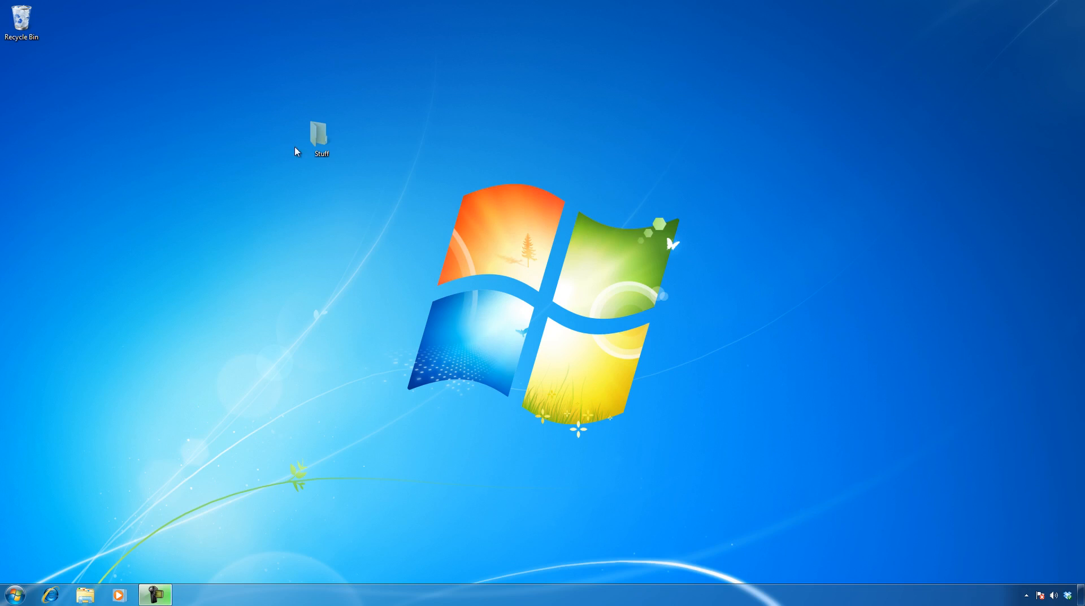
Step: From the open Stuff folder, reach the View settings of Folder and search options
double_click(321, 133)
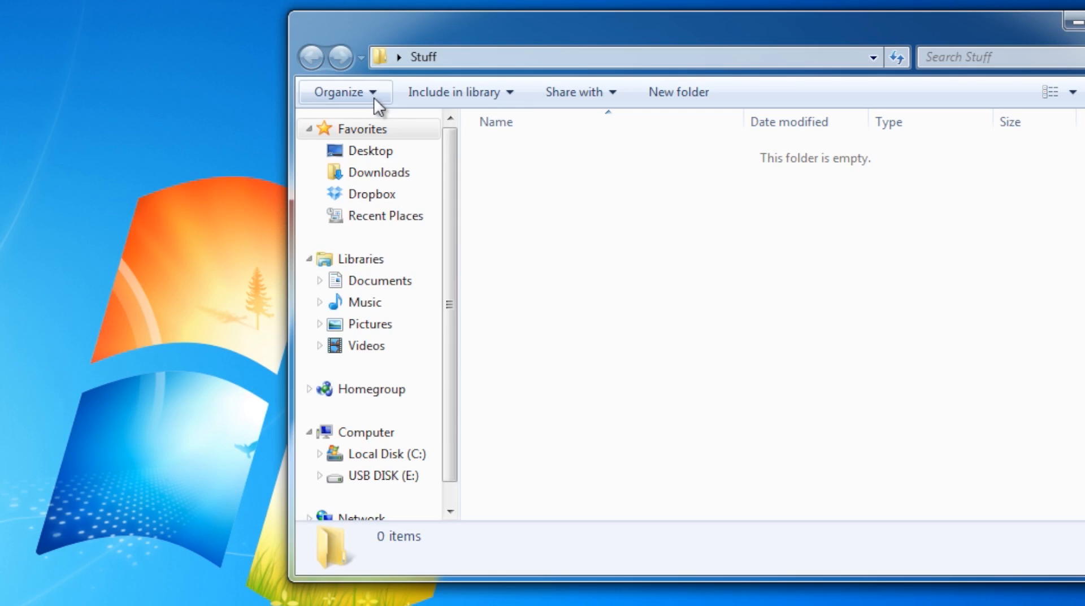
left_click(346, 91)
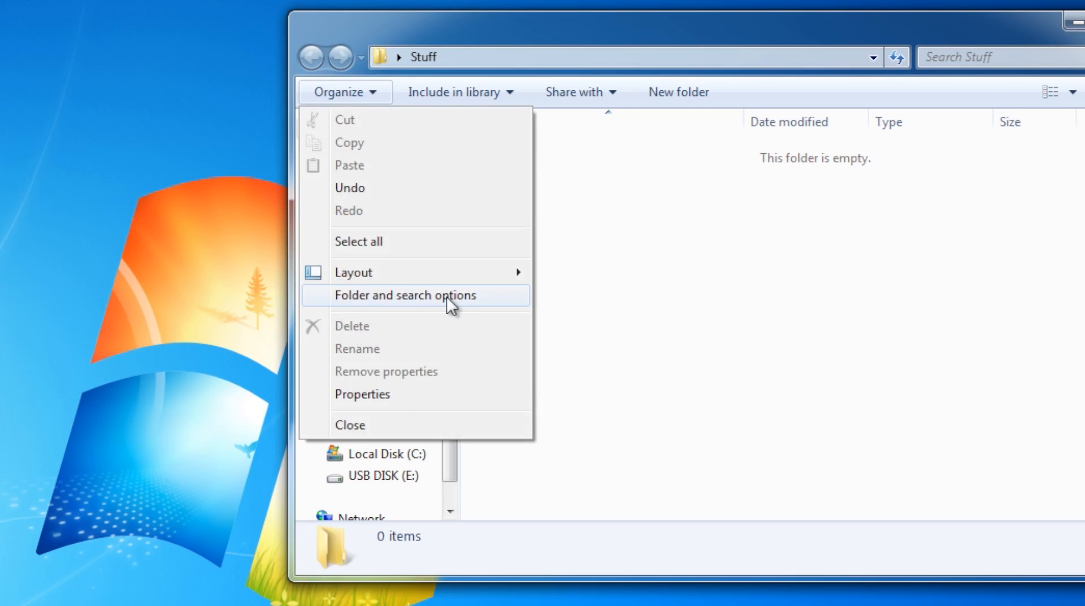
left_click(404, 295)
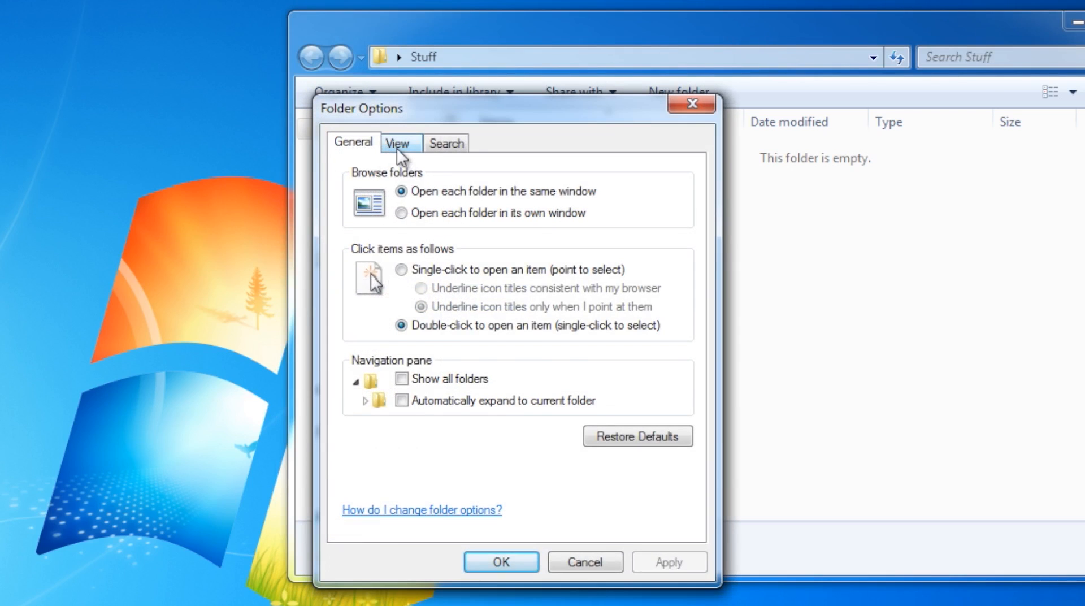
left_click(400, 143)
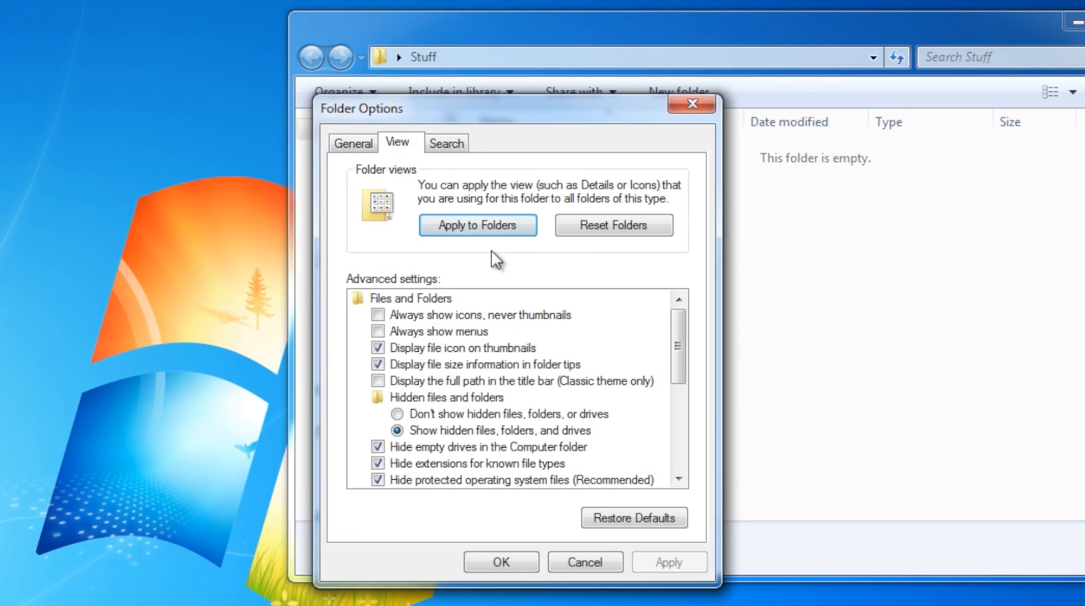
mouse_move(620, 342)
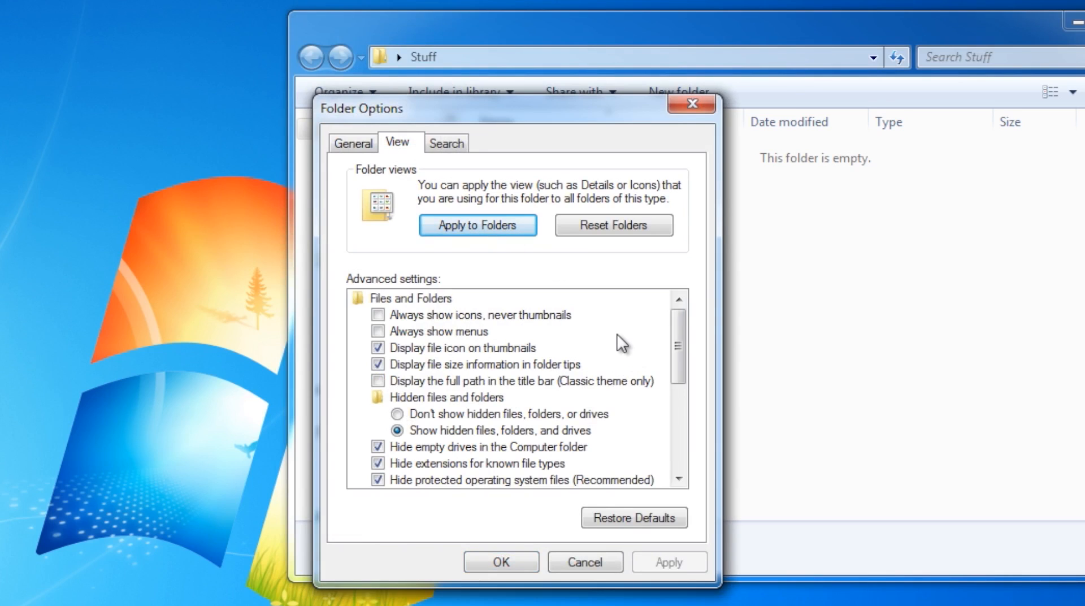
mouse_move(609, 333)
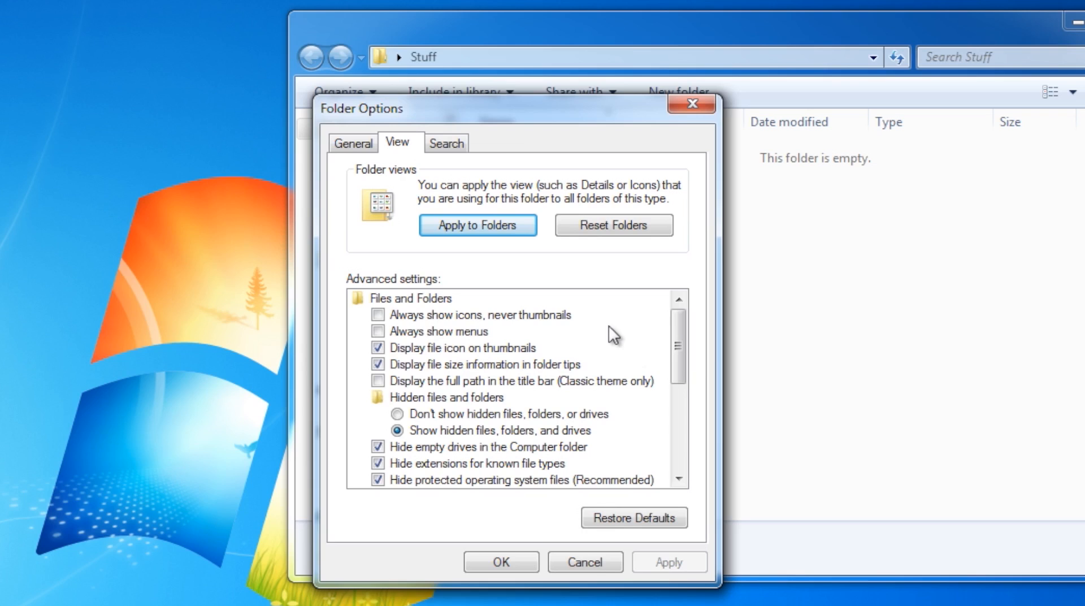
Step: Toggle hidden files to Don't show and back to Show, then confirm the folder options
left_click(389, 413)
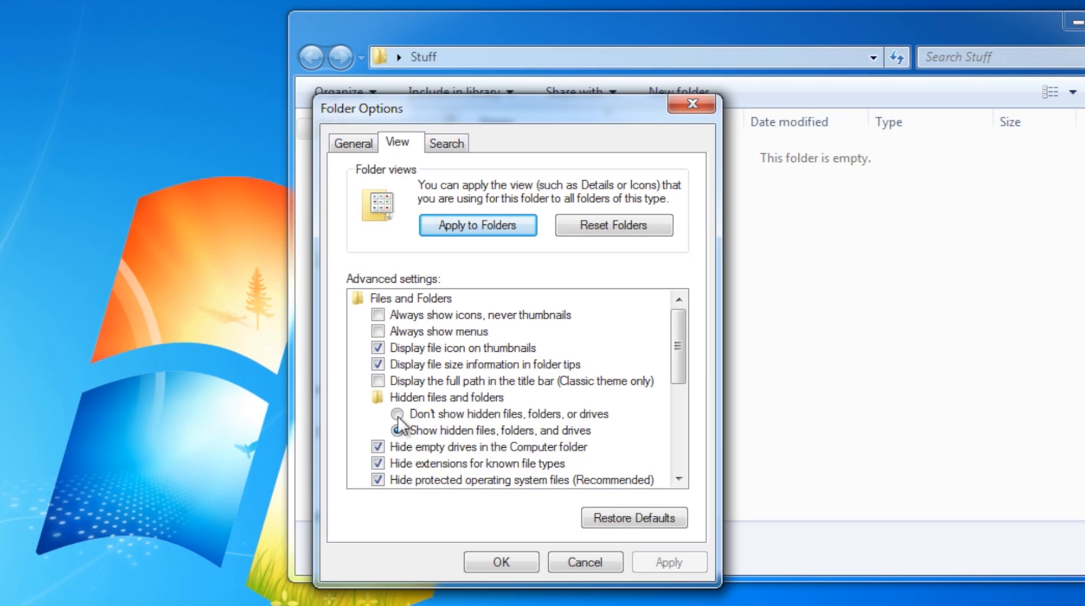
left_click(395, 414)
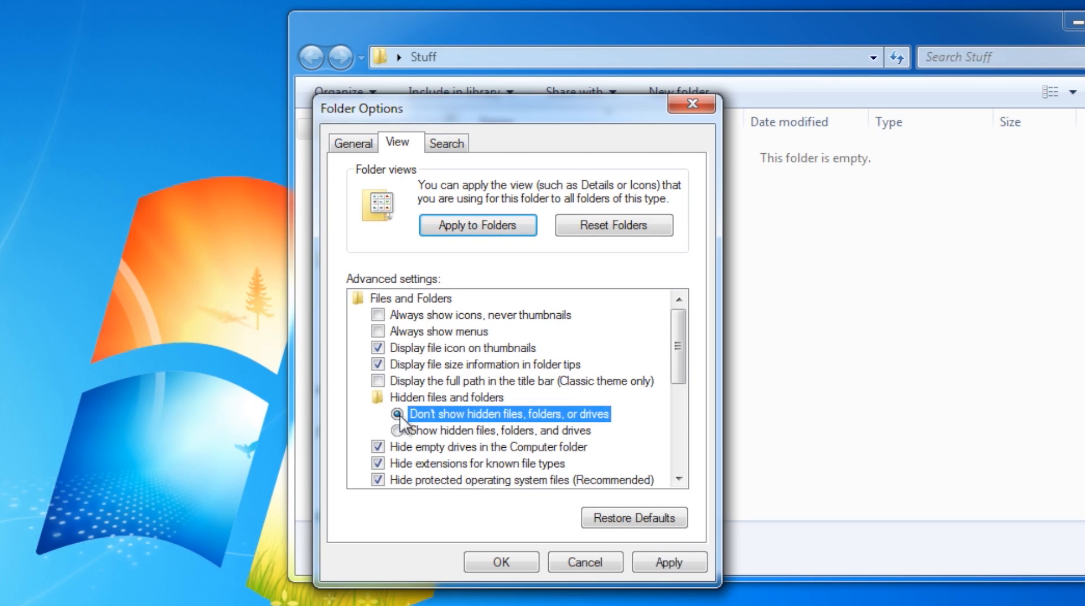
left_click(396, 431)
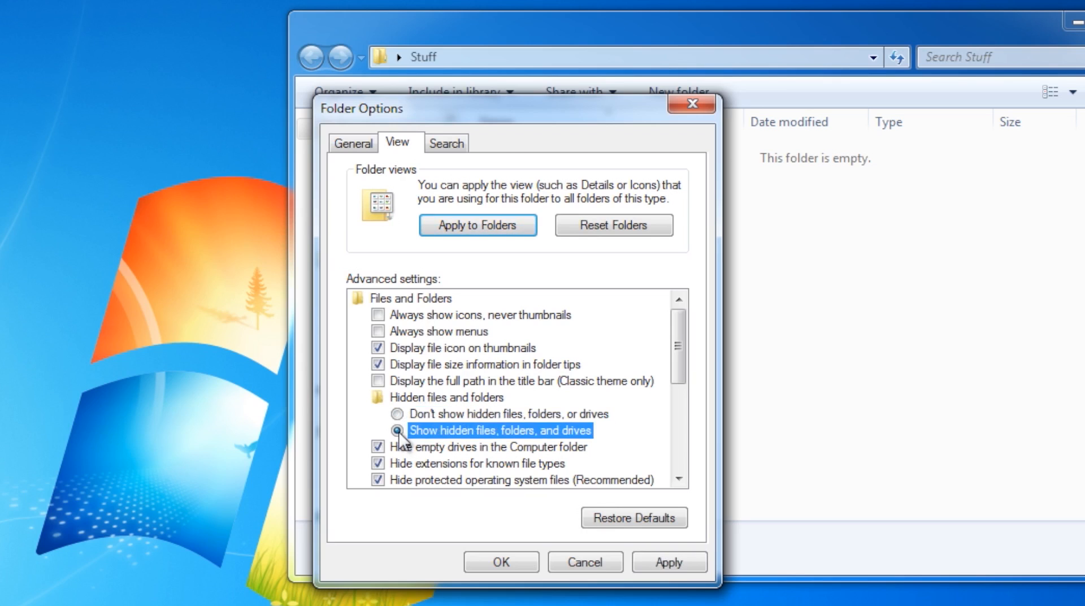
left_click(501, 563)
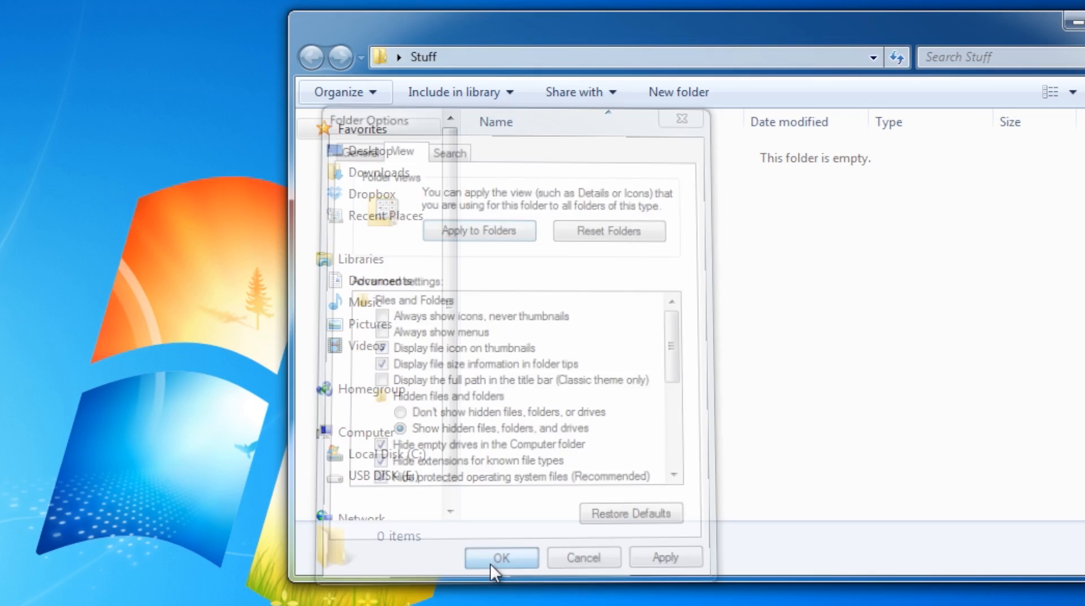
left_click(501, 557)
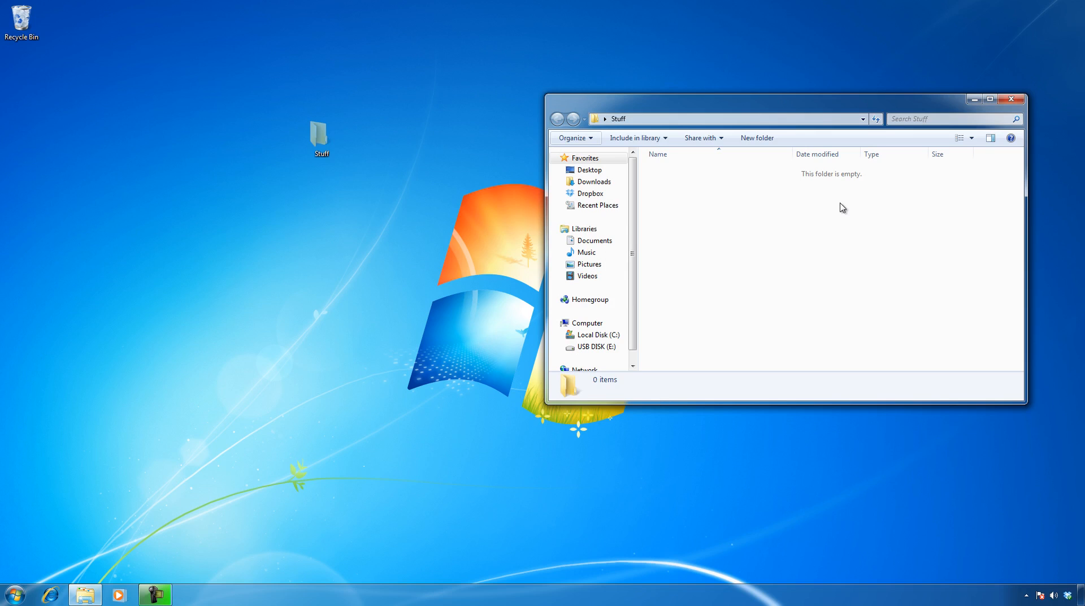
Step: Reopen the Stuff folder and return to the View settings of the folder options
left_click(1012, 98)
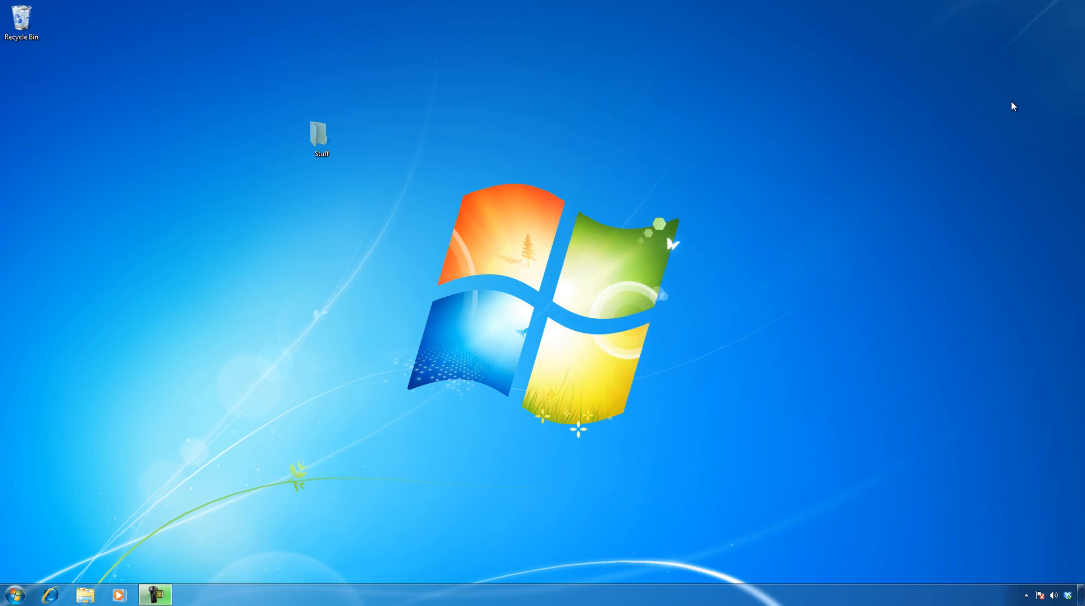
left_click(321, 135)
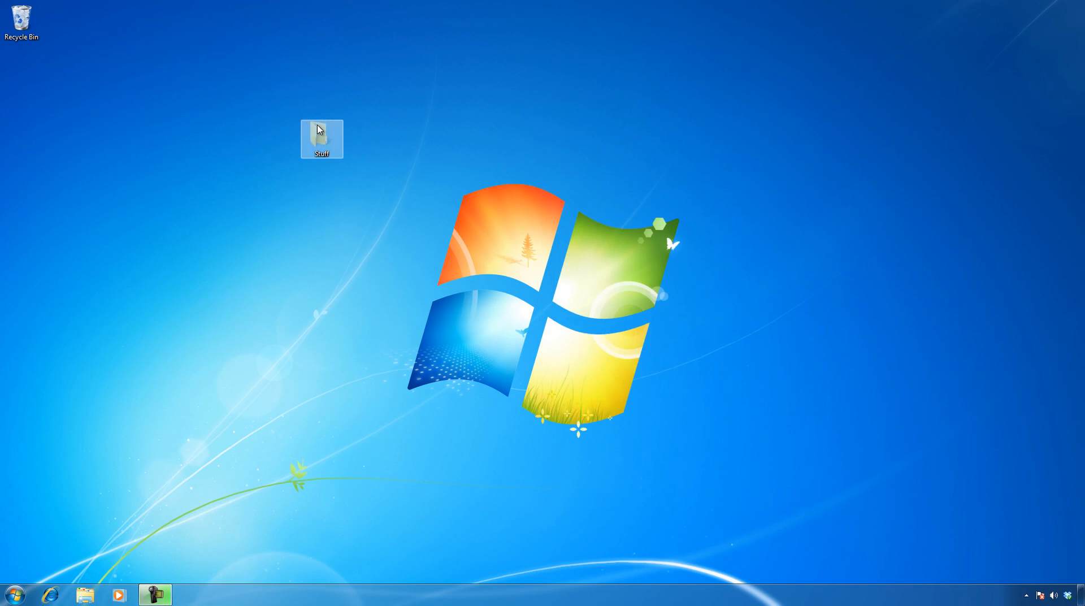
double_click(320, 136)
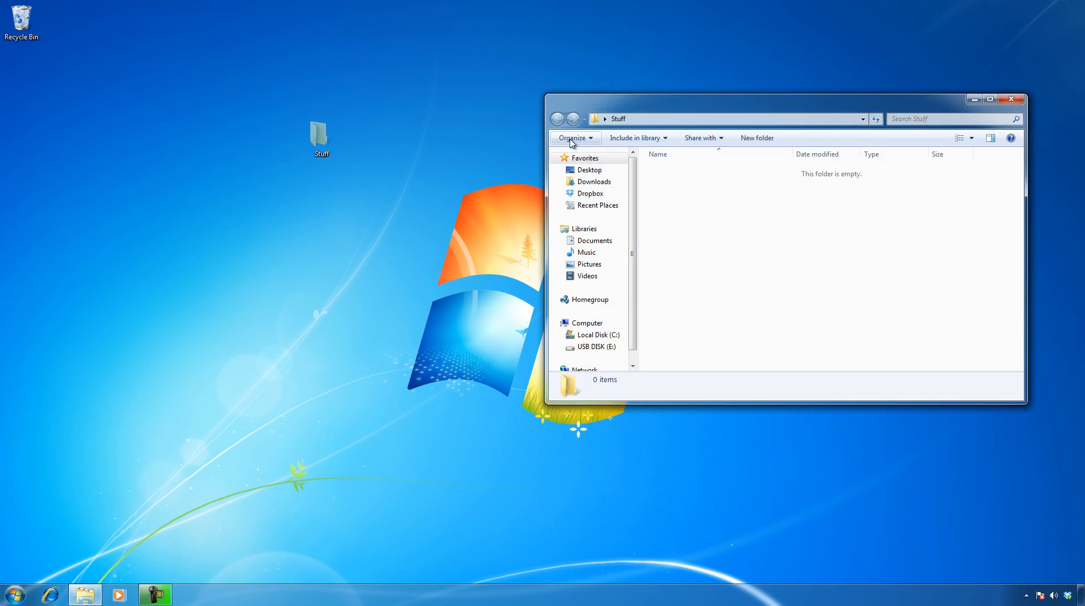
left_click(573, 138)
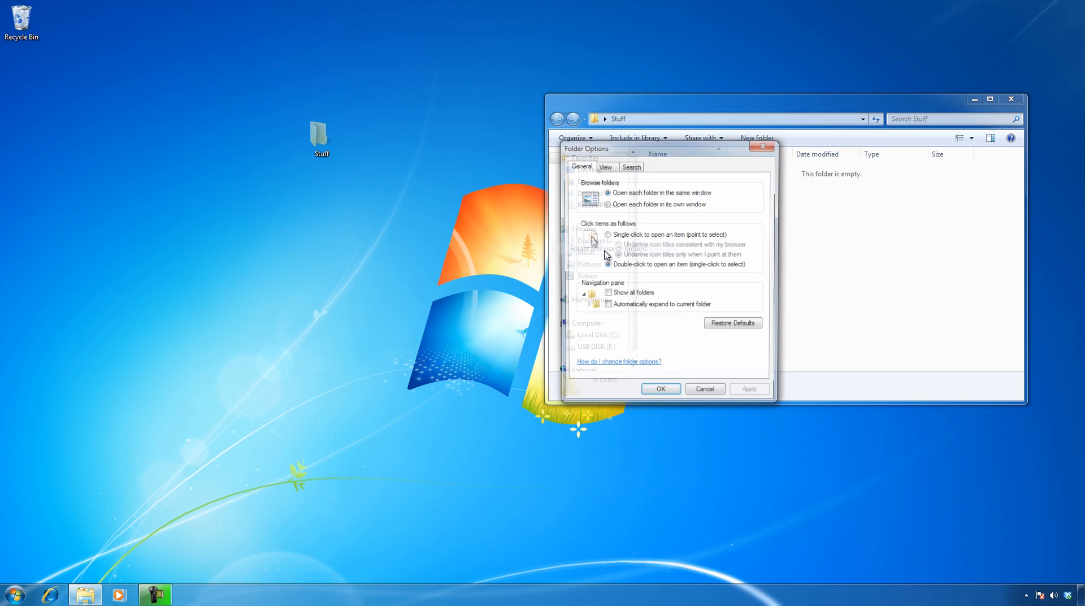
left_click(605, 166)
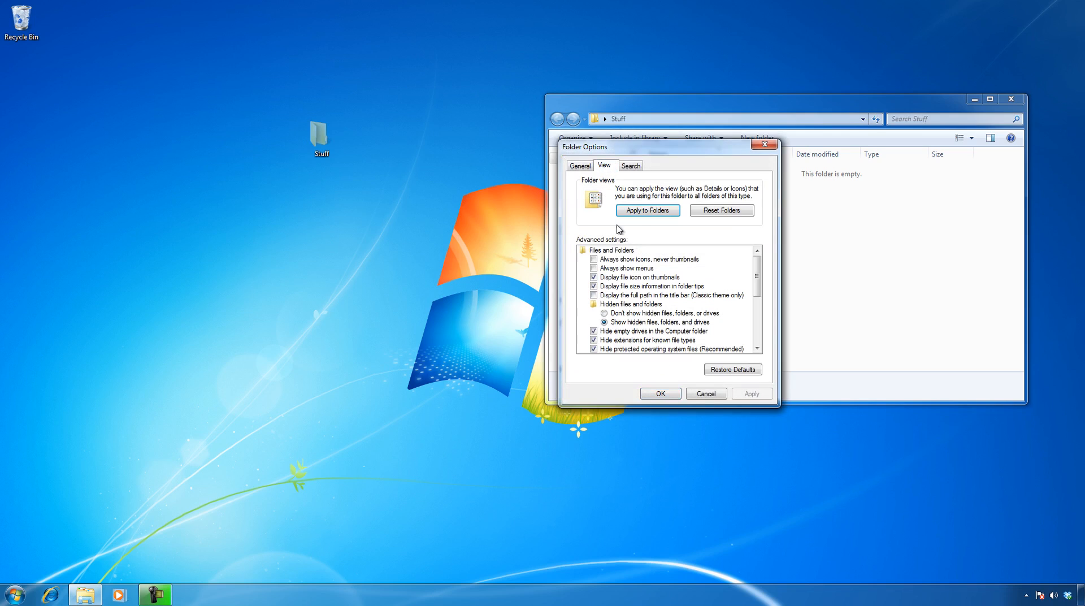
Step: Set hidden files, folders and drives not to show, confirm, and close the window
left_click(594, 313)
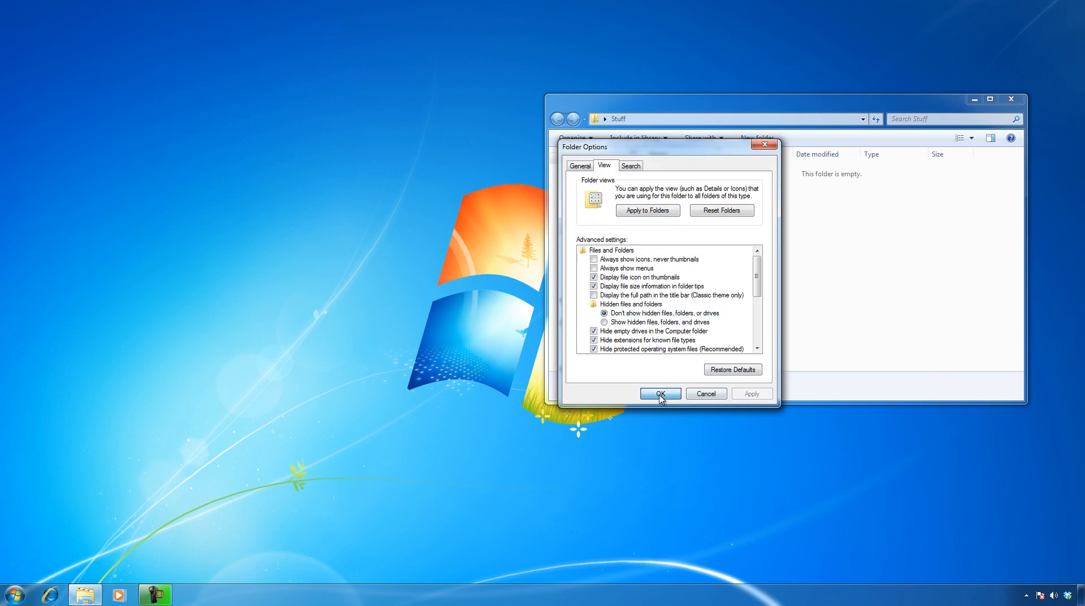
left_click(660, 393)
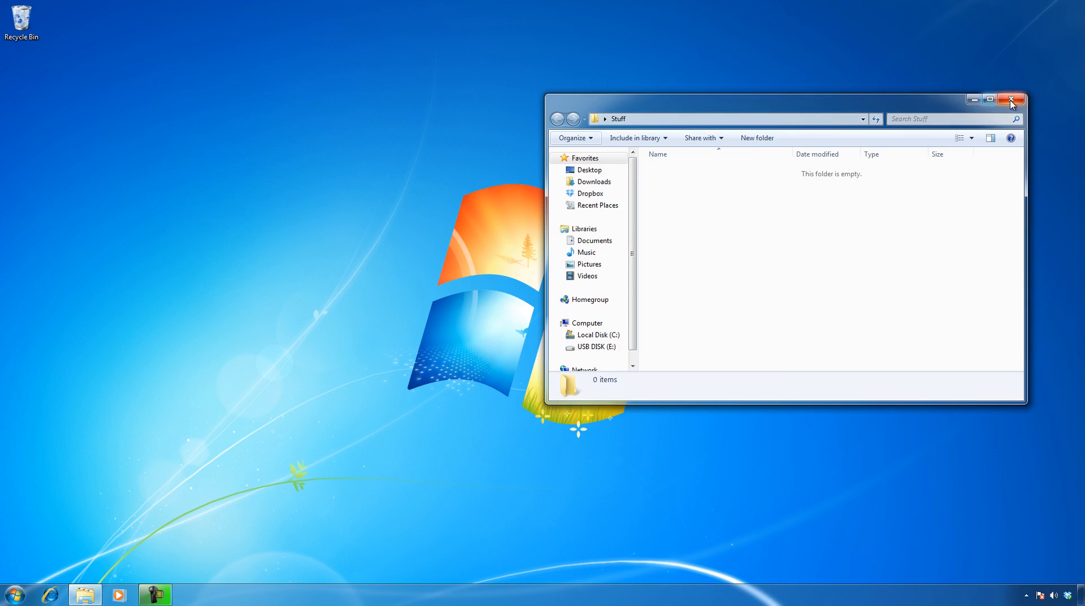
left_click(1010, 99)
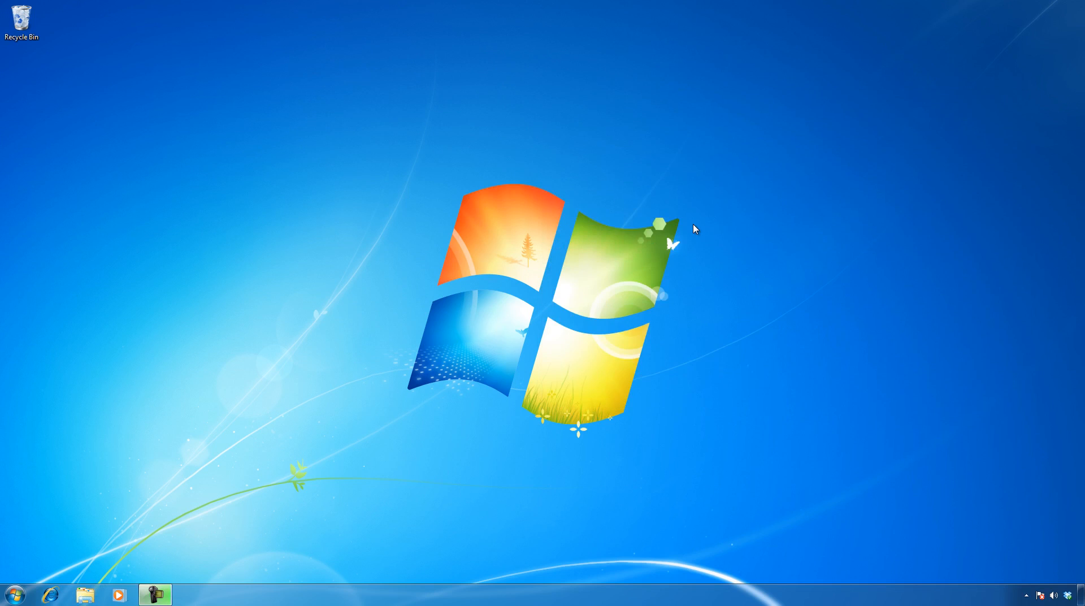
mouse_move(694, 233)
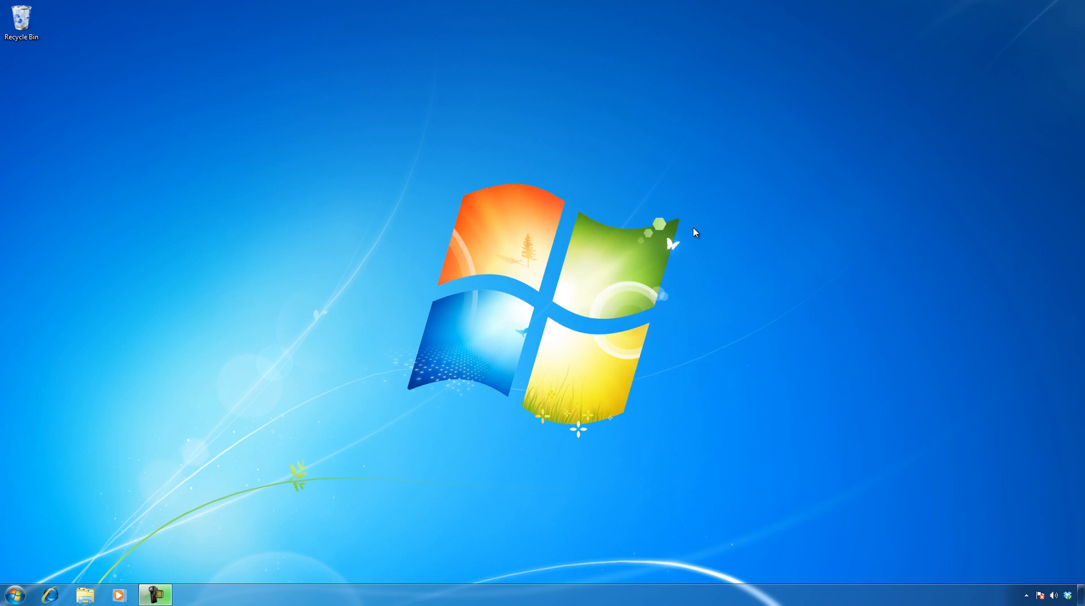
mouse_move(147, 459)
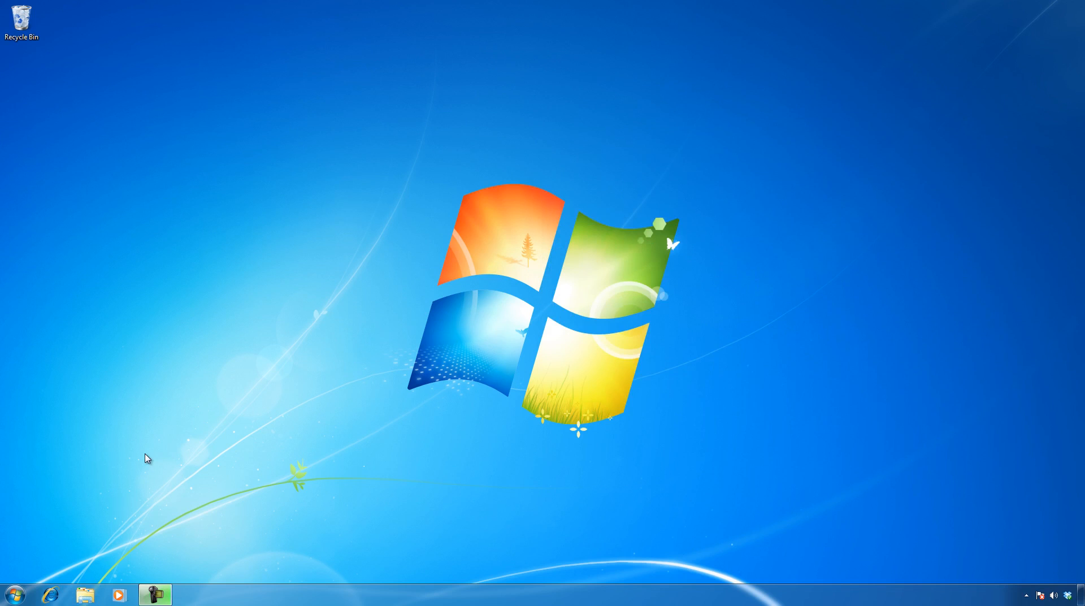
Step: In a new Explorer window on Desktop, set hidden files, folders and drives to show again
left_click(86, 592)
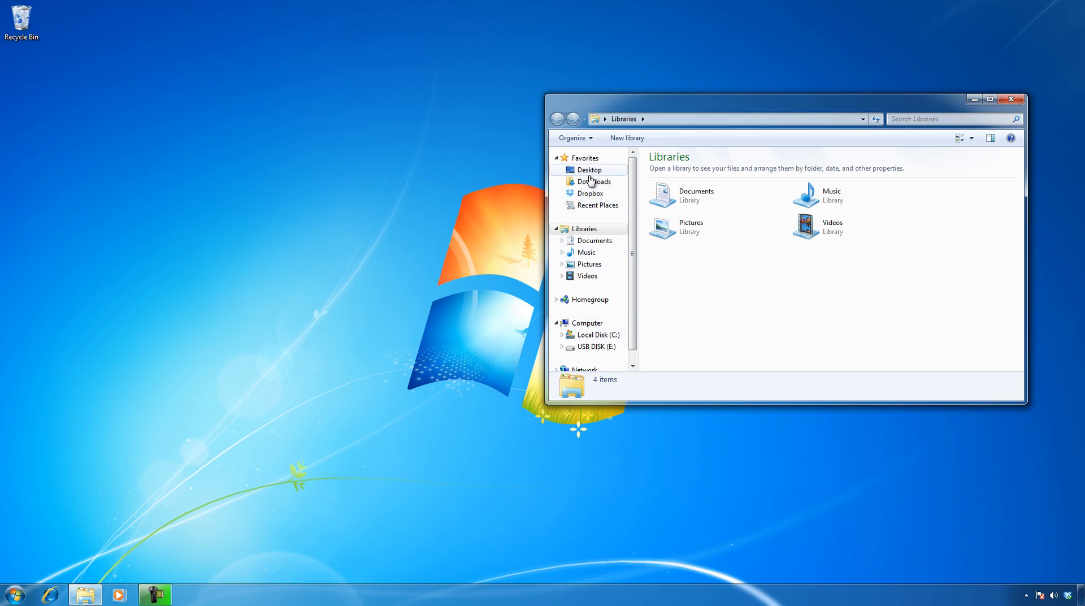
left_click(590, 169)
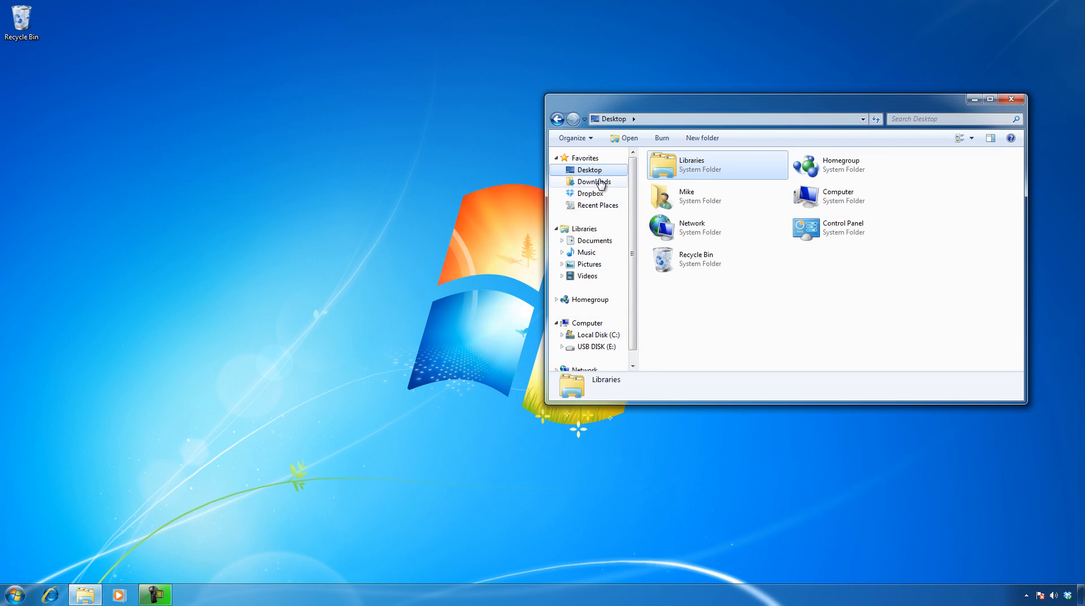
mouse_move(658, 260)
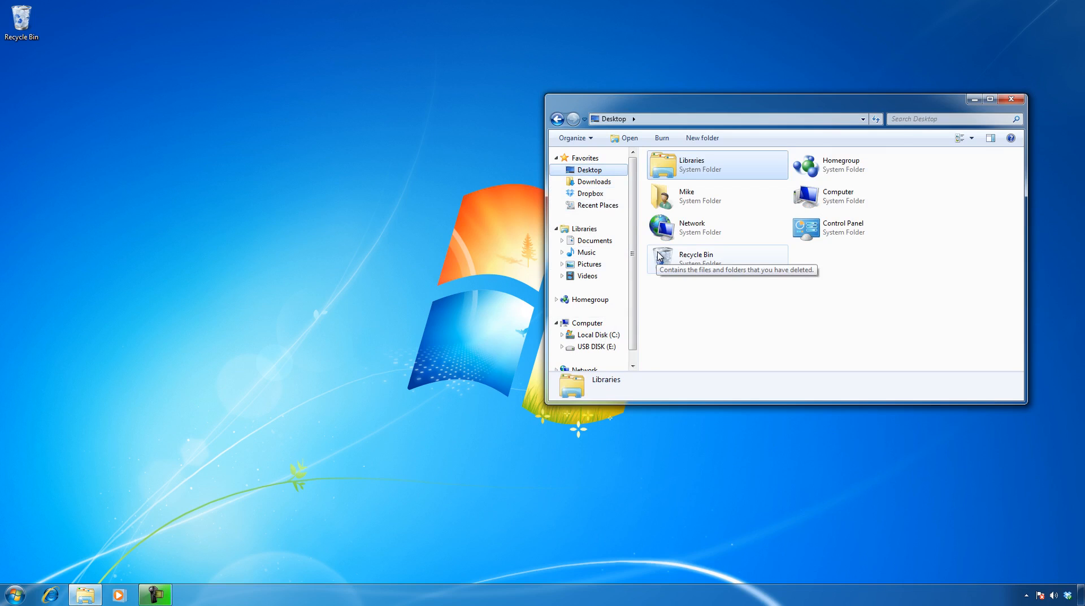
left_click(573, 138)
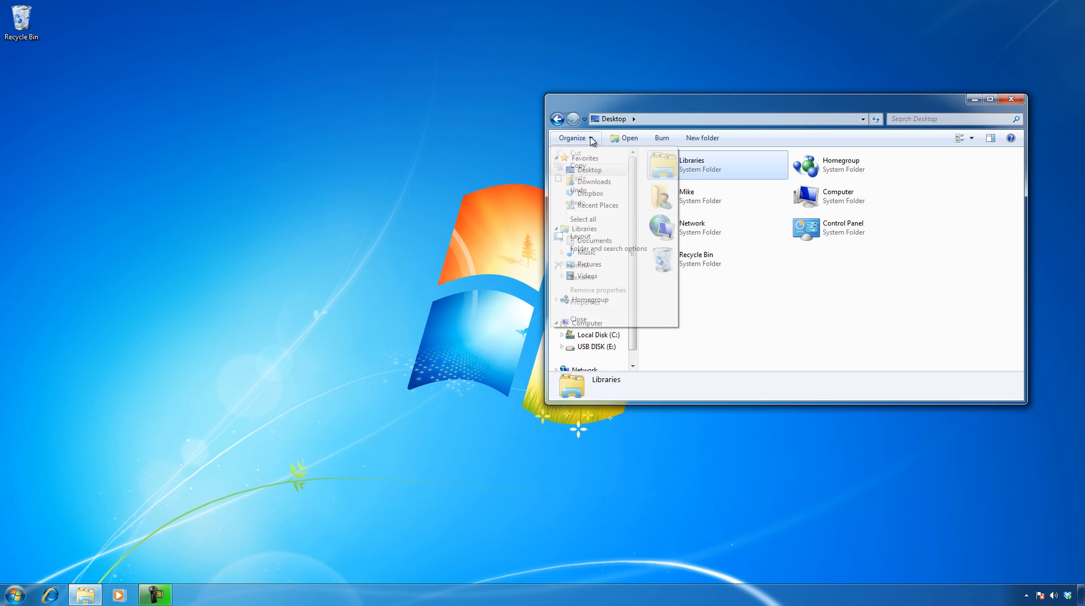
left_click(608, 248)
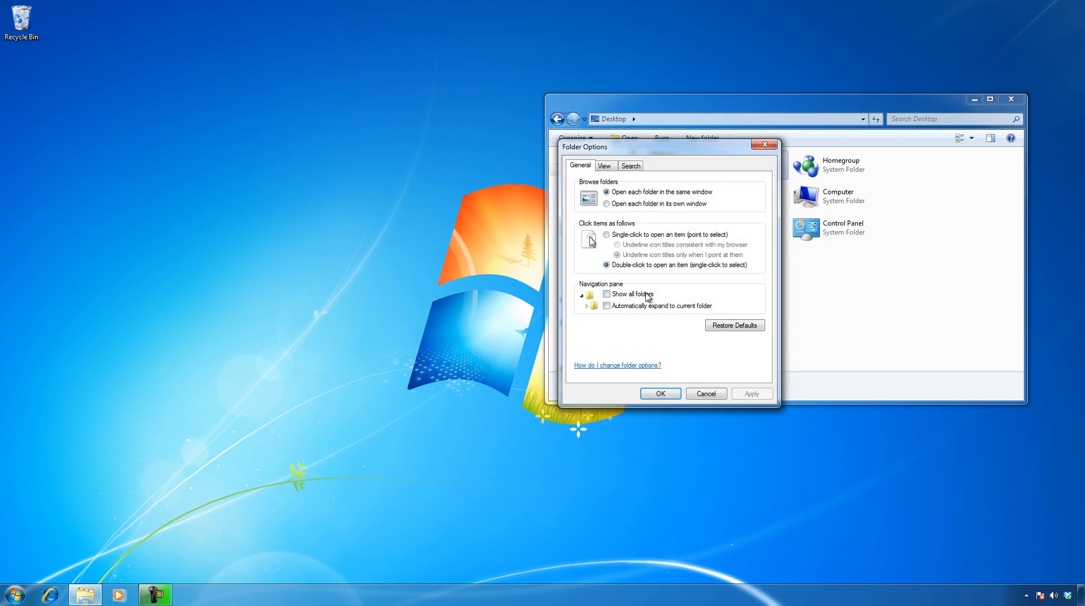
left_click(605, 165)
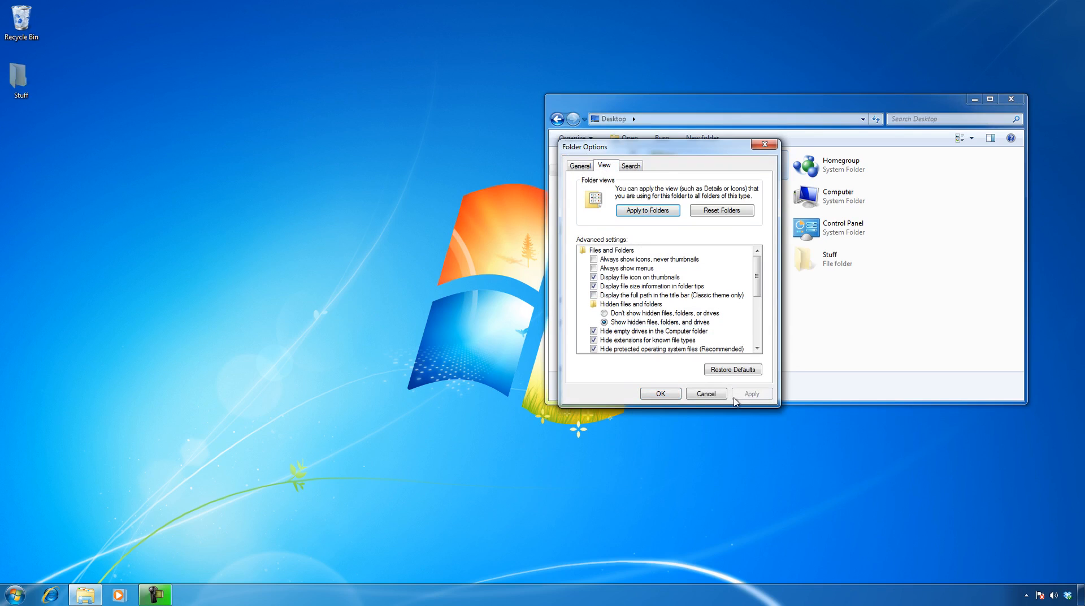
left_click(660, 394)
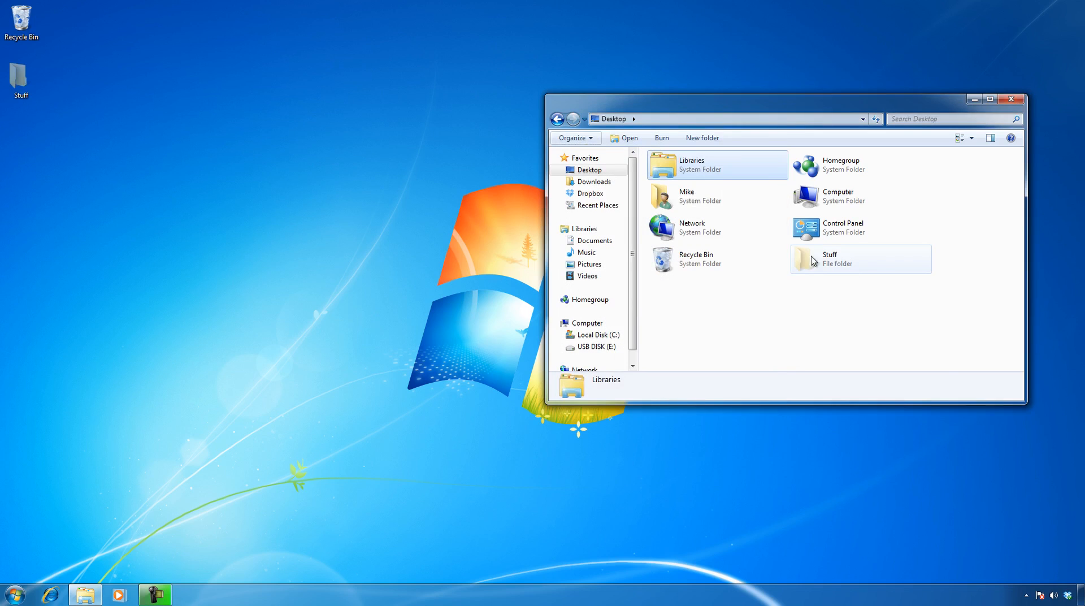
mouse_move(839, 267)
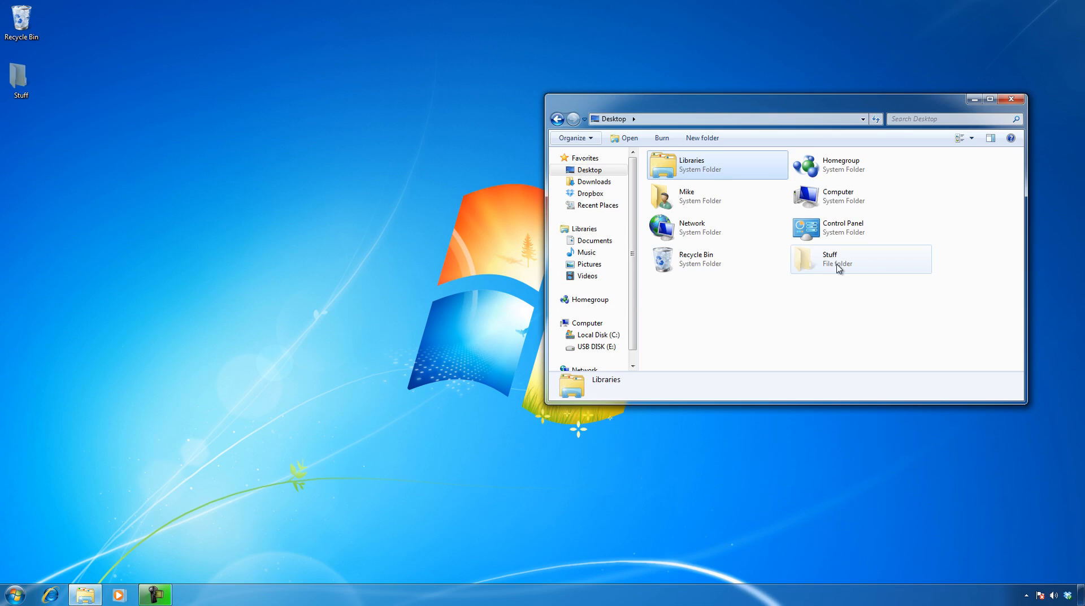
mouse_move(817, 260)
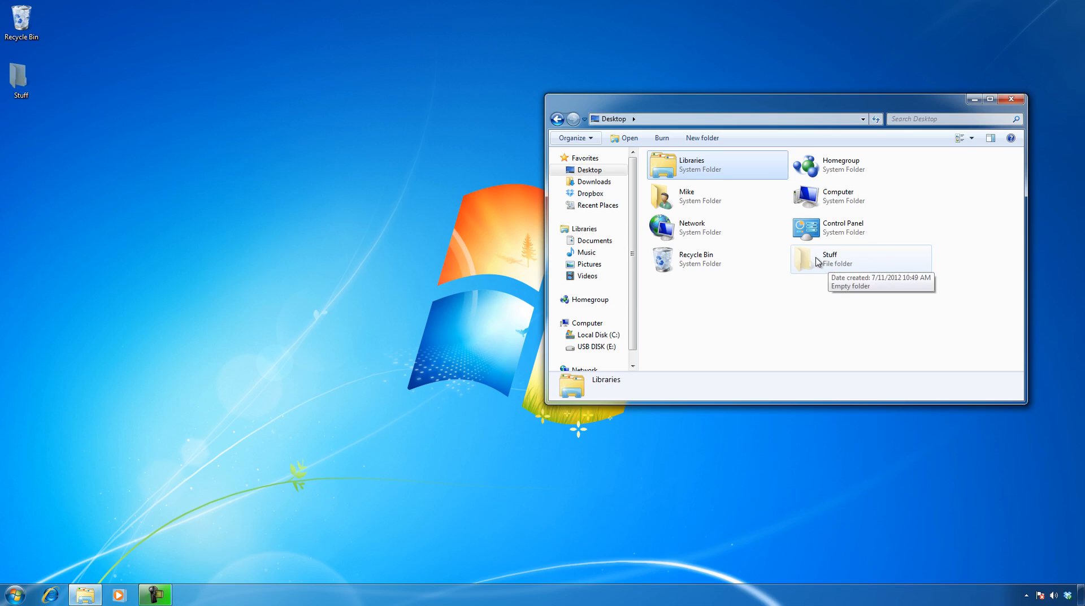
Step: Clear the Hidden attribute of Stuff in its Properties, apply, and close the Desktop window
right_click(818, 260)
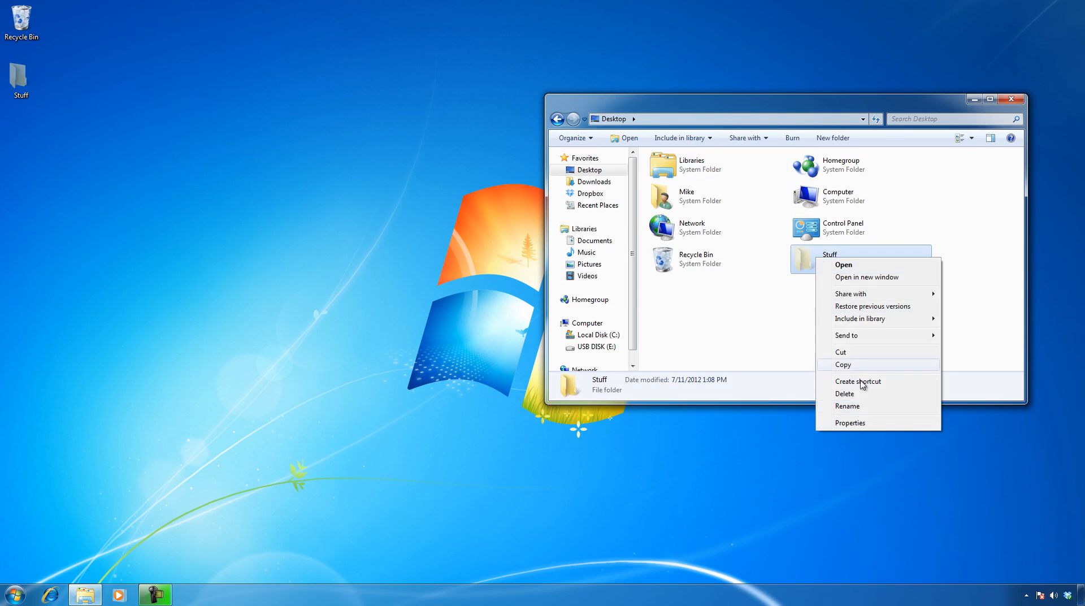
left_click(849, 422)
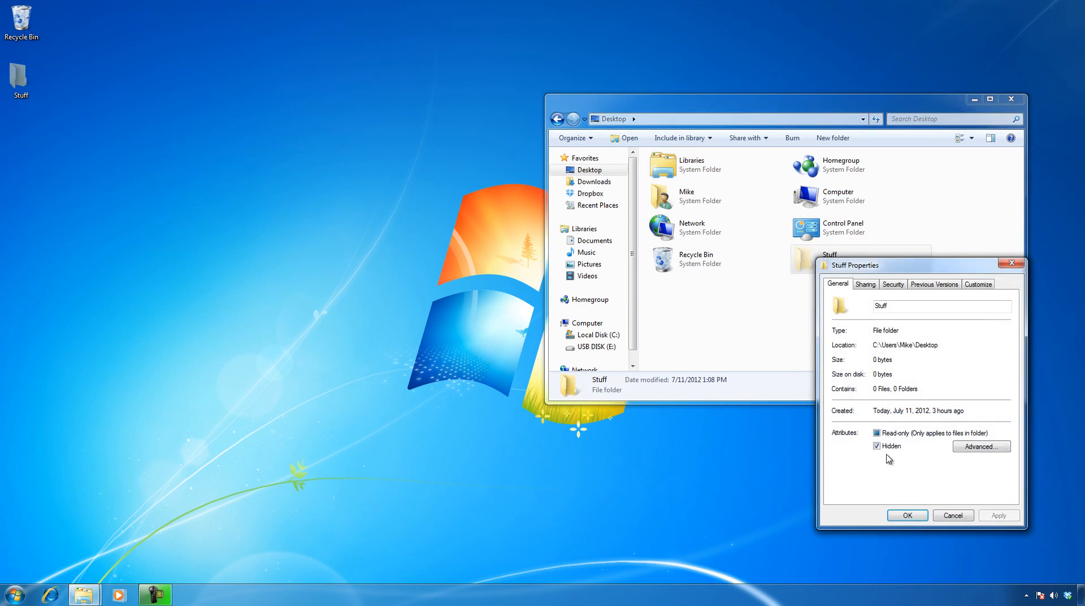
left_click(875, 447)
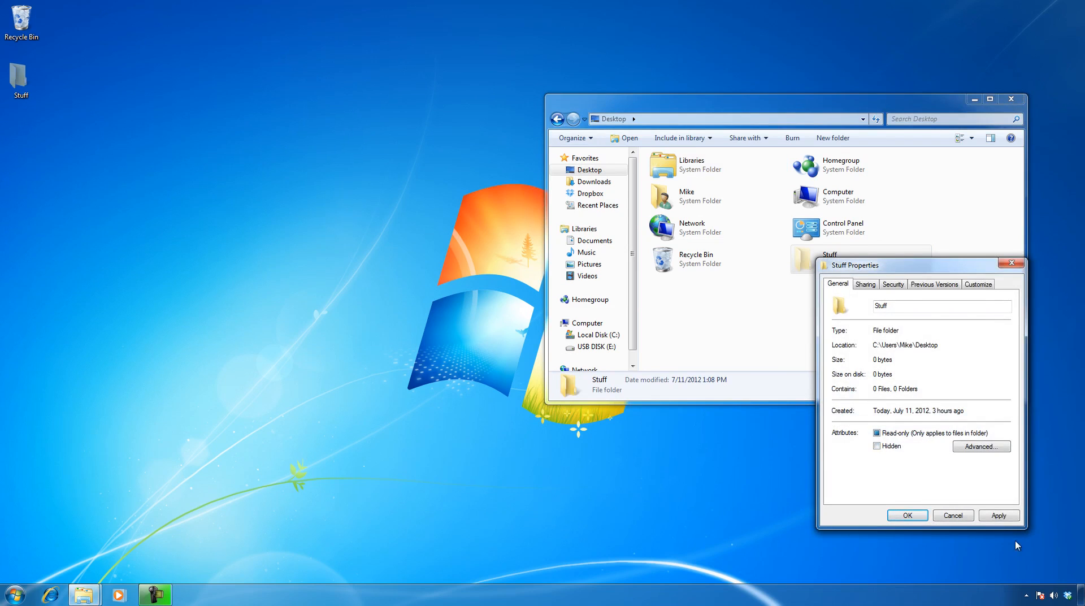
left_click(906, 515)
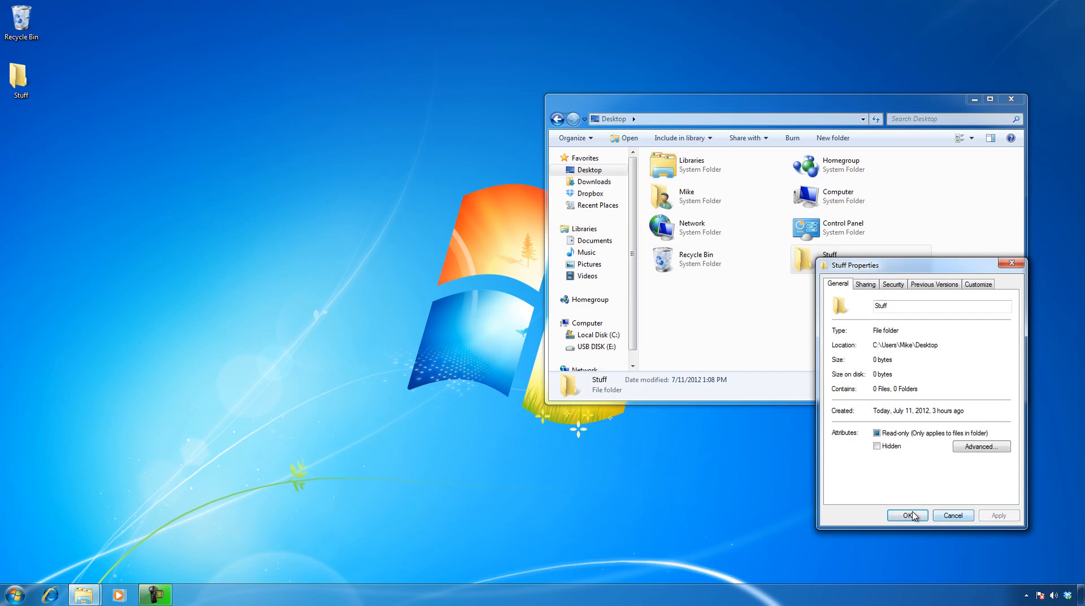
left_click(906, 515)
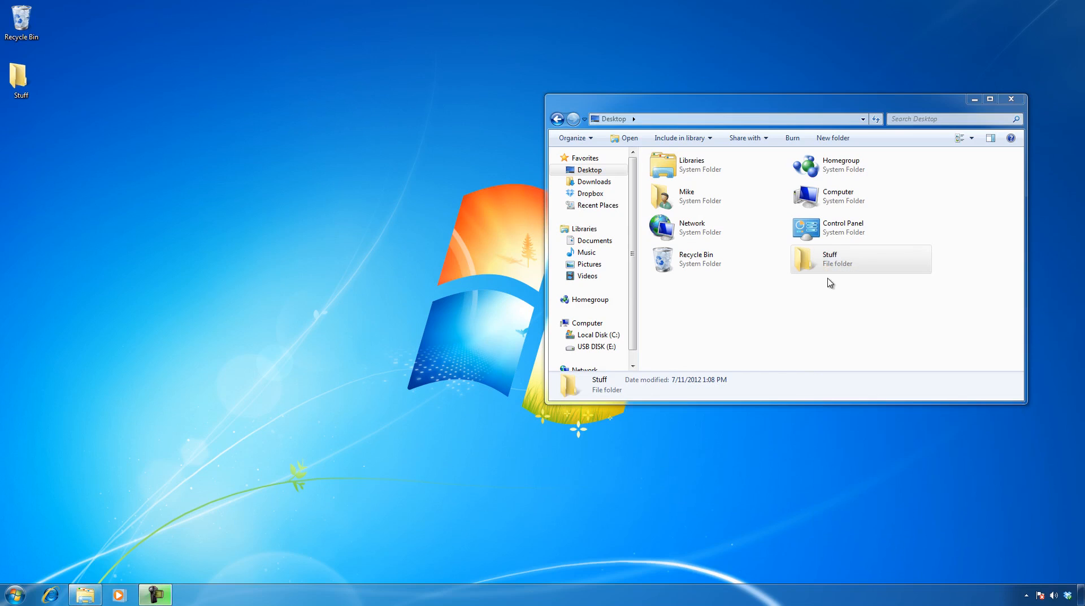
mouse_move(800, 282)
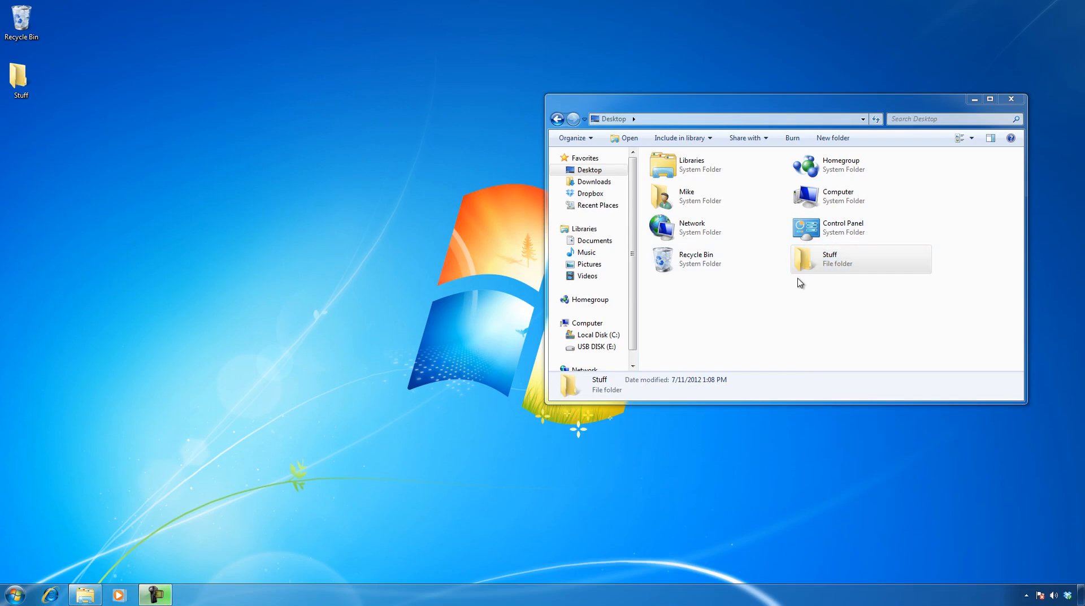
mouse_move(71, 138)
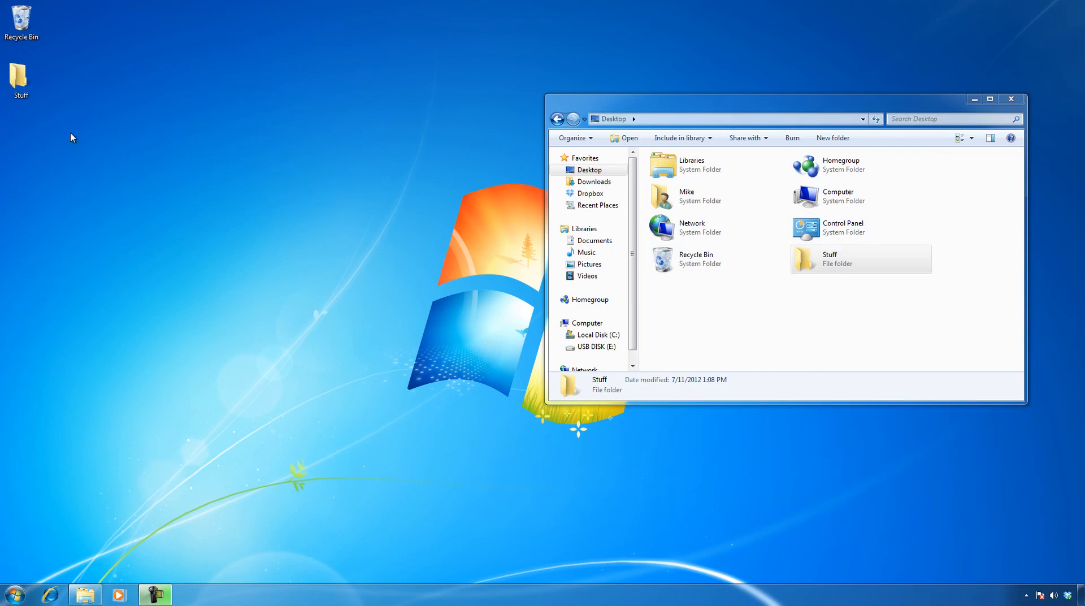
left_click(1011, 98)
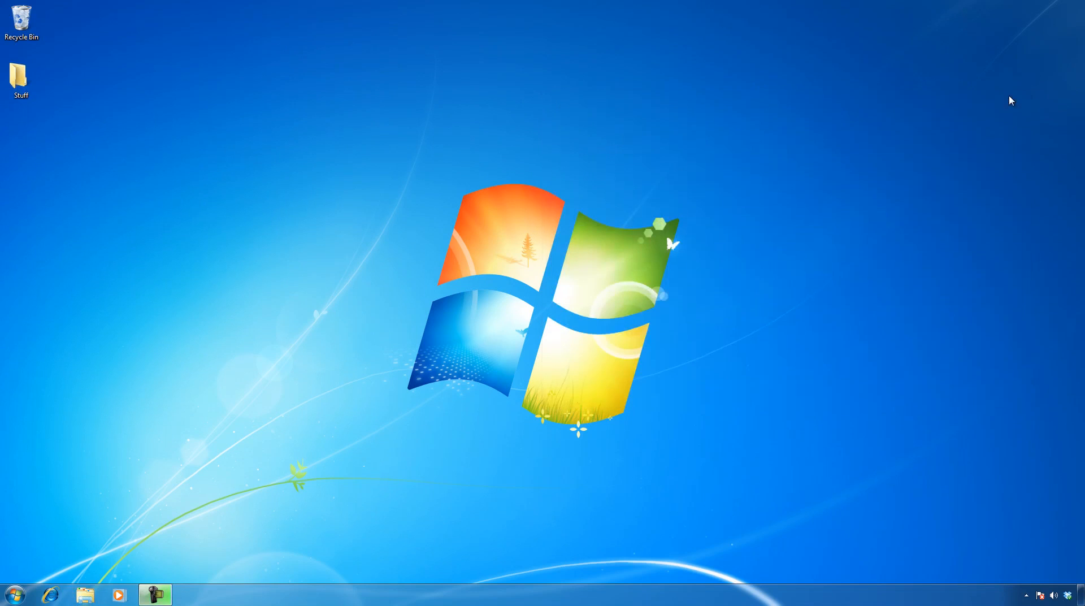
Step: In the USB DISK (E:) window, select everything with Ctrl+A, then only the Mikestudents2 video
left_click(89, 595)
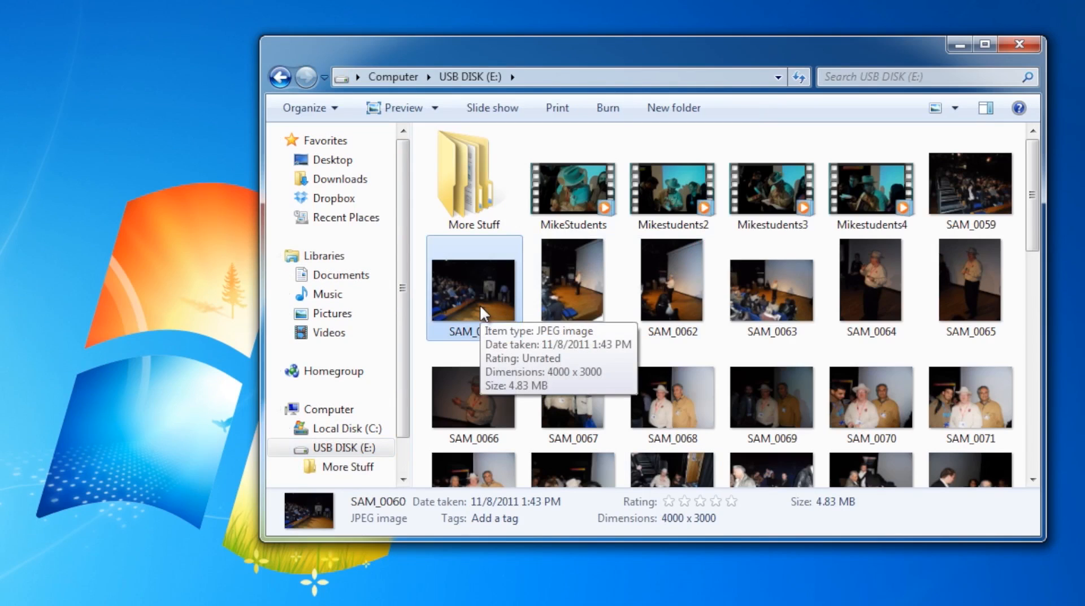
mouse_move(489, 308)
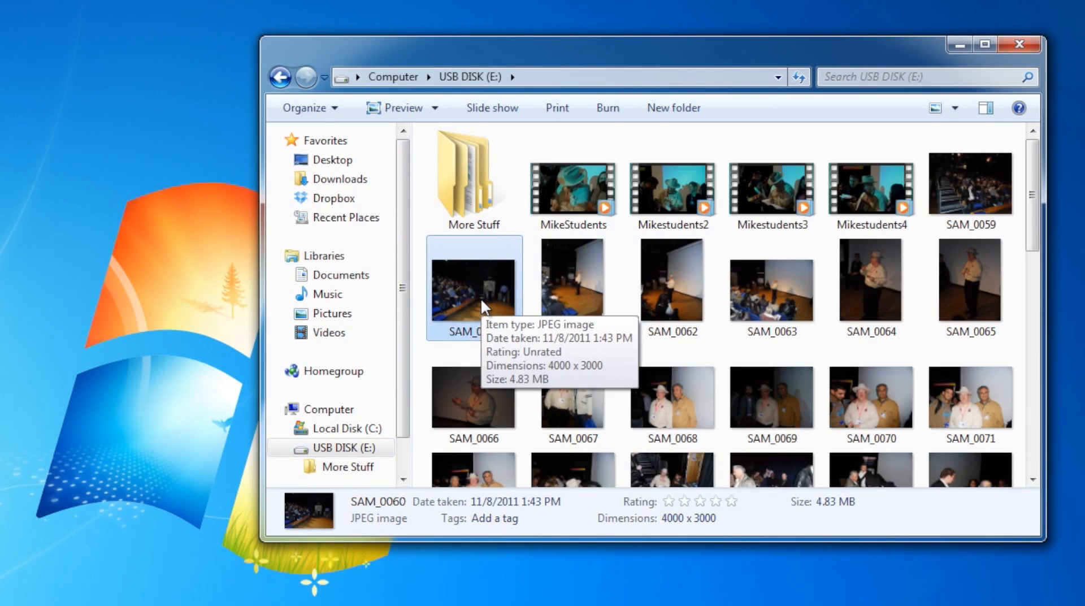
key("ctrl+a")
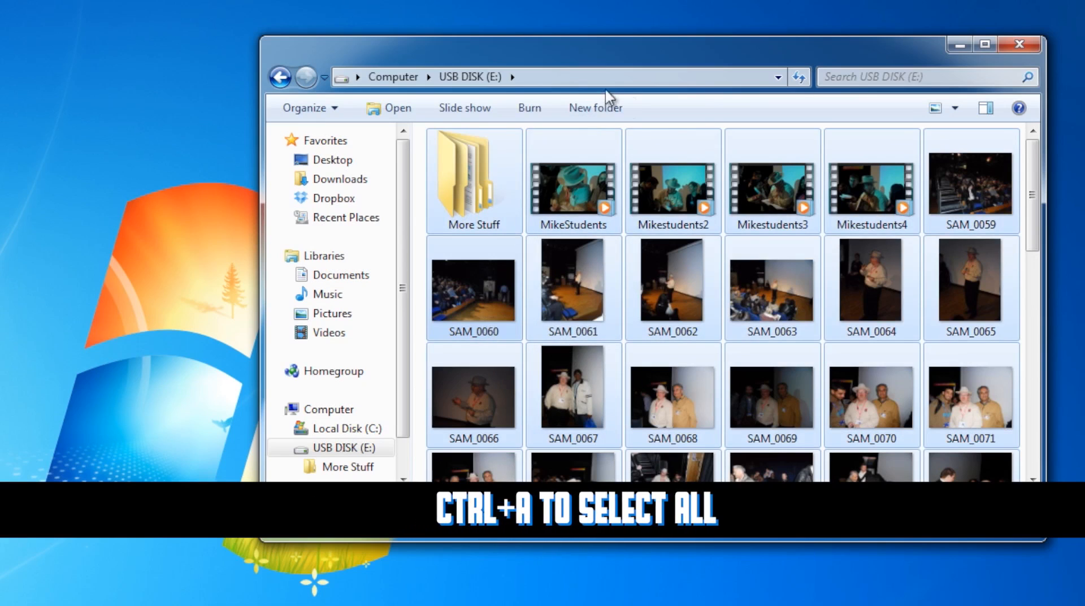
left_click(673, 192)
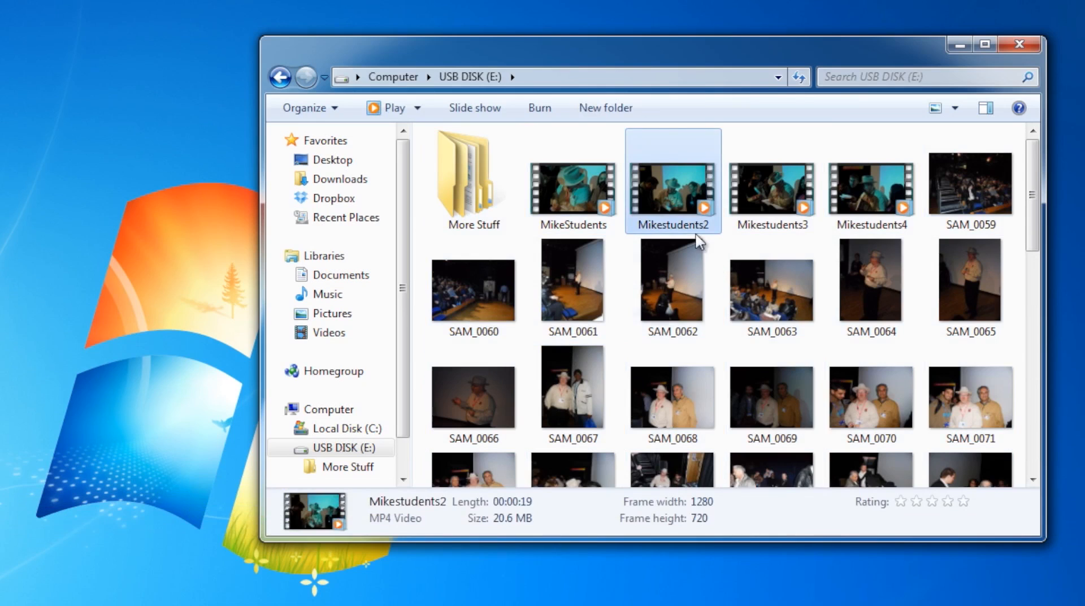
mouse_move(486, 381)
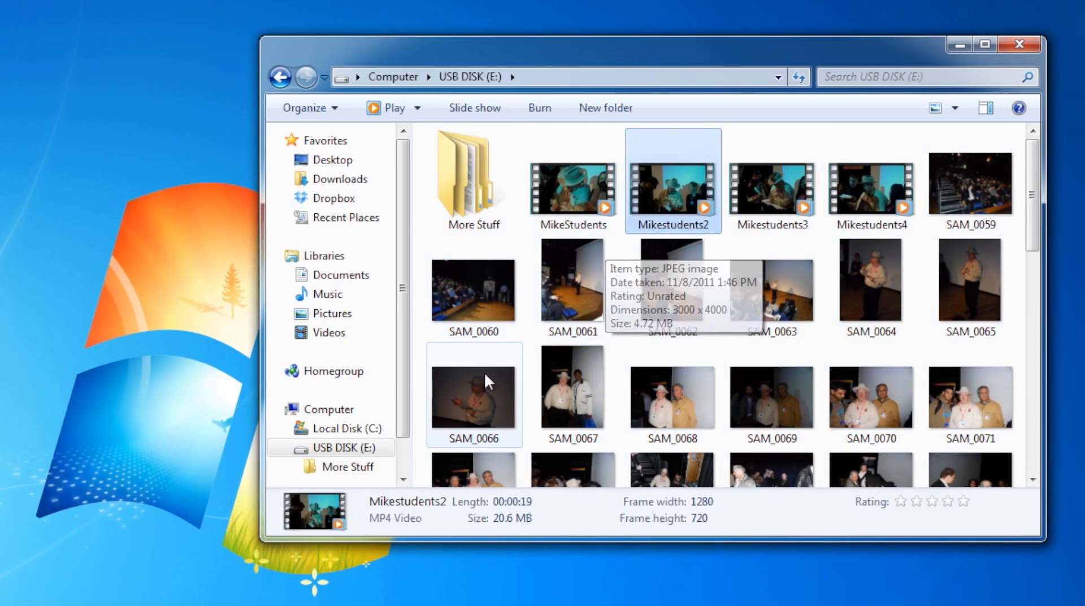
Step: Ctrl-click SAM_0066 and another photo, then Shift-select the range SAM_0060 through SAM_0071
left_click(773, 405)
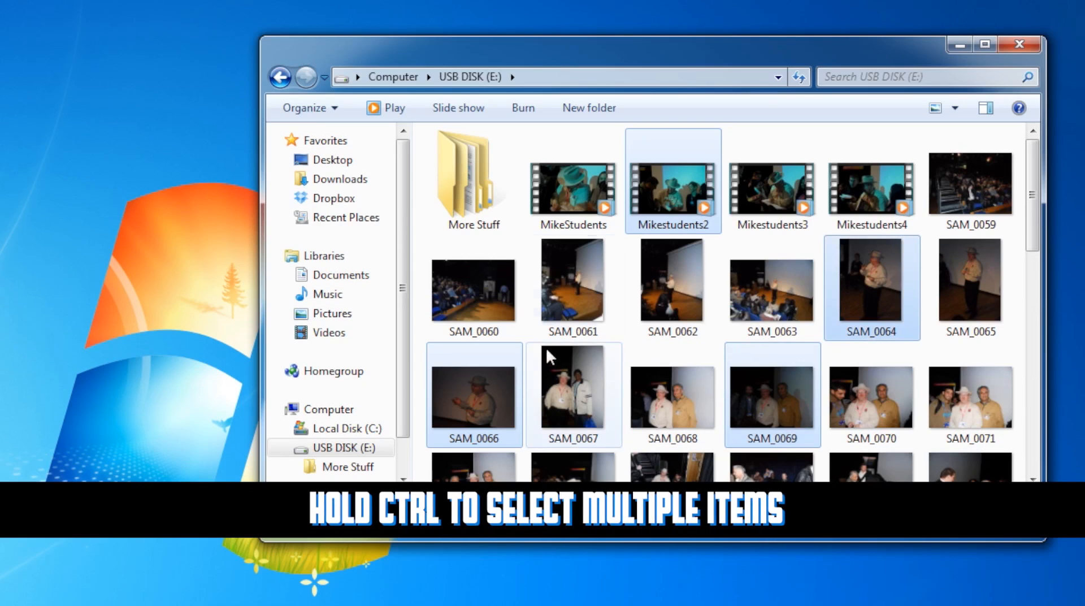
left_click(473, 287)
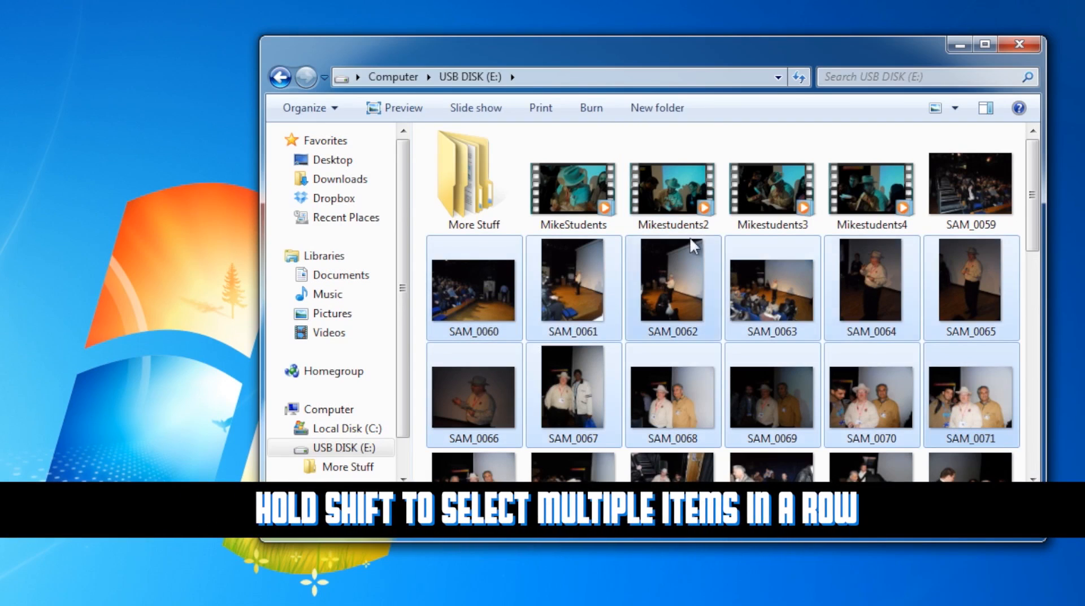
left_click(473, 288)
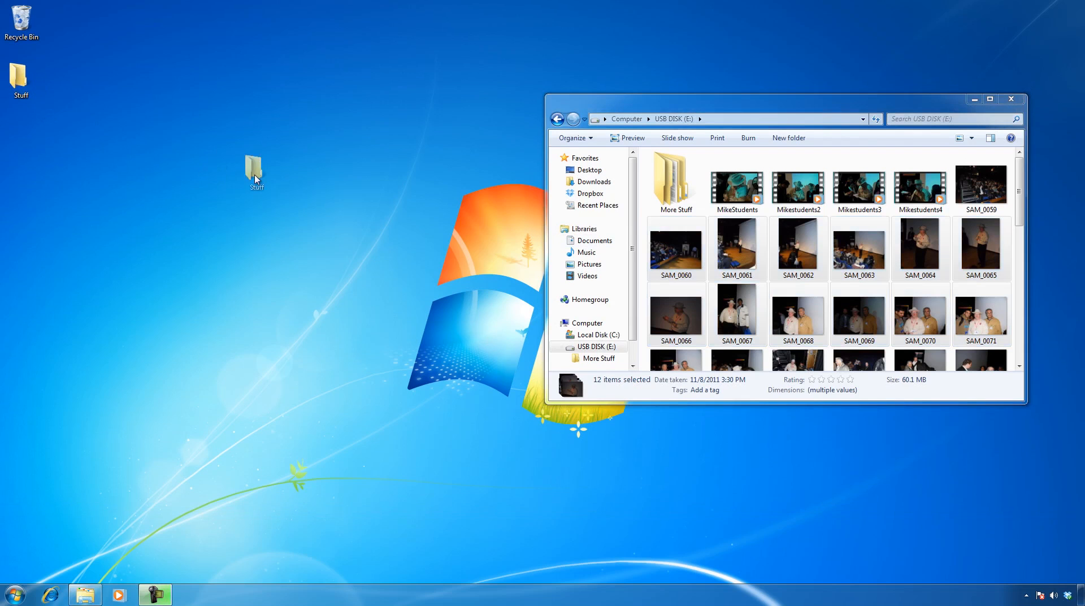
Step: Place the Stuff icon beside the window and drag the twelve selected photos into it
left_click_drag(255, 171, 320, 195)
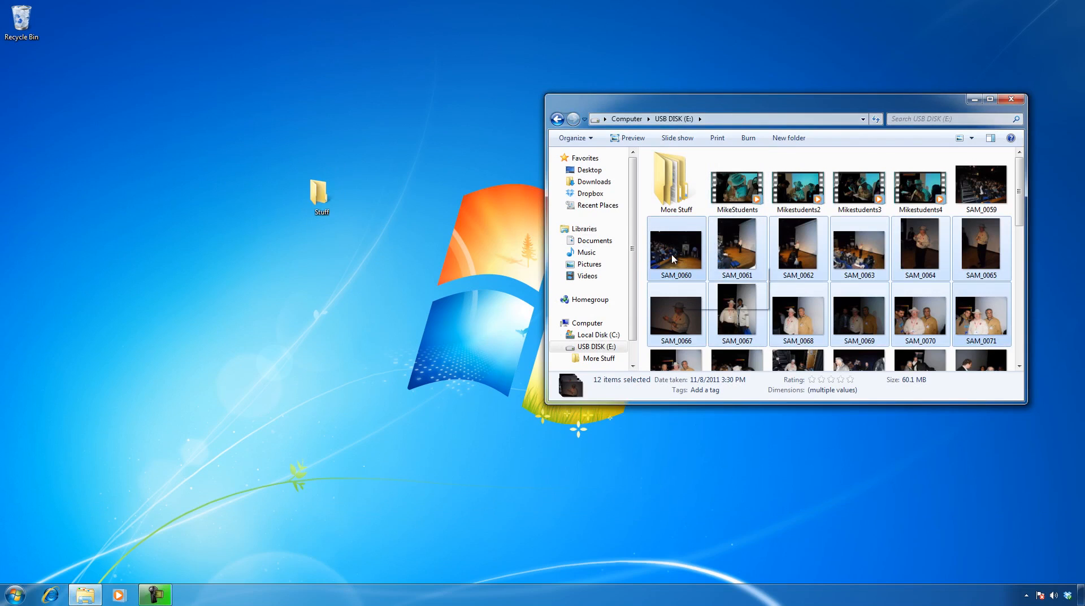
mouse_move(674, 260)
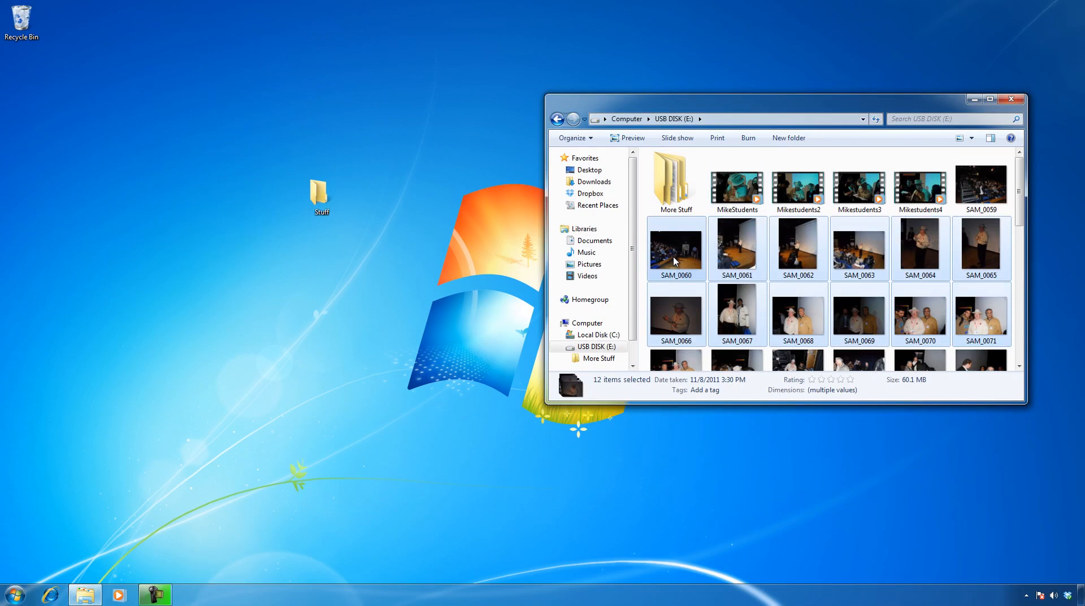
left_click_drag(674, 247, 320, 194)
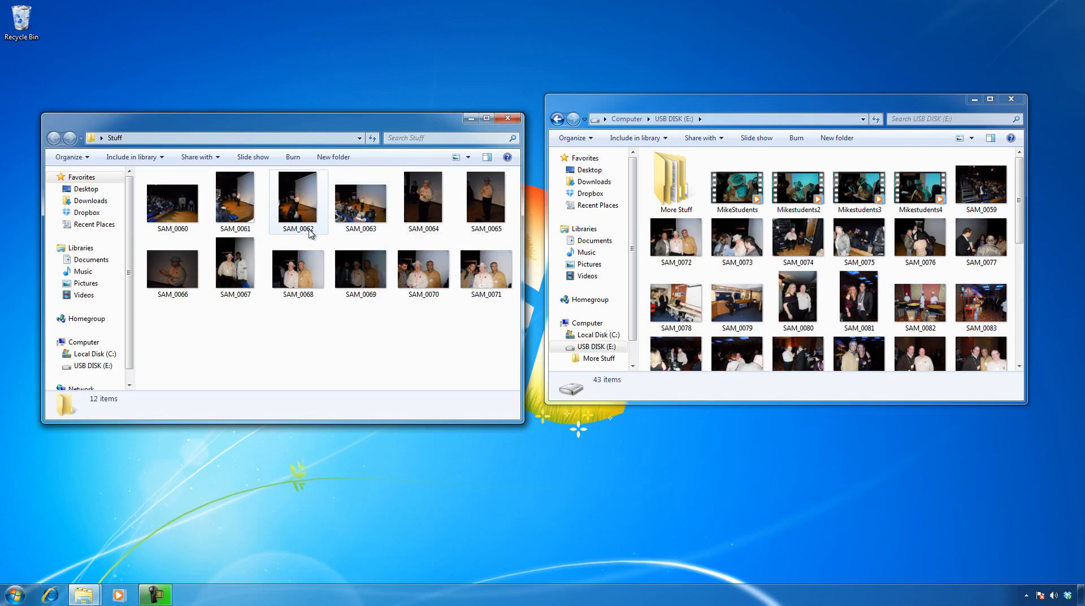
mouse_move(308, 217)
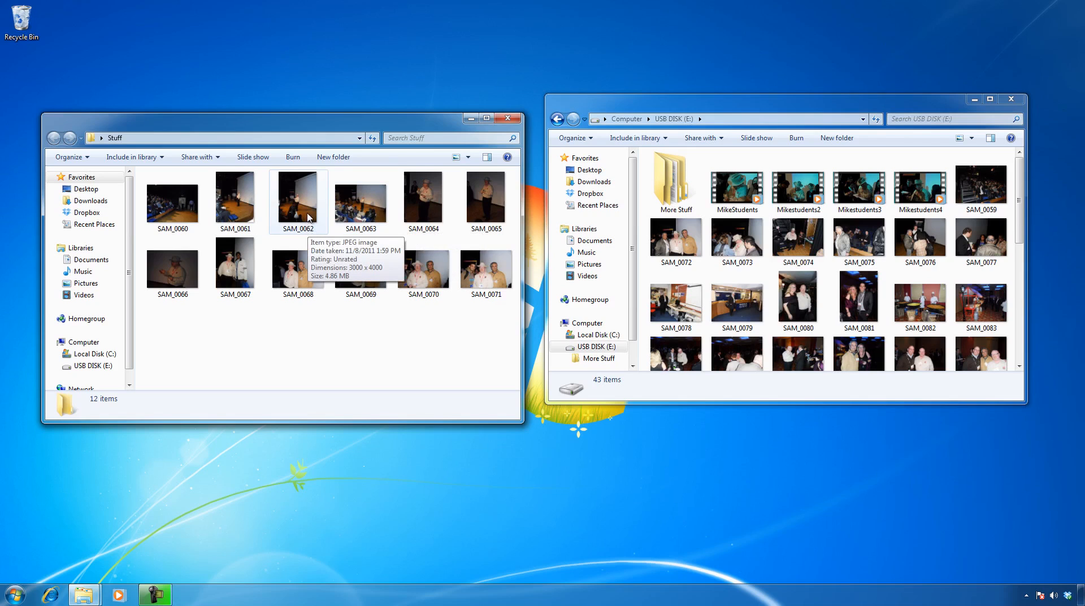
mouse_move(465, 160)
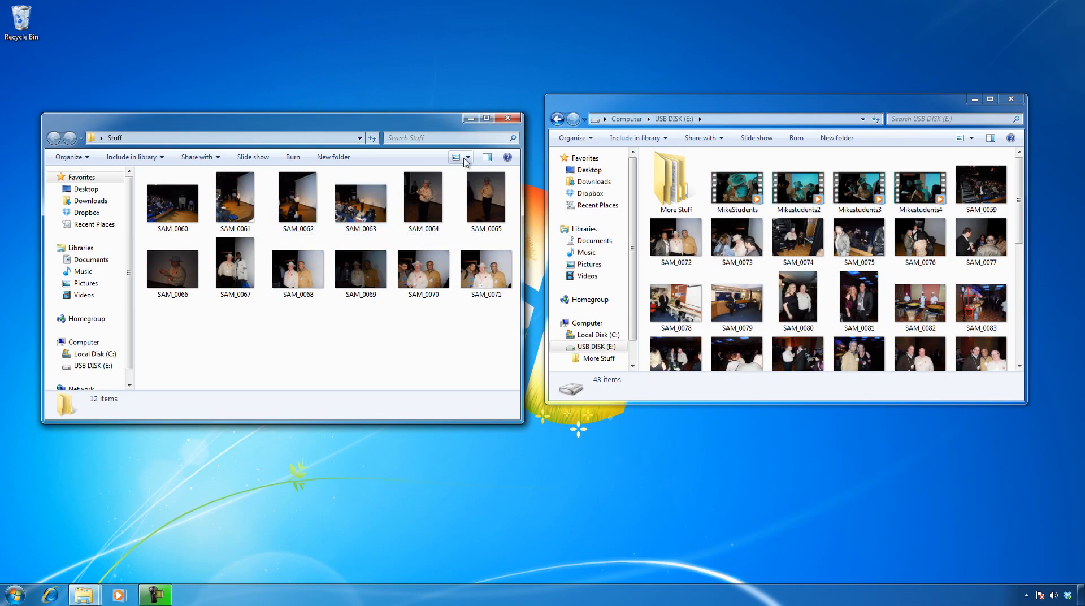
Step: Switch the Stuff folder to Details layout showing date, type and size columns
left_click(468, 157)
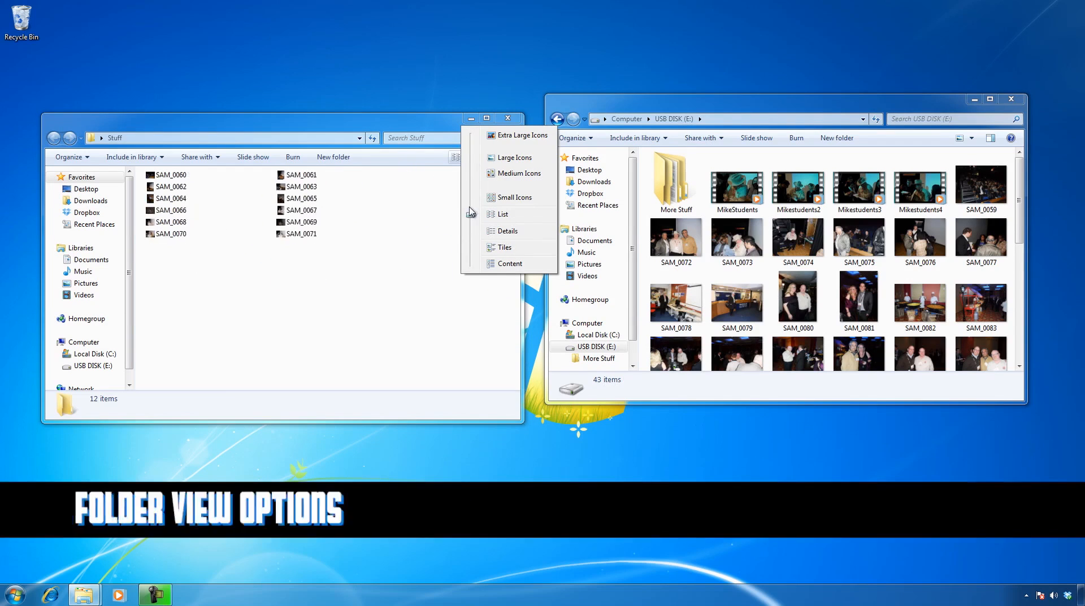
left_click(508, 231)
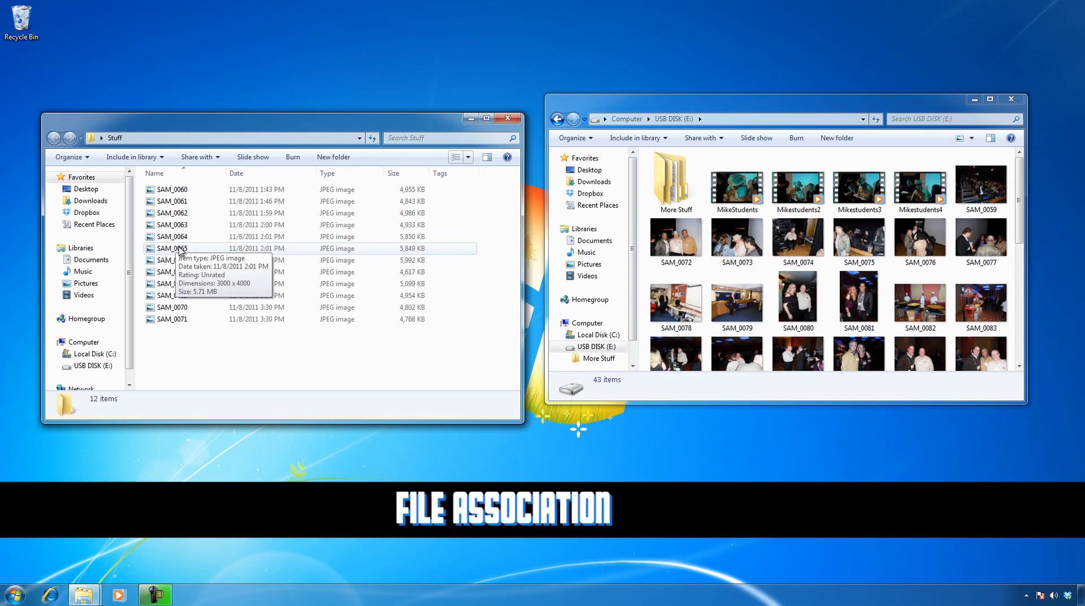
Step: Select photo SAM_0065 in the Stuff folder and bring up its Open with choices for Paint
left_click(172, 249)
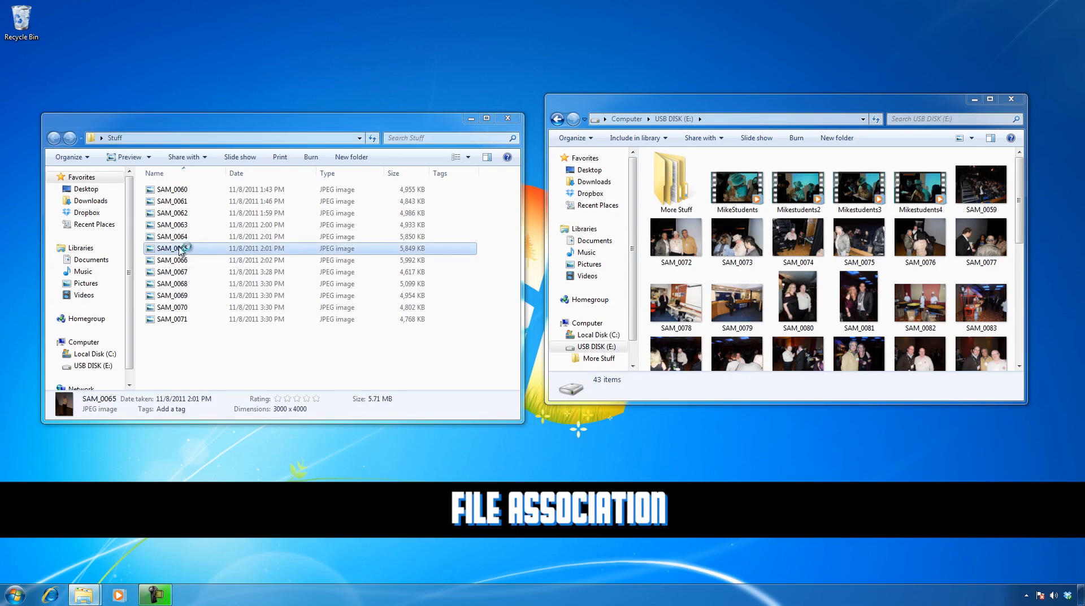
double_click(172, 249)
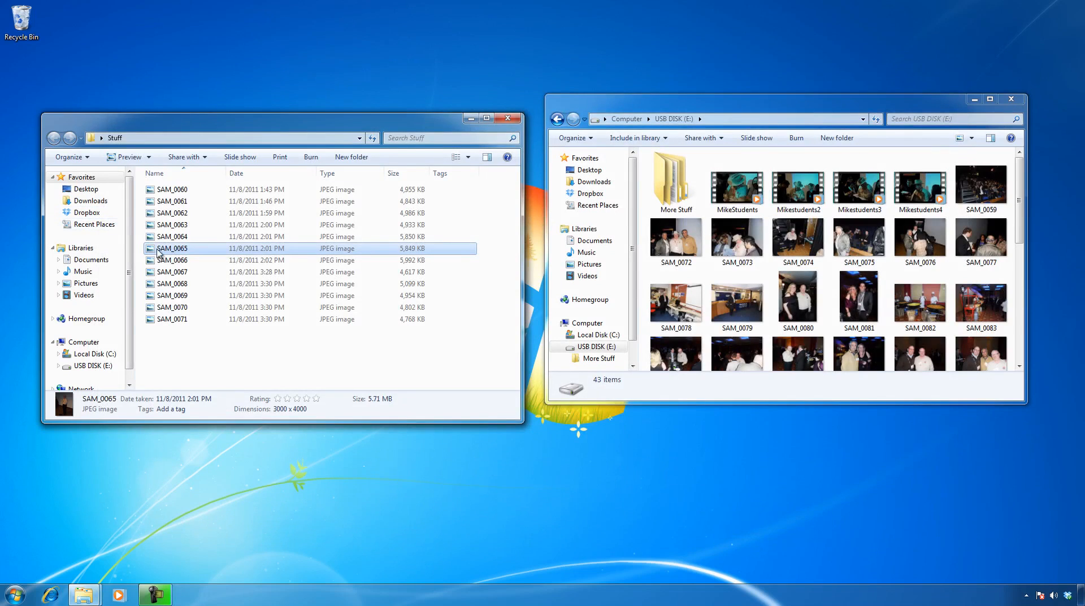
mouse_move(163, 253)
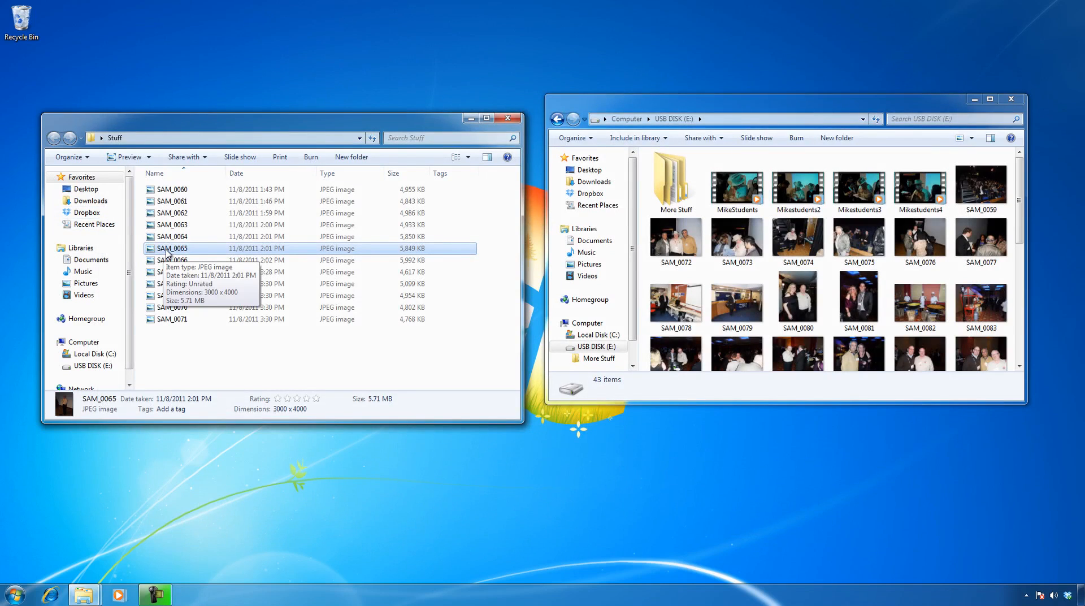
right_click(172, 248)
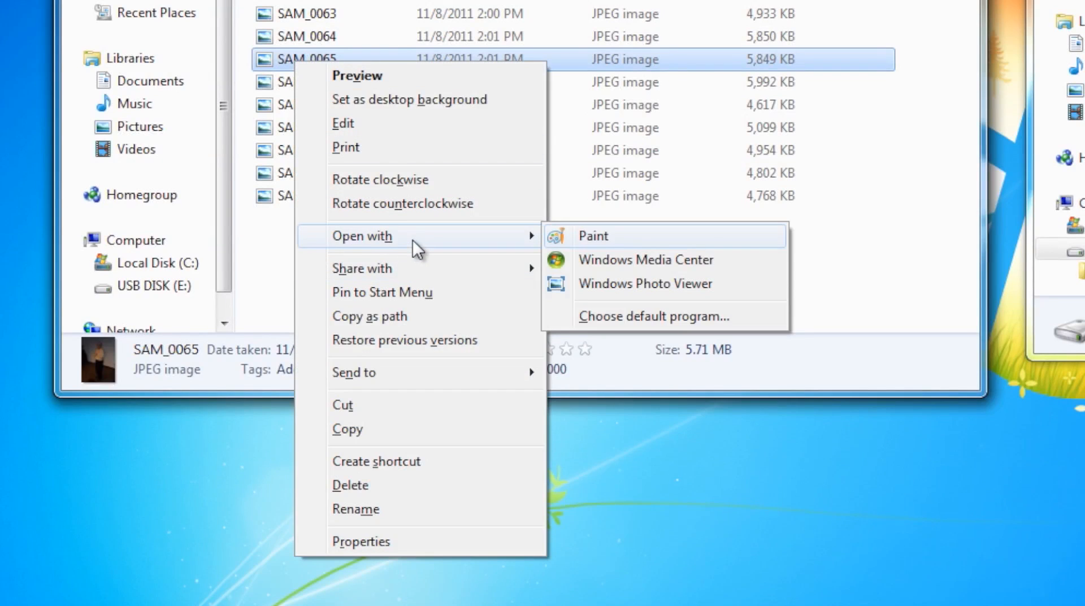
mouse_move(481, 249)
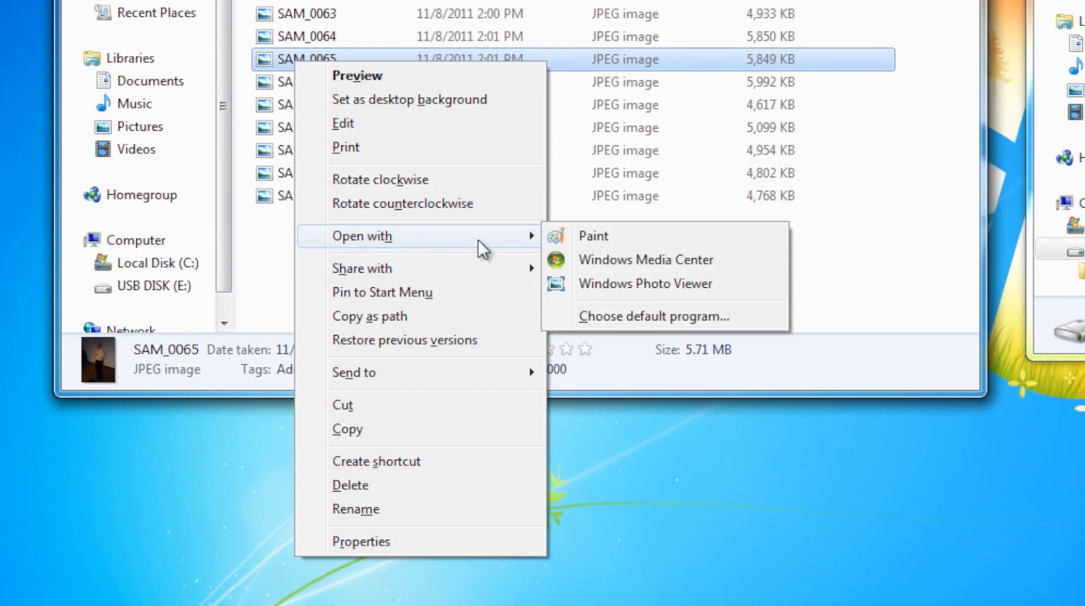
mouse_move(663, 266)
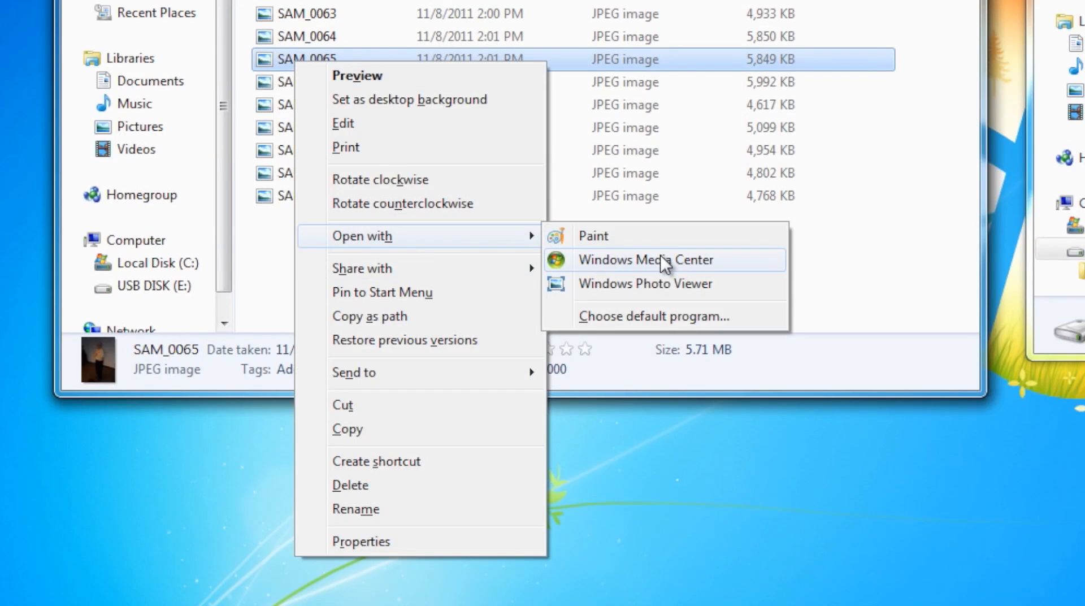
mouse_move(654, 269)
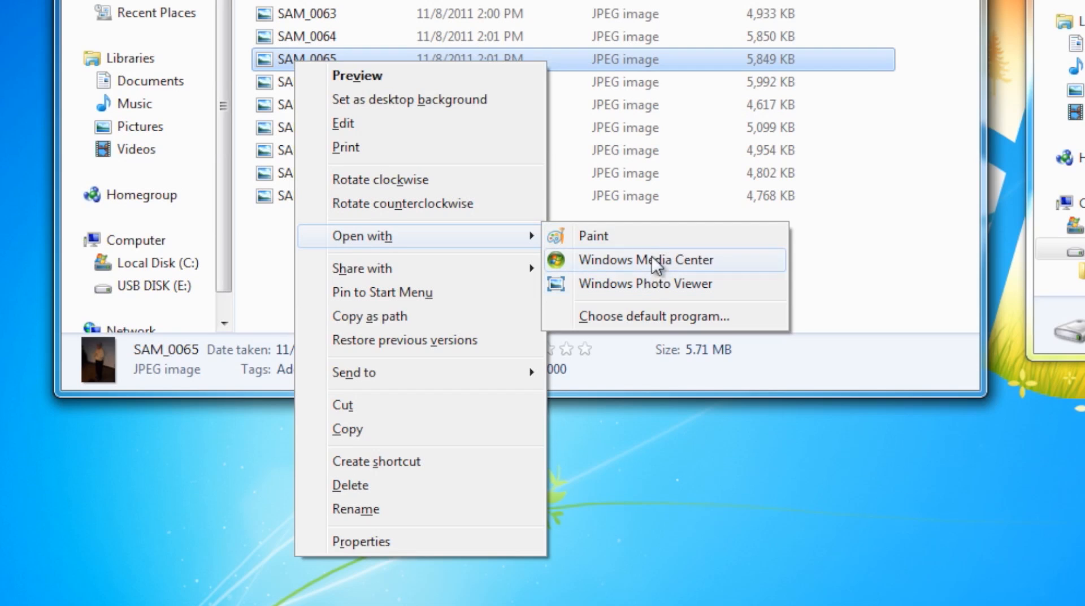
mouse_move(612, 328)
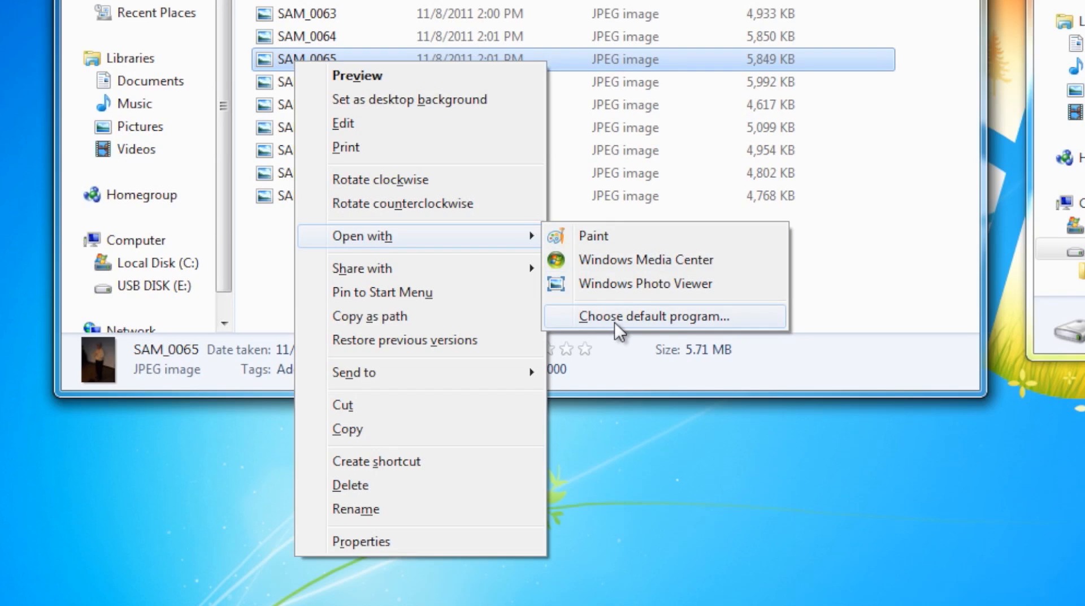
mouse_move(633, 293)
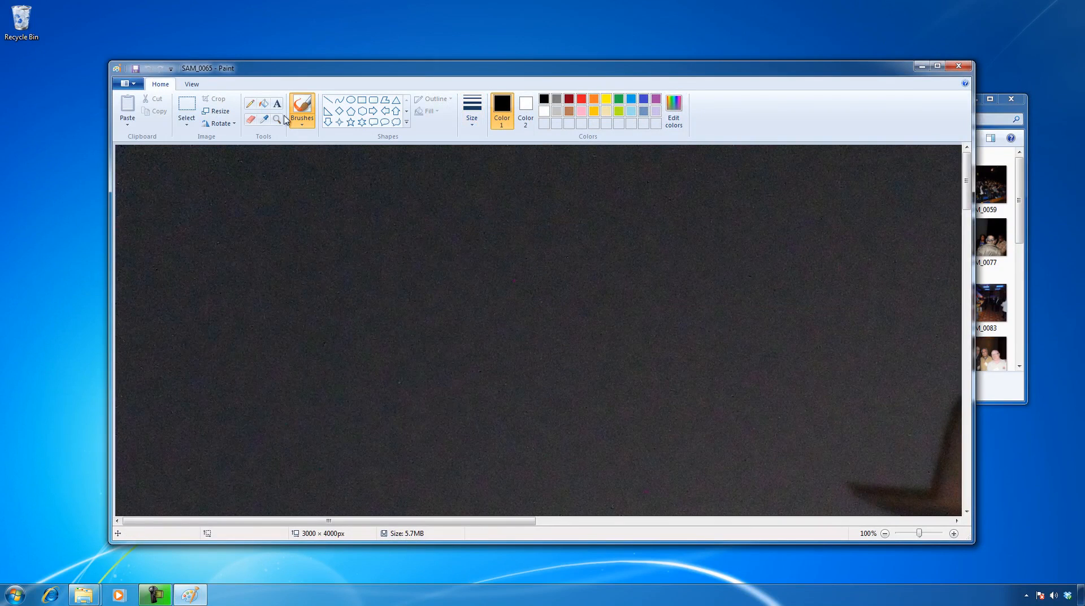
Step: Magnify SAM_0065 to 200% in Paint, look around the image, then close Paint
right_click(275, 119)
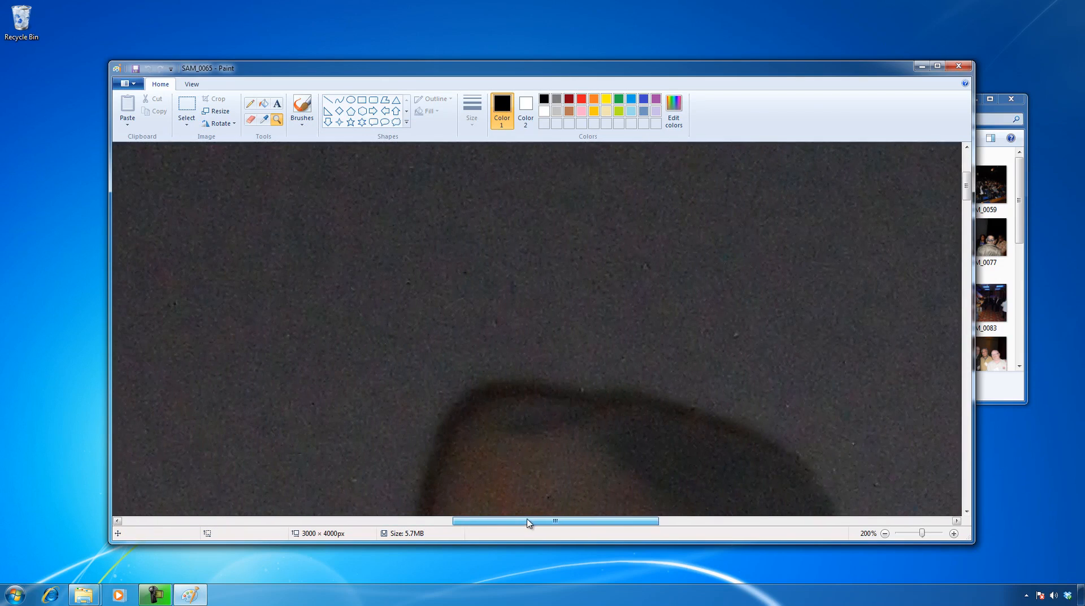
scroll("down", 3)
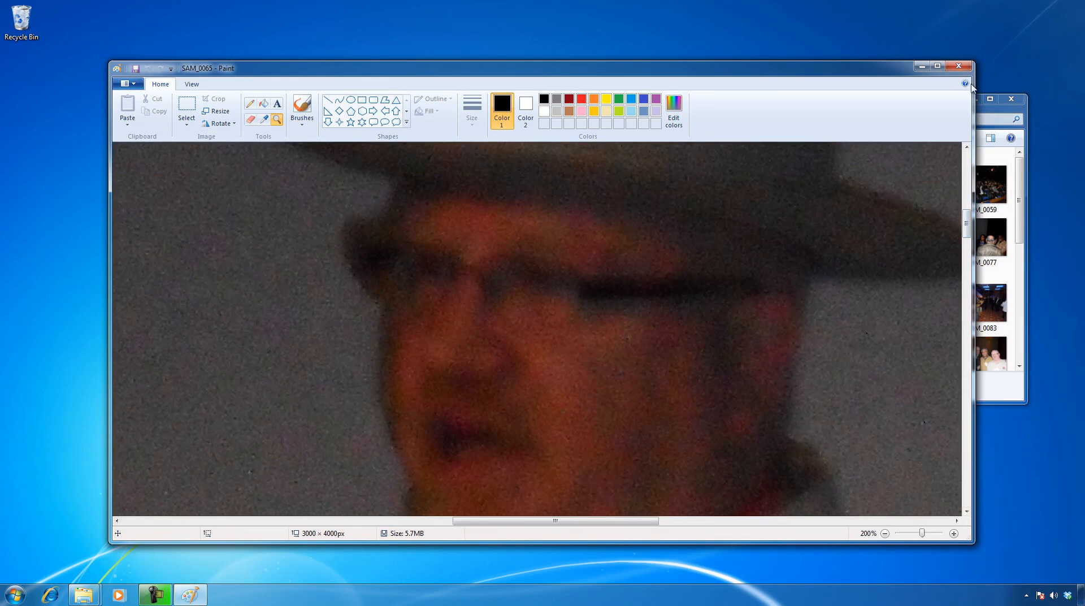
mouse_move(961, 64)
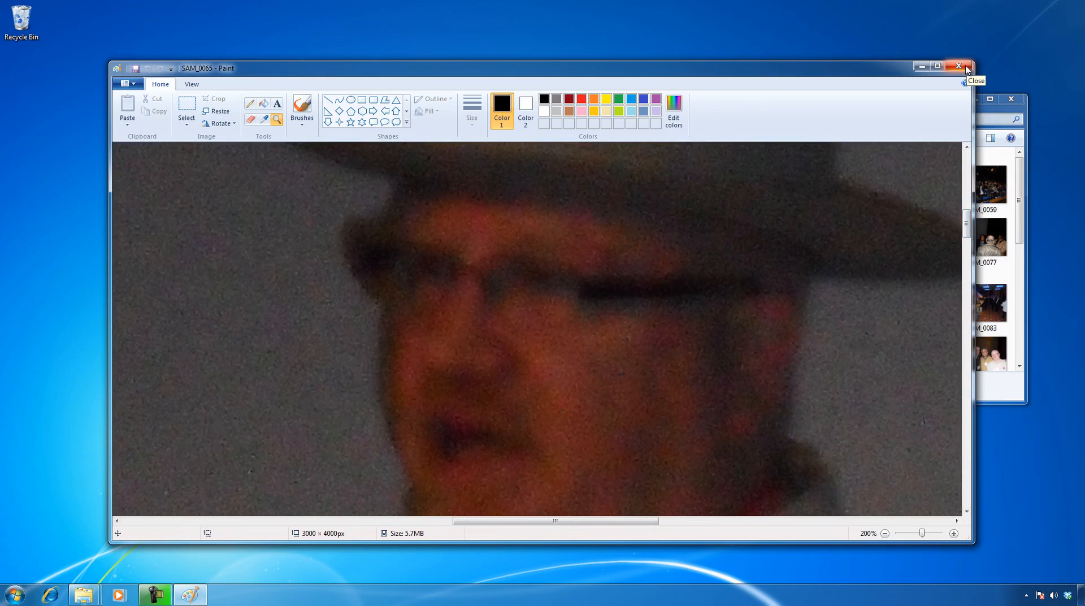
left_click(960, 65)
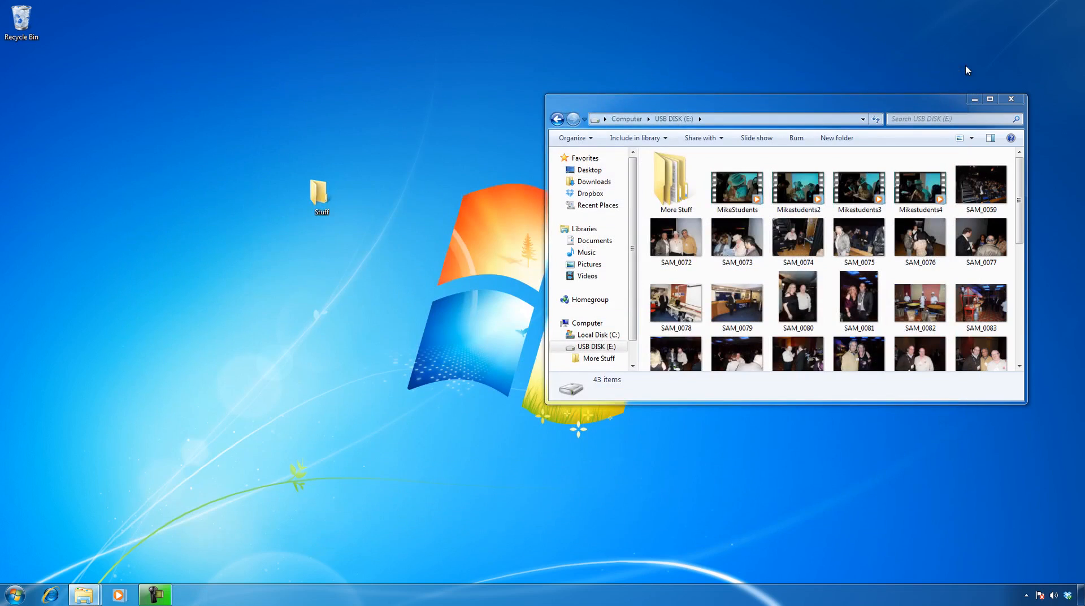
mouse_move(804, 65)
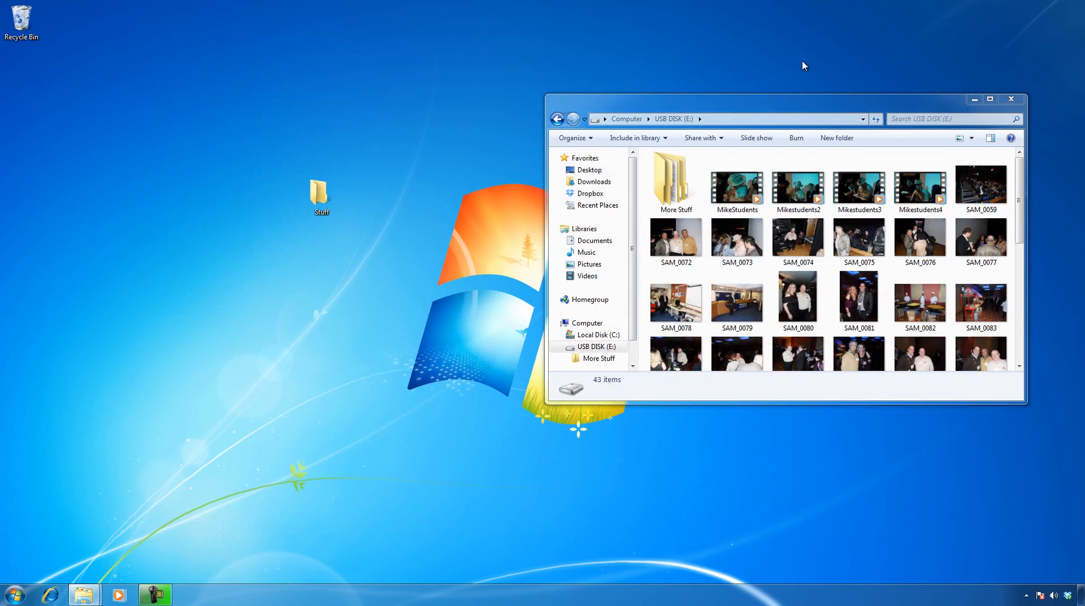
mouse_move(796, 66)
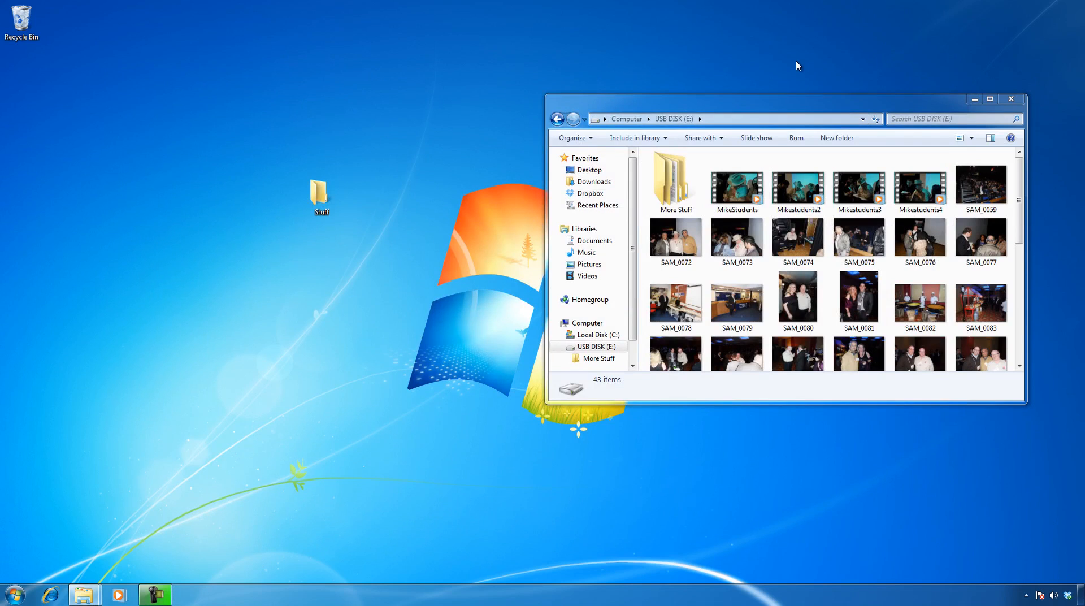
mouse_move(261, 217)
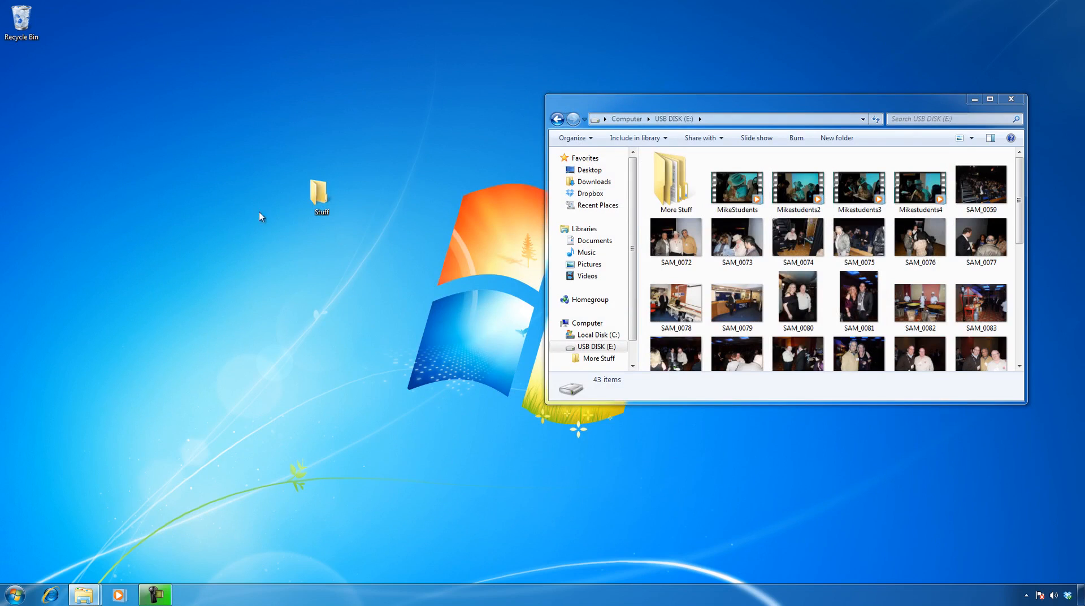
Step: Rename the USB disk photo SAM_0072 to 'Mike with friends'
left_click(676, 240)
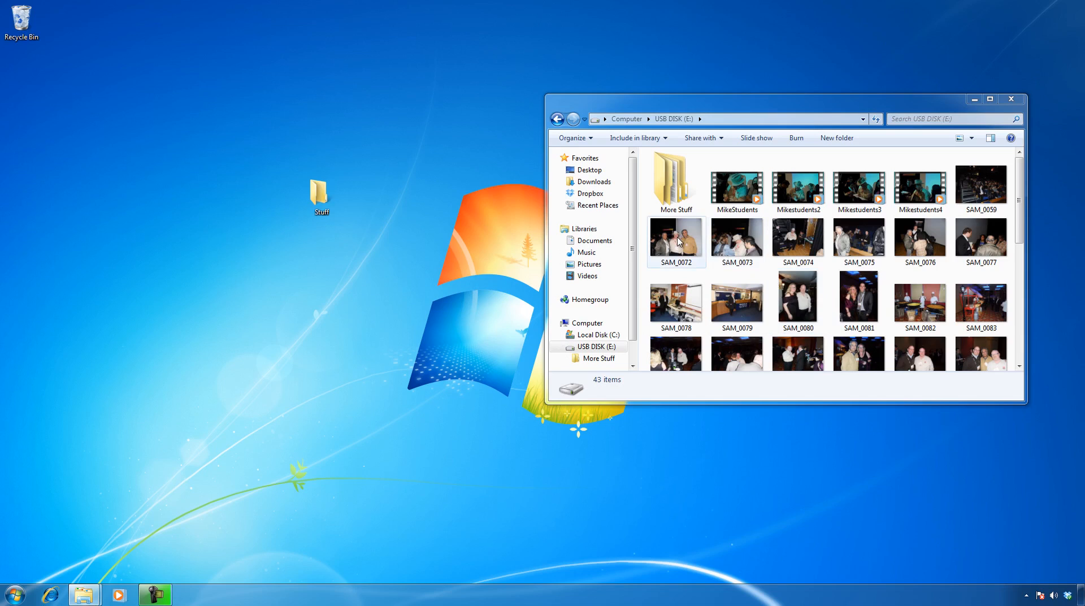
mouse_move(683, 242)
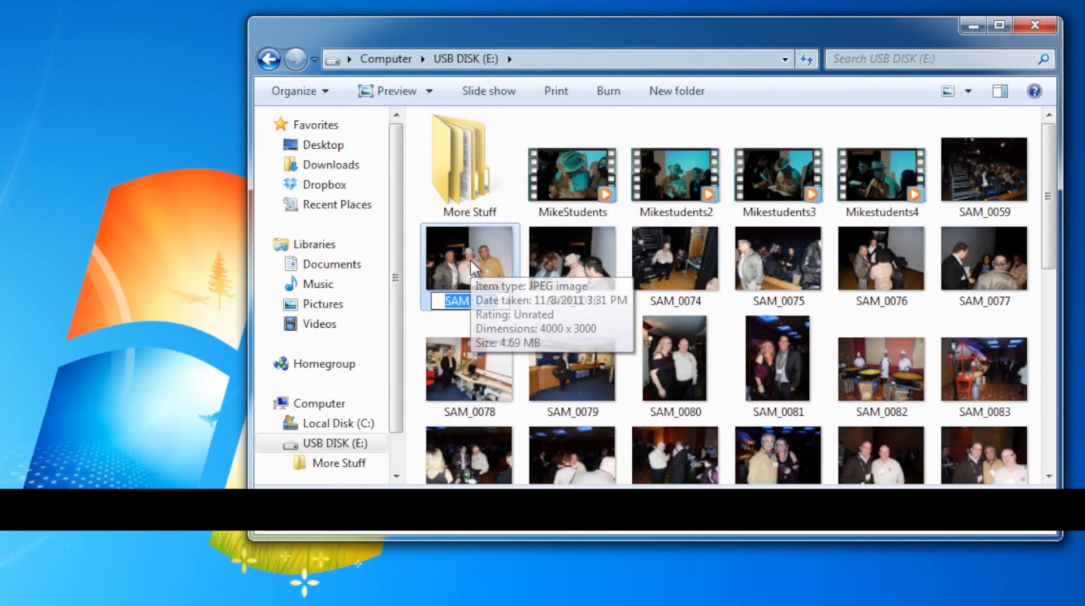
type("Mike with friends")
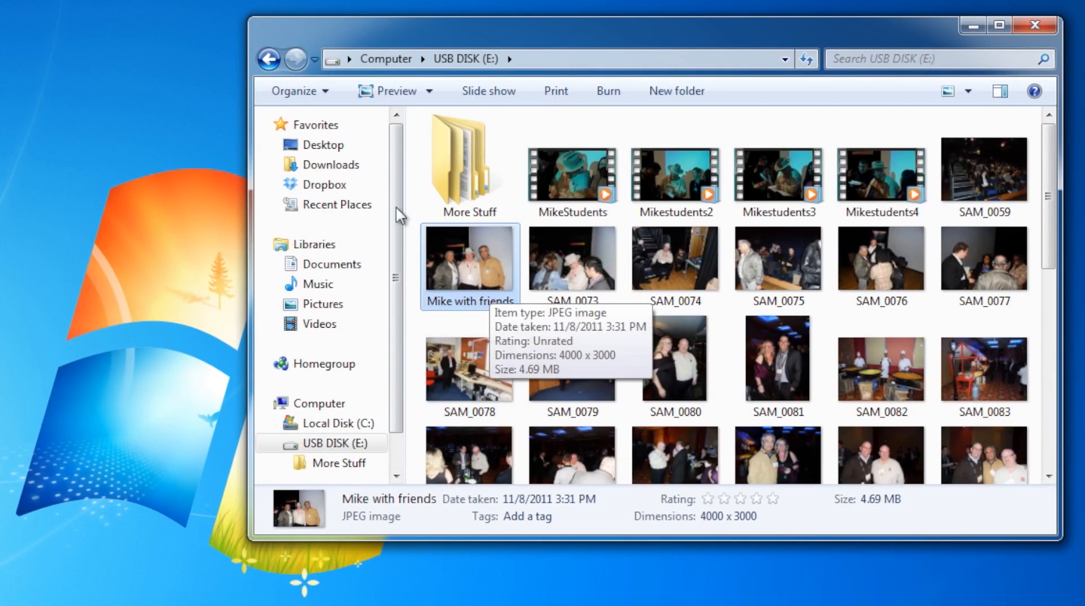
Step: In Folder Options View settings, uncheck Hide extensions for known file types and apply
left_click(300, 92)
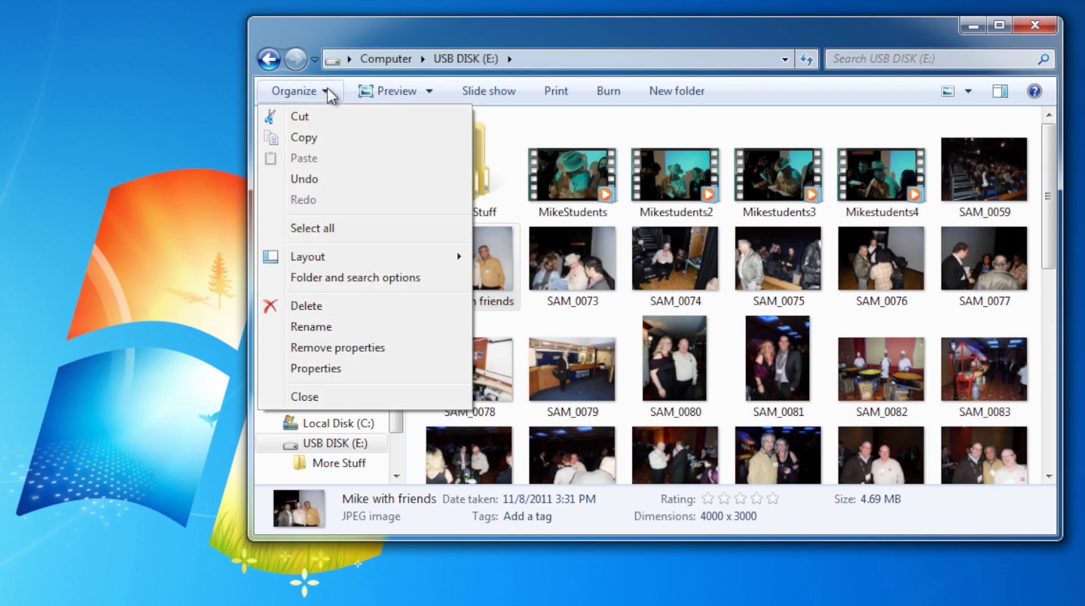
left_click(354, 278)
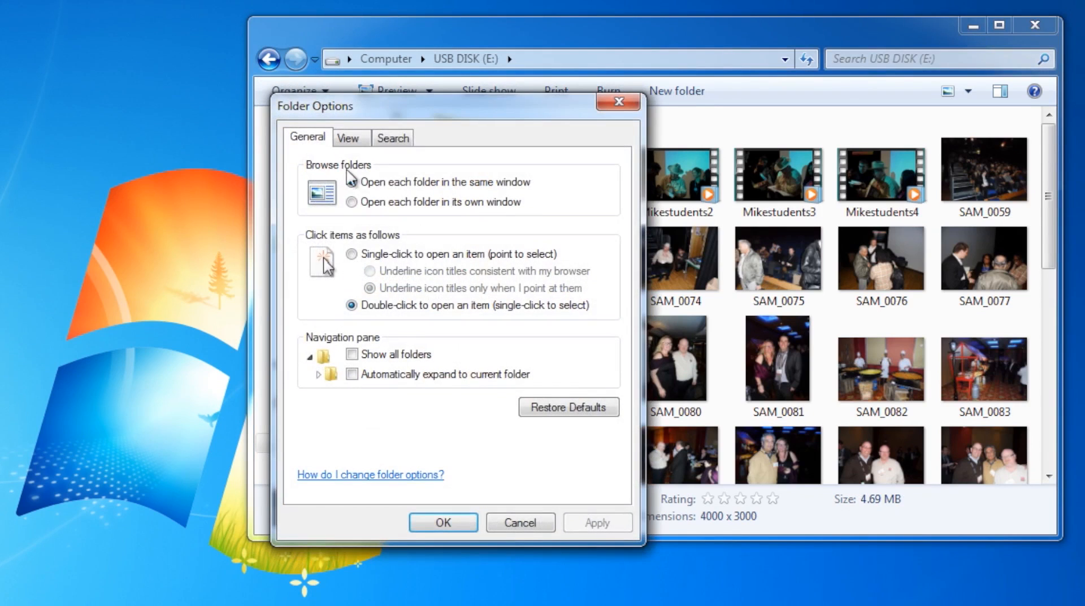
left_click(349, 137)
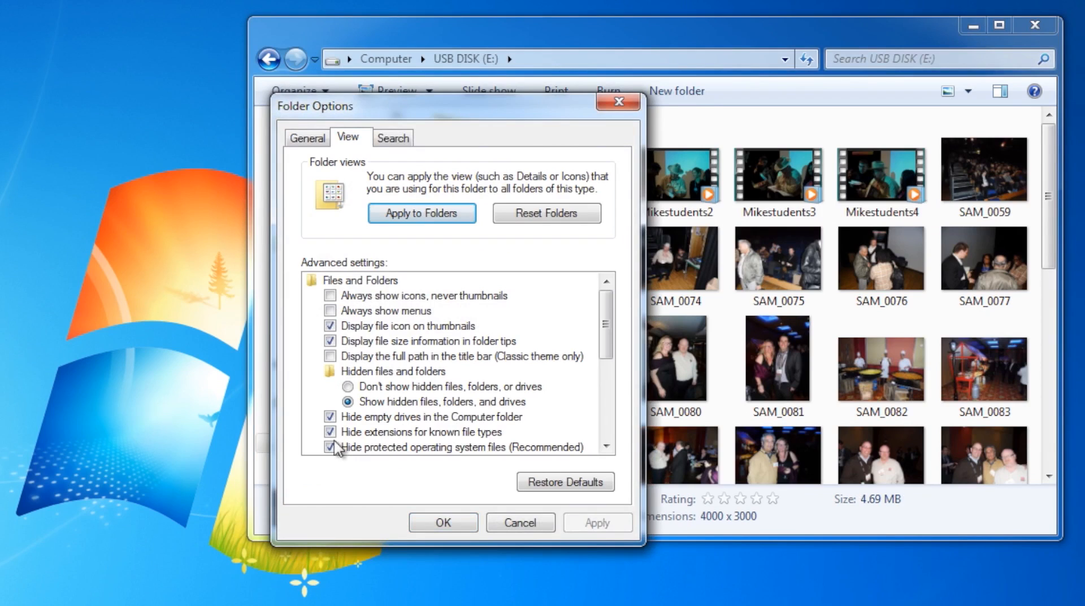
mouse_move(419, 439)
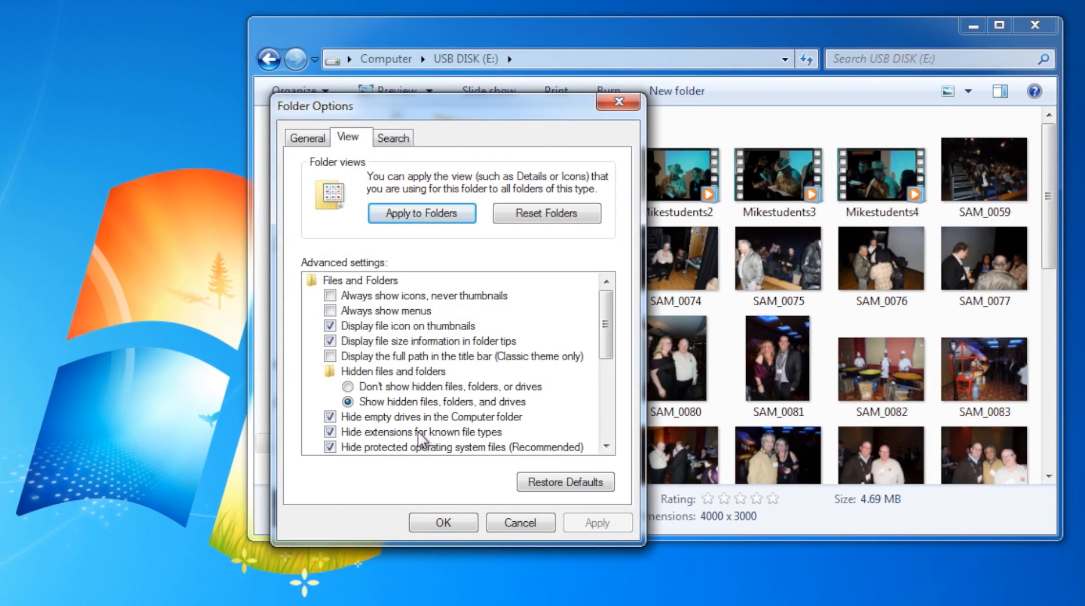
left_click(328, 432)
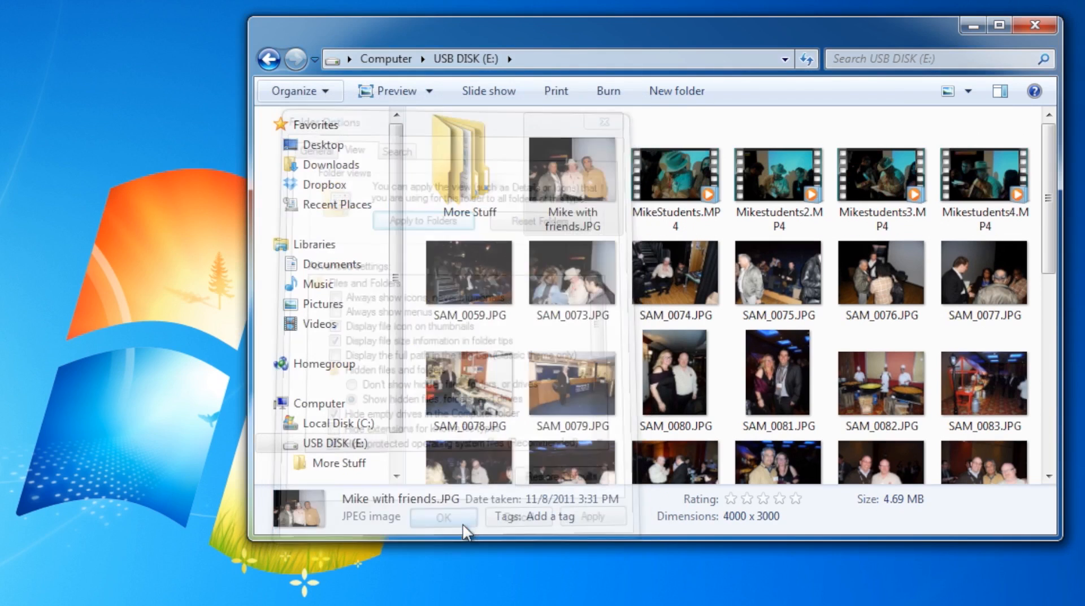
left_click(443, 518)
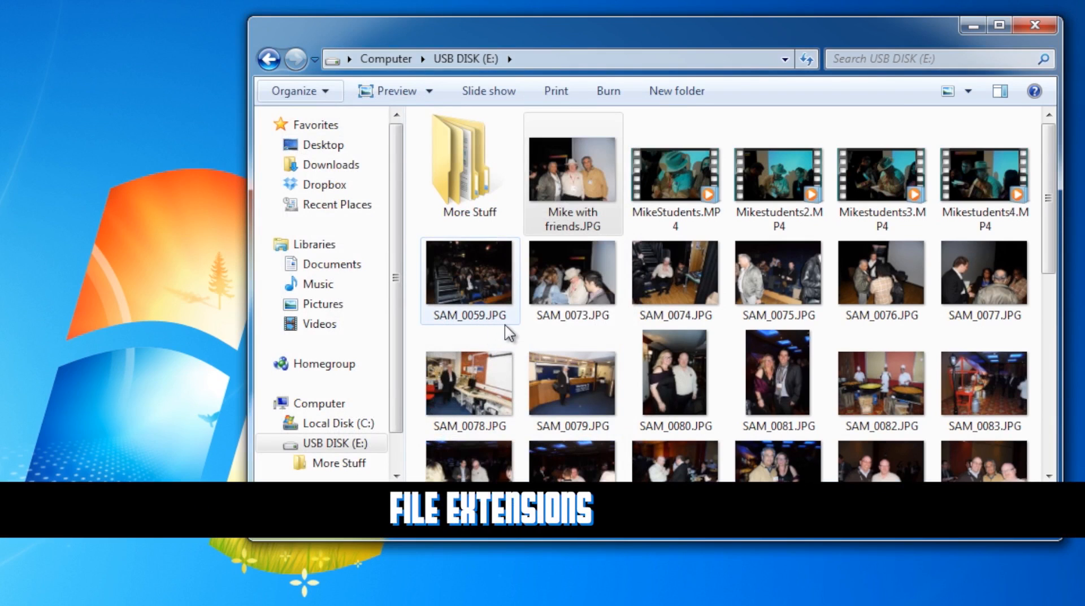
mouse_move(480, 325)
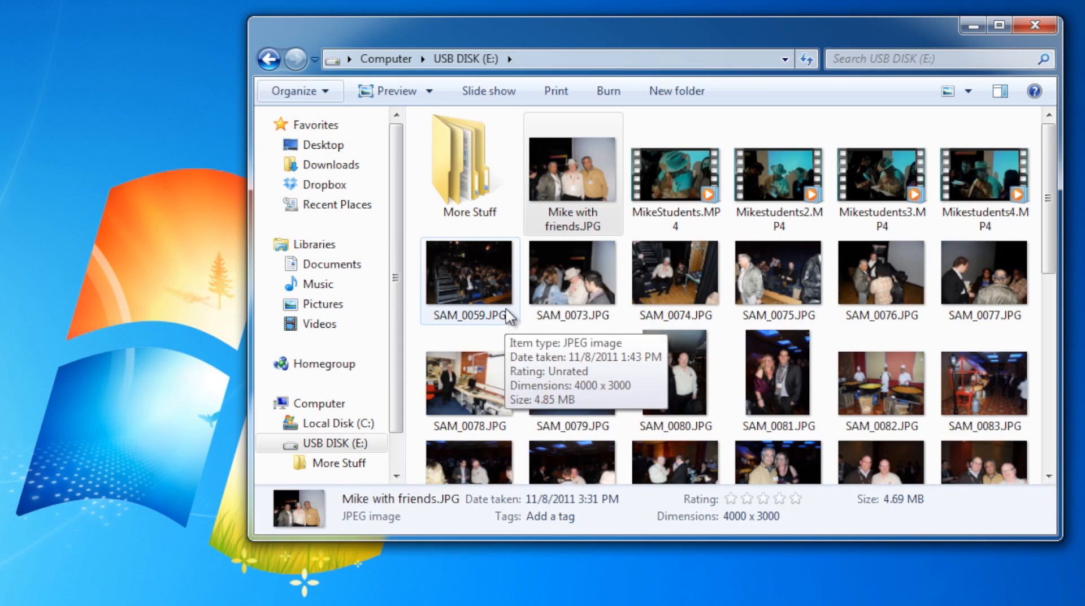
mouse_move(495, 285)
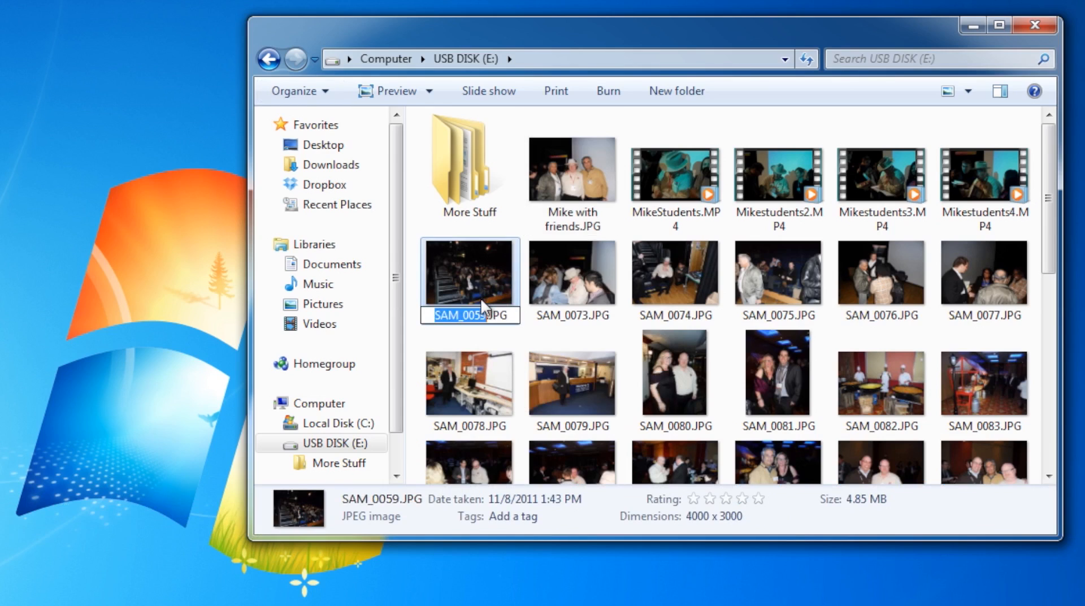
Step: Change SAM_0059.JPG's extension to .DOC and confirm the Rename warning
left_click(470, 315)
type("DOC")
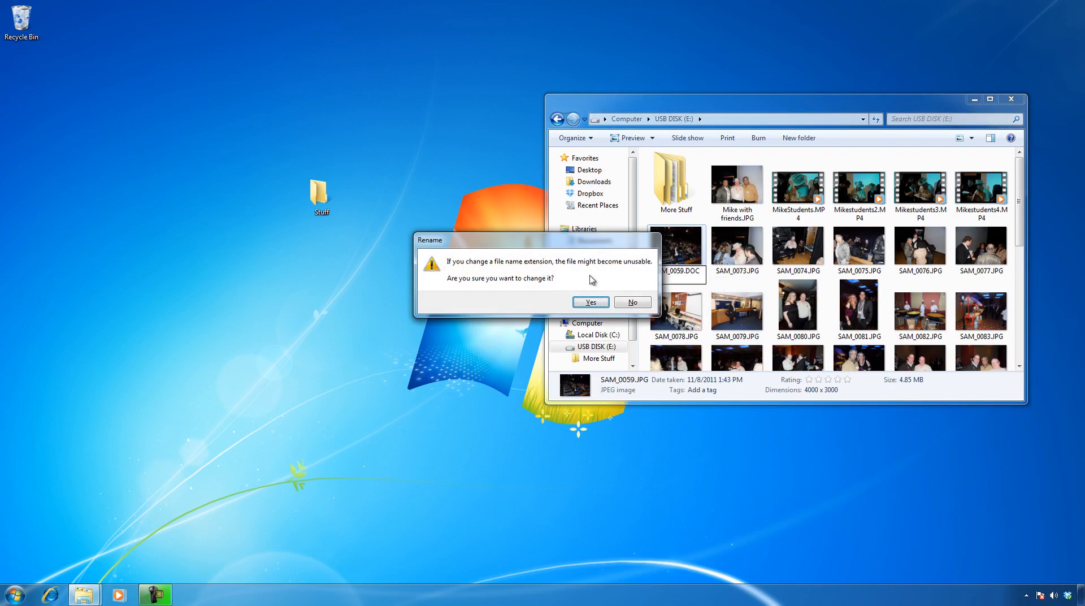
left_click(590, 302)
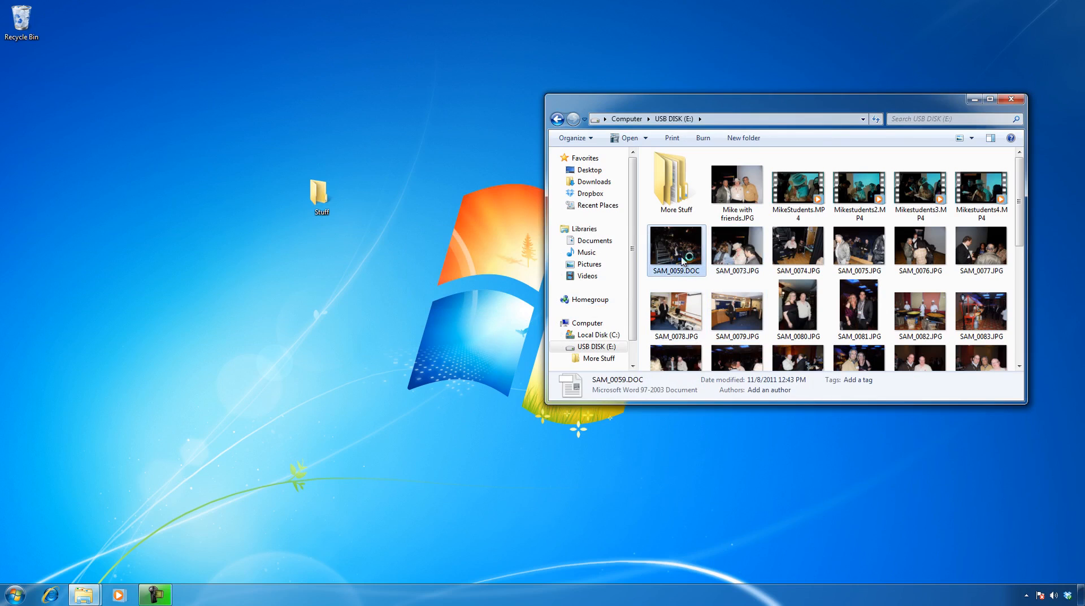
Step: Open SAM_0059.DOC in OpenOffice.org, accept the ASCII filter, then close the frozen program
double_click(676, 251)
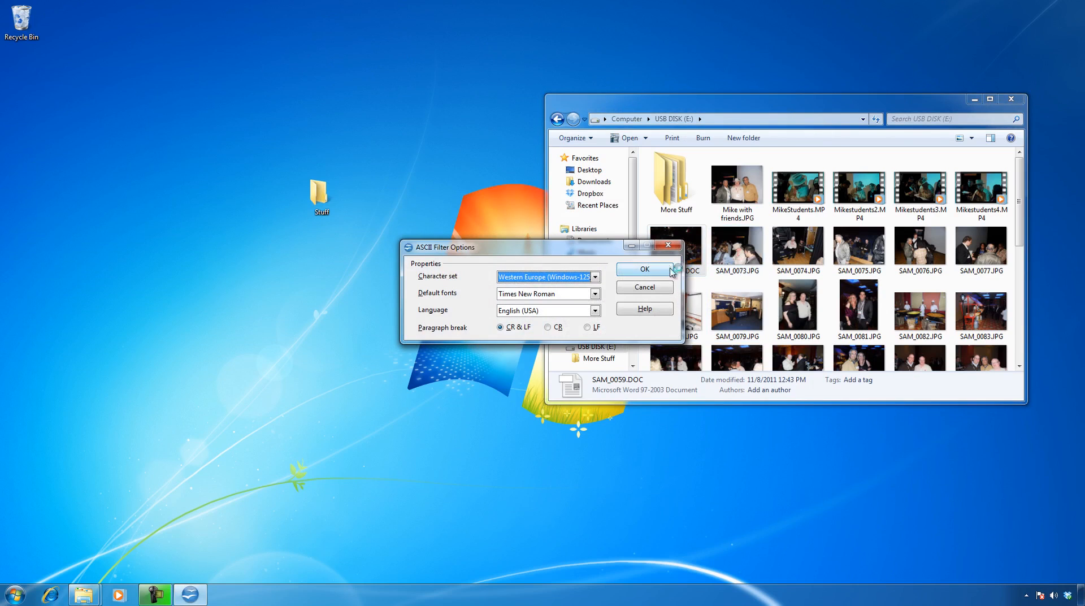
left_click(644, 269)
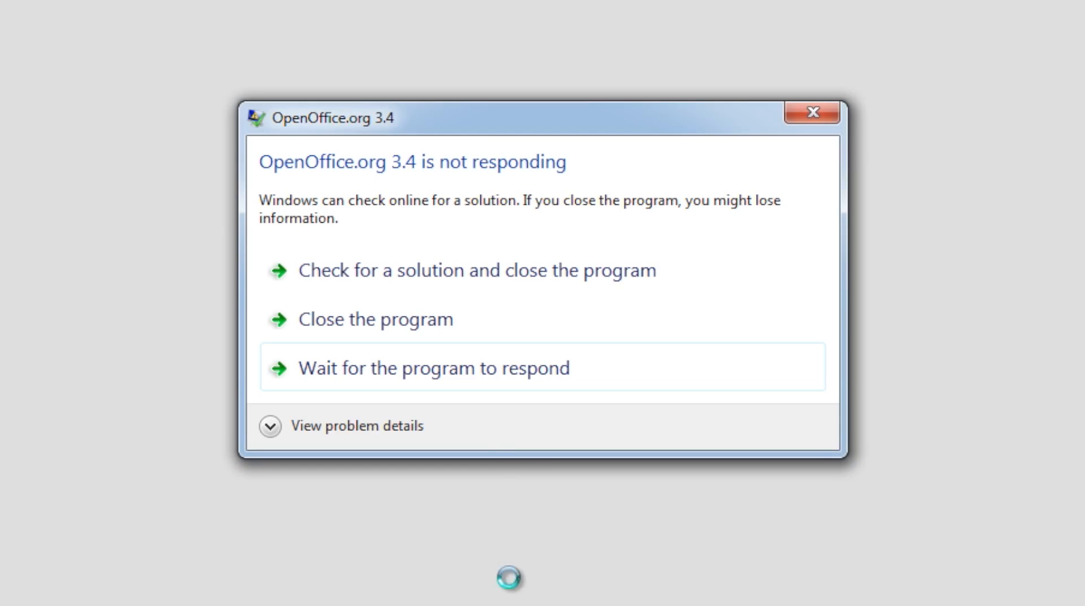
mouse_move(429, 338)
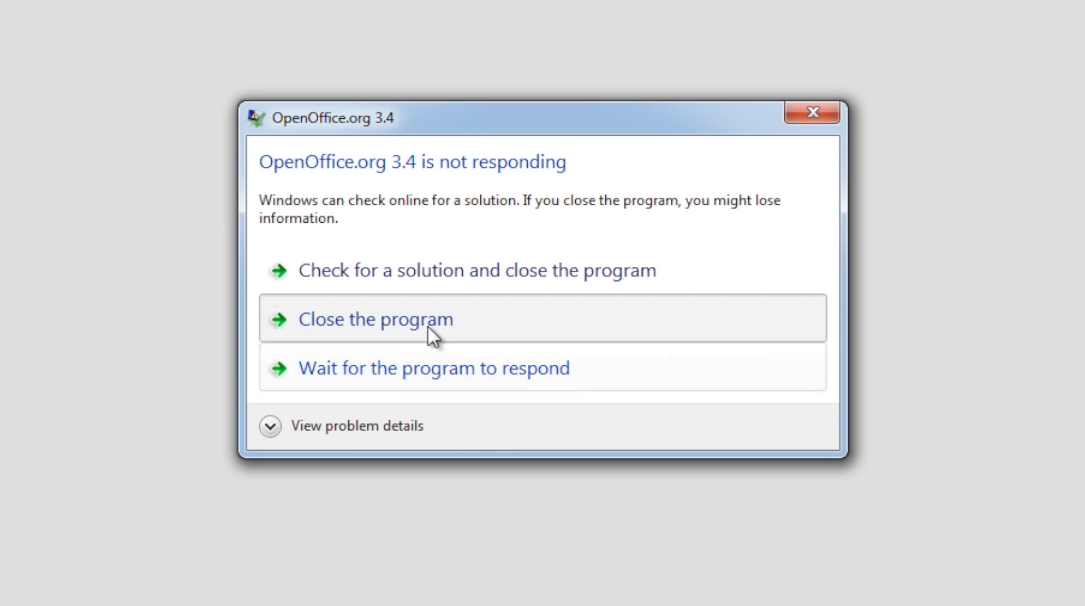
left_click(375, 320)
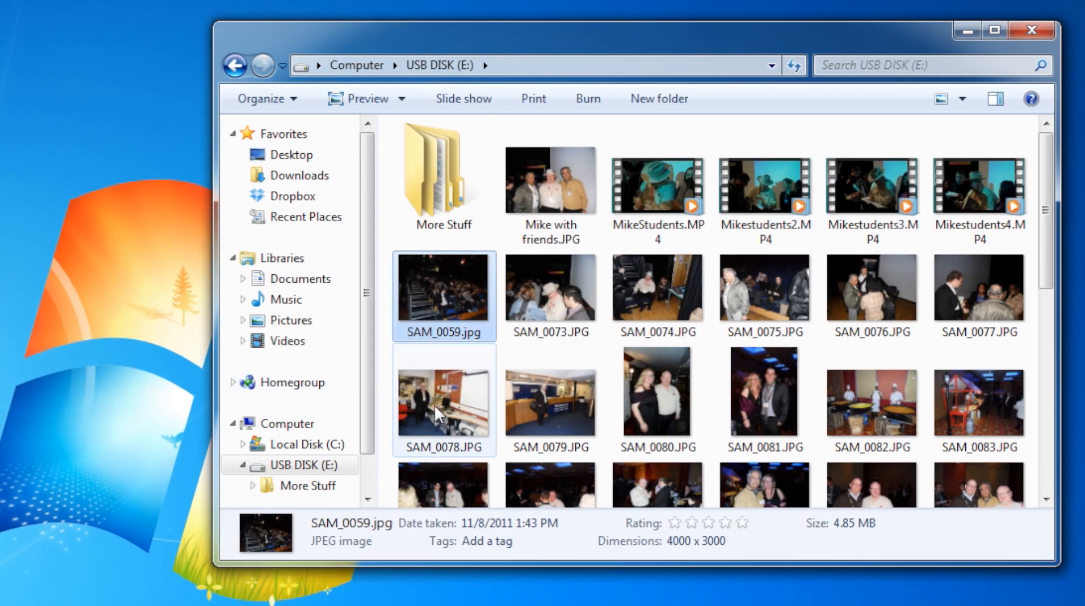
mouse_move(427, 310)
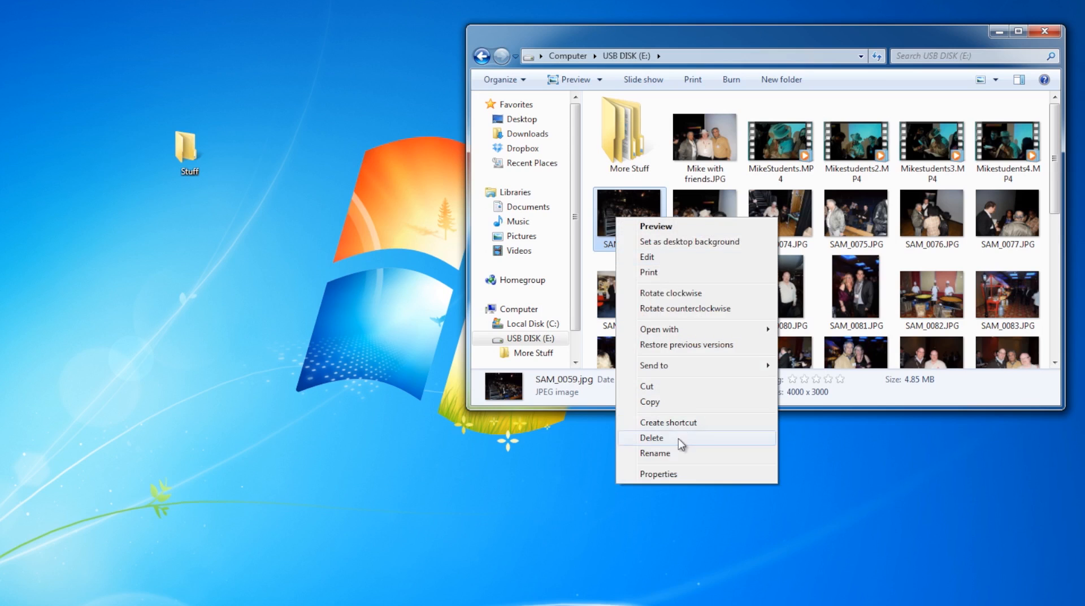
Step: Mark SAM_0059.jpg as Hidden in its Properties and apply
left_click(658, 473)
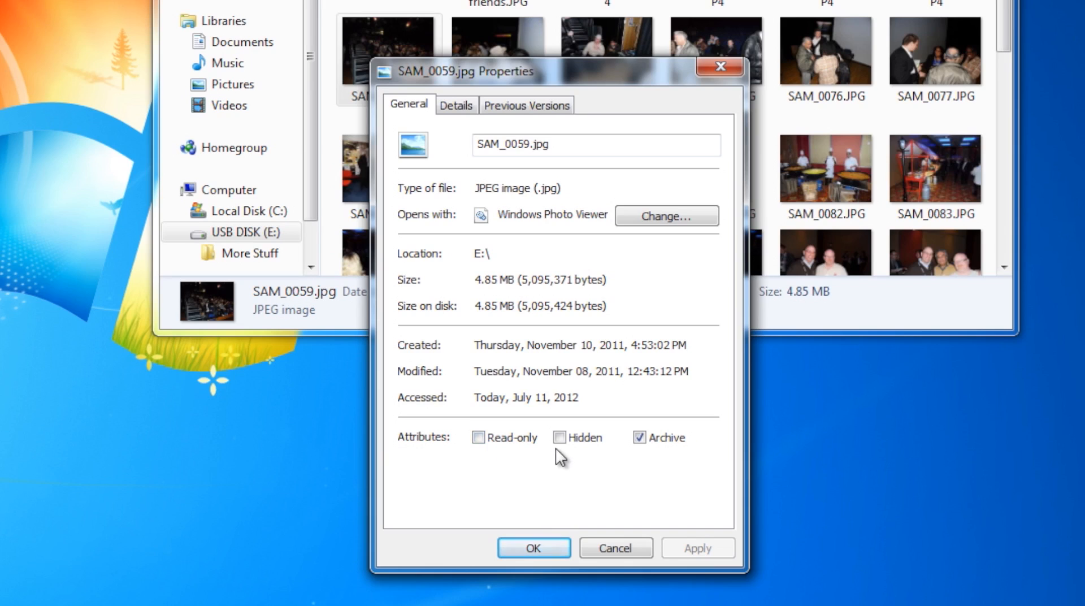
left_click(558, 437)
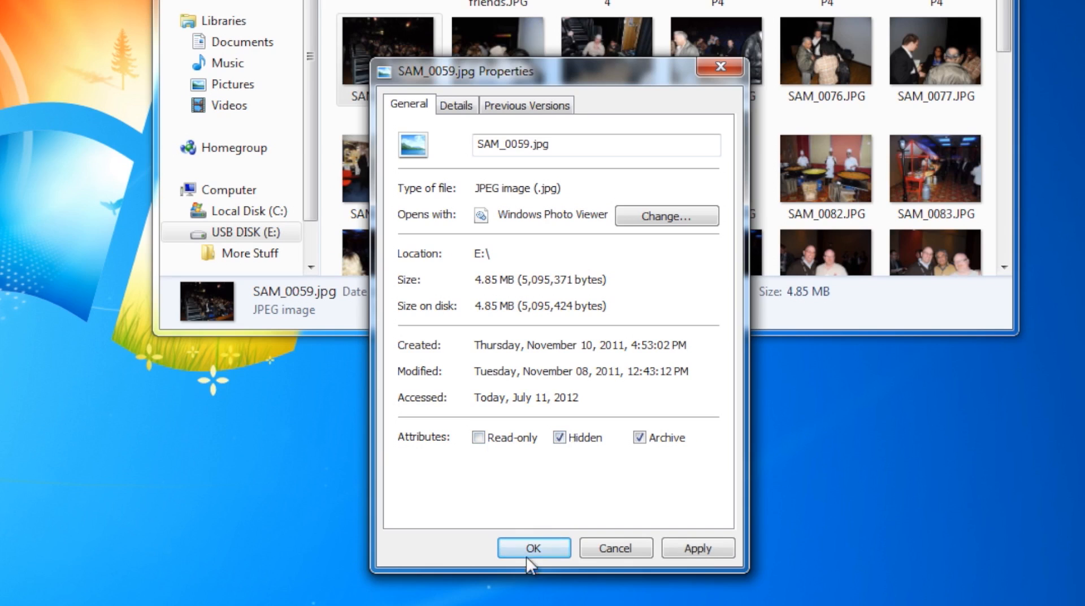
left_click(533, 548)
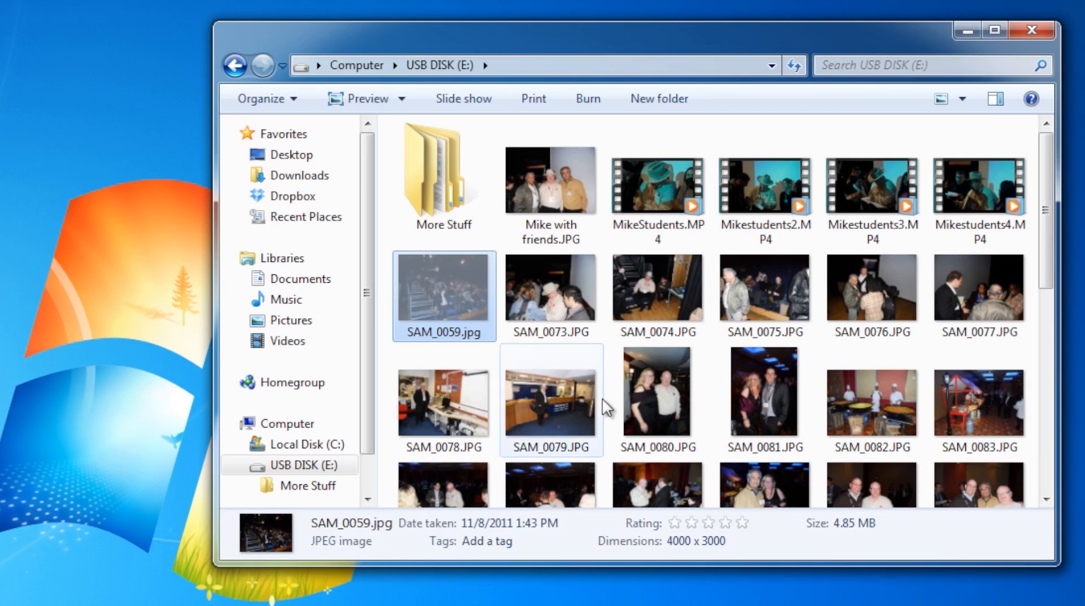
mouse_move(1046, 351)
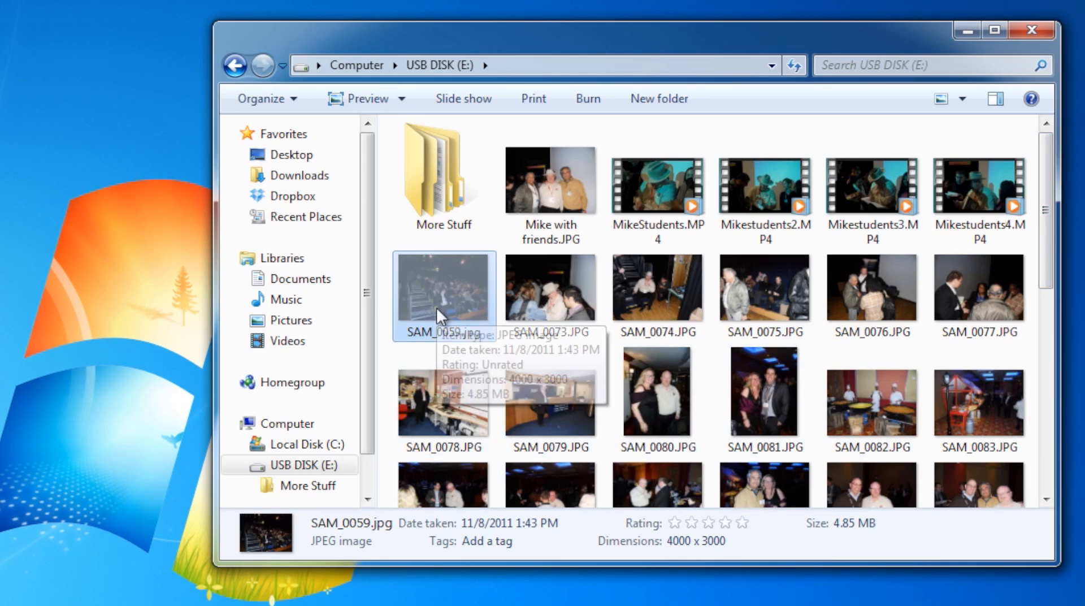
Step: In Folder Options View settings, choose Don't show hidden files and folders
left_click(263, 99)
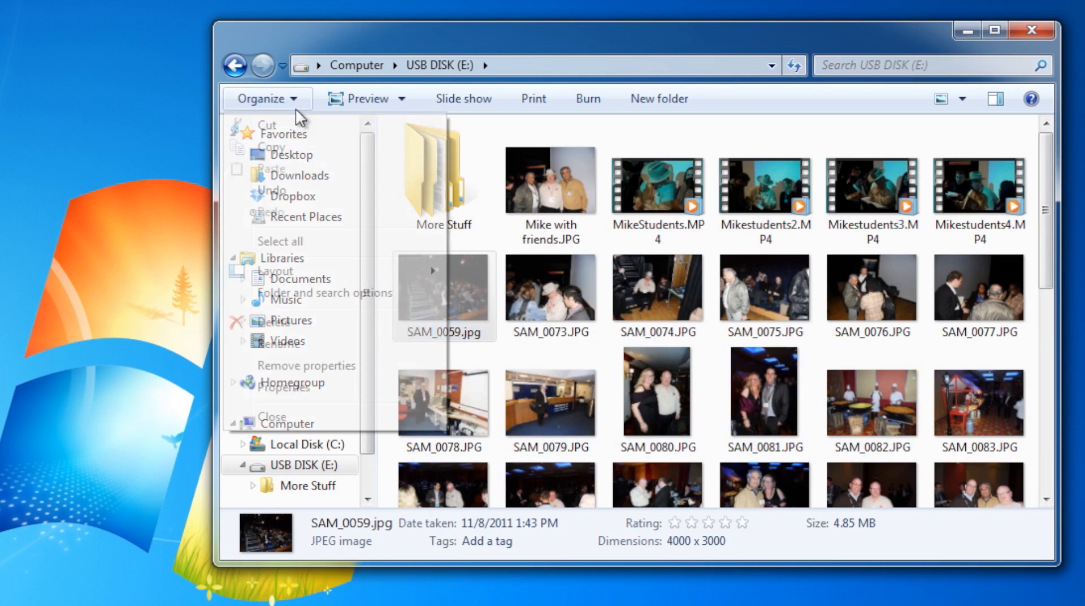
left_click(323, 293)
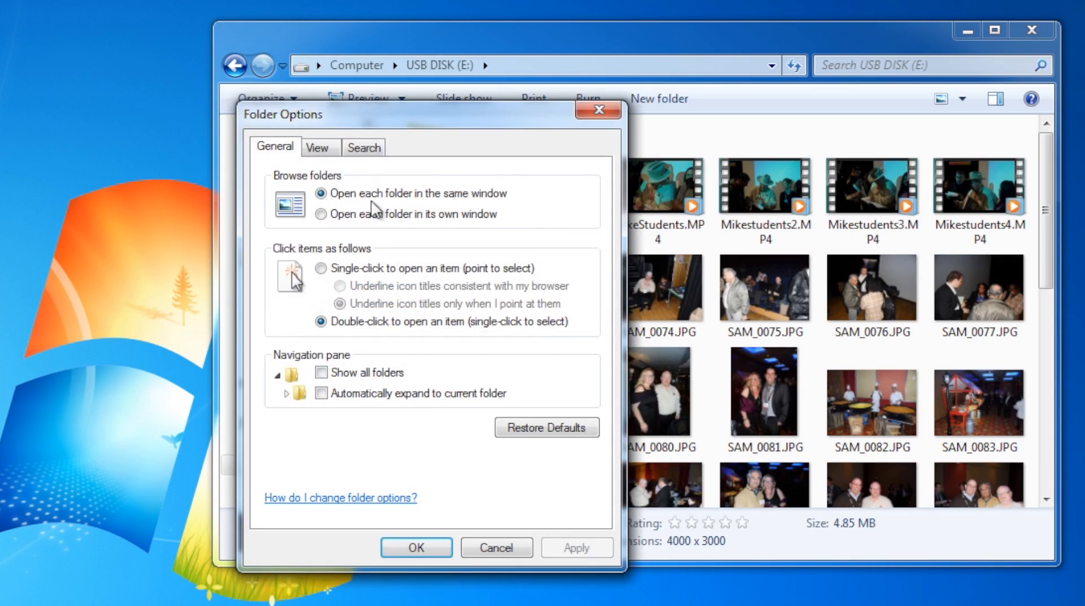
left_click(318, 147)
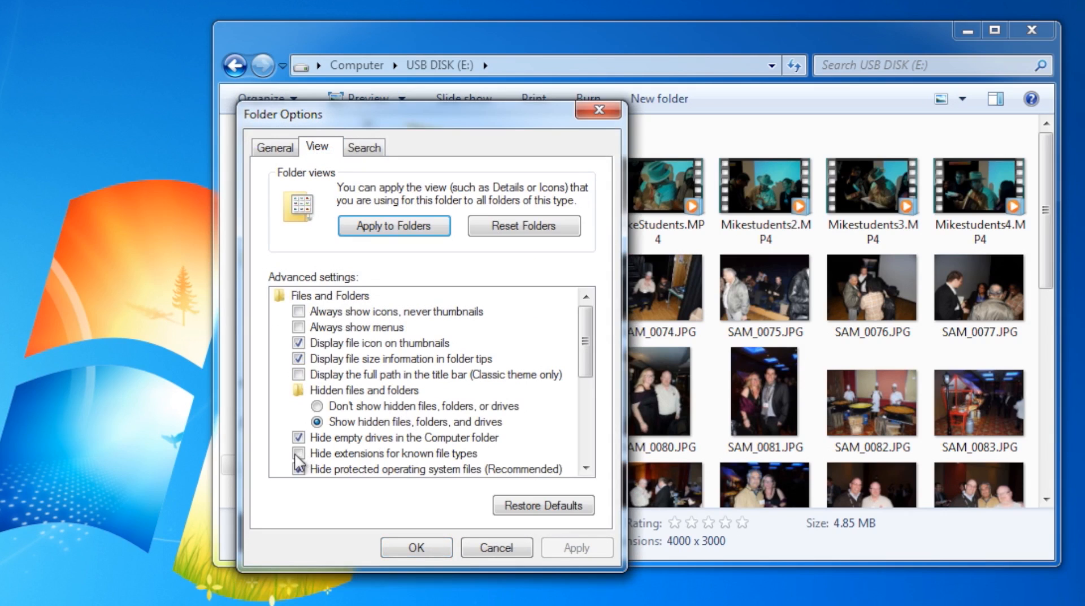
left_click(311, 405)
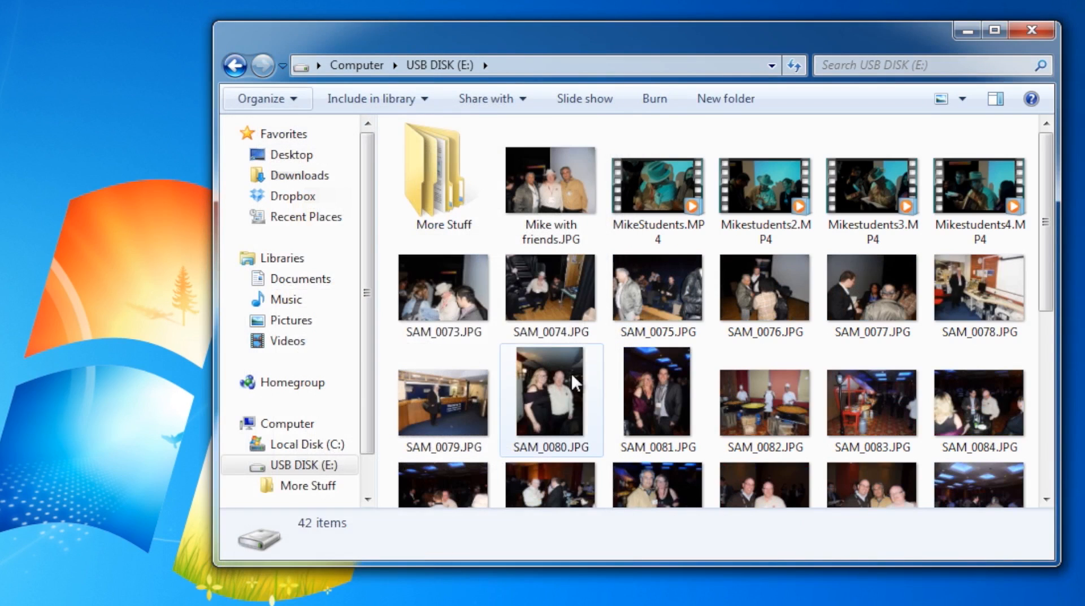
mouse_move(563, 358)
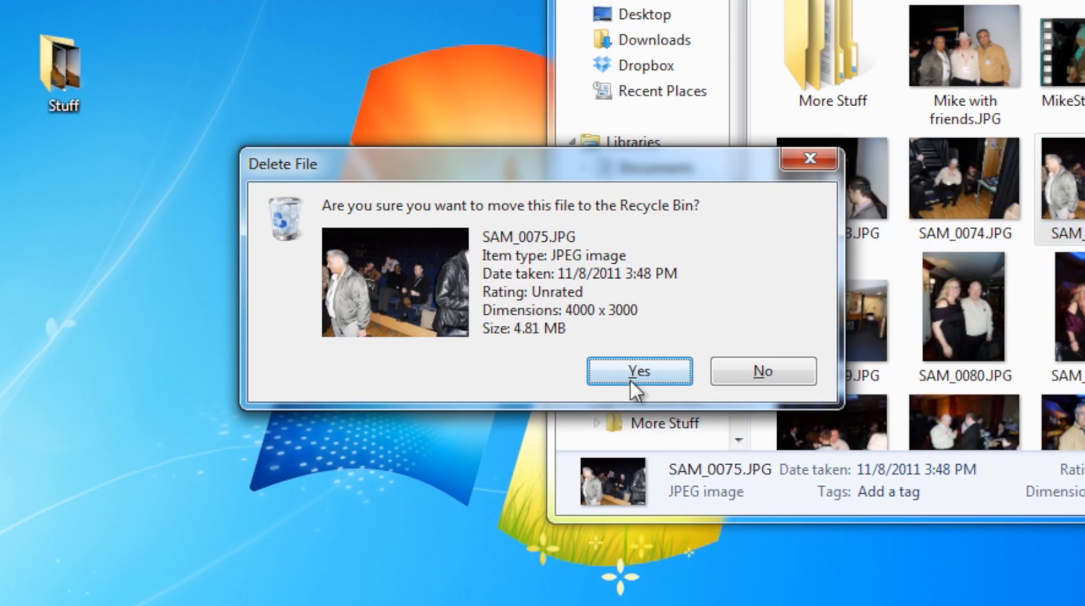
Step: Confirm moving SAM_0075.JPG to the Recycle Bin, check the bin, and close its window
left_click(640, 372)
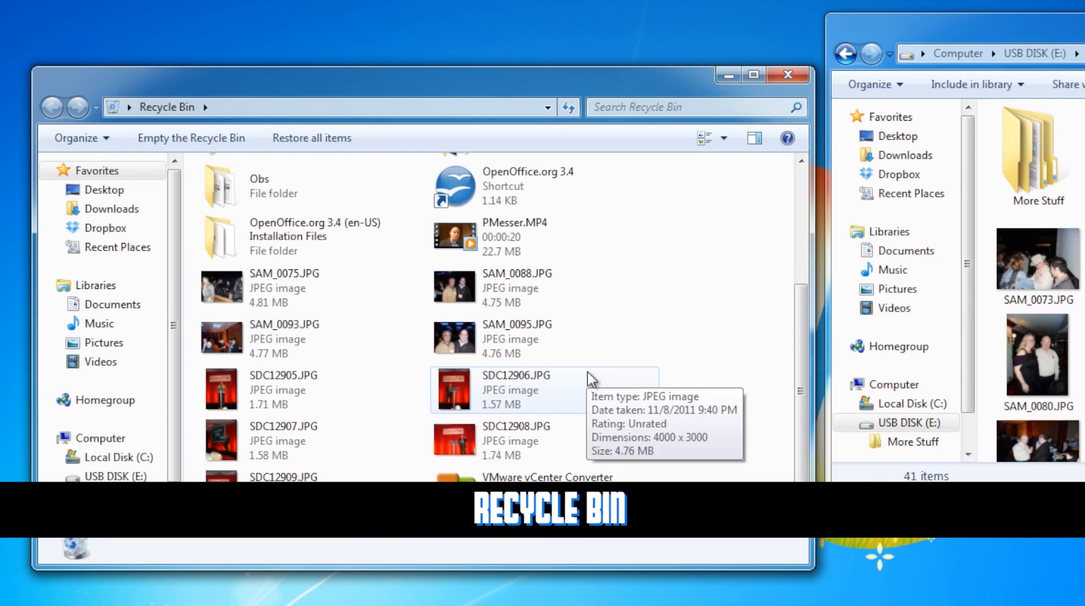
mouse_move(838, 106)
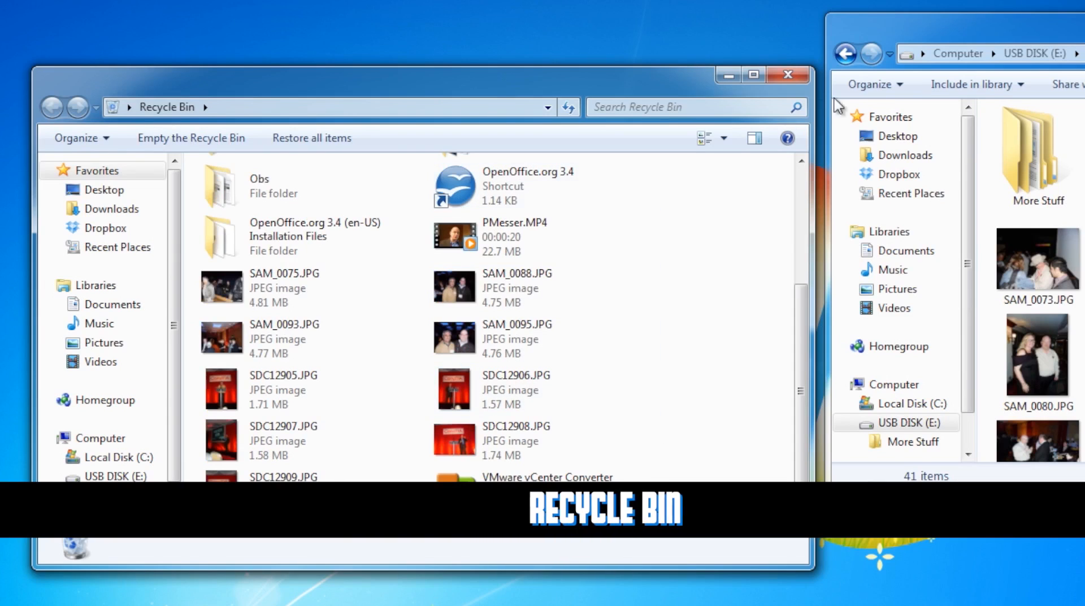
left_click(785, 75)
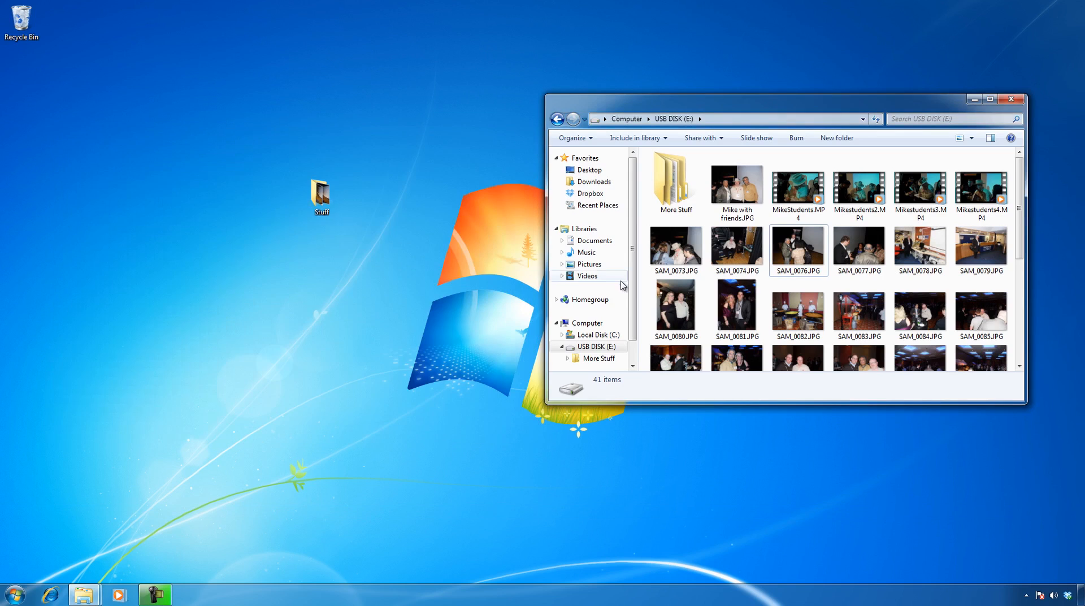
Step: Permanently delete SAM_0082.JPG with Shift+Delete, bypassing the Recycle Bin
left_click(798, 310)
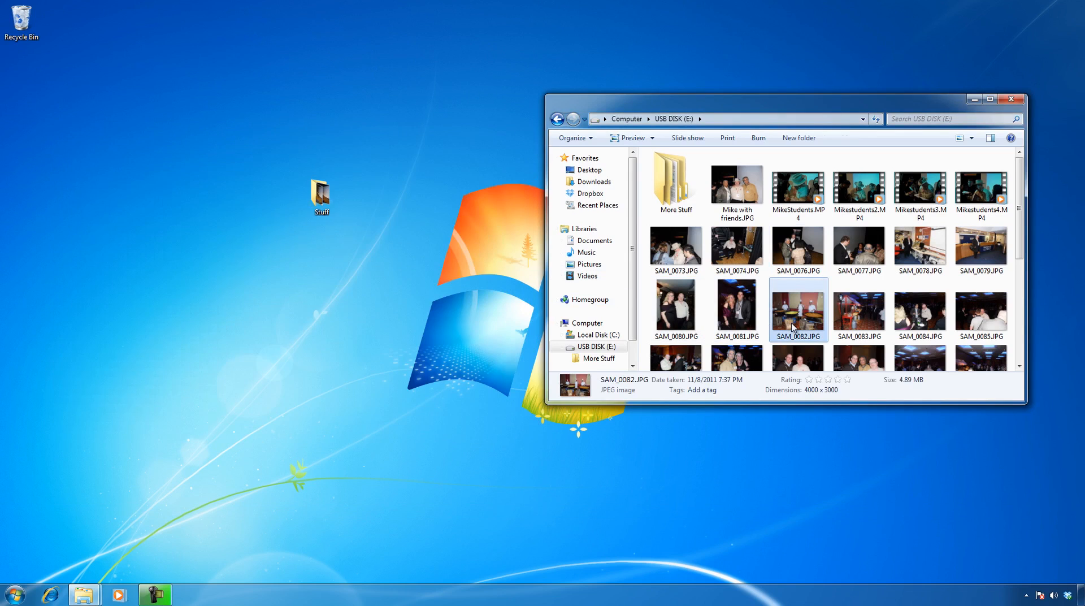
mouse_move(798, 323)
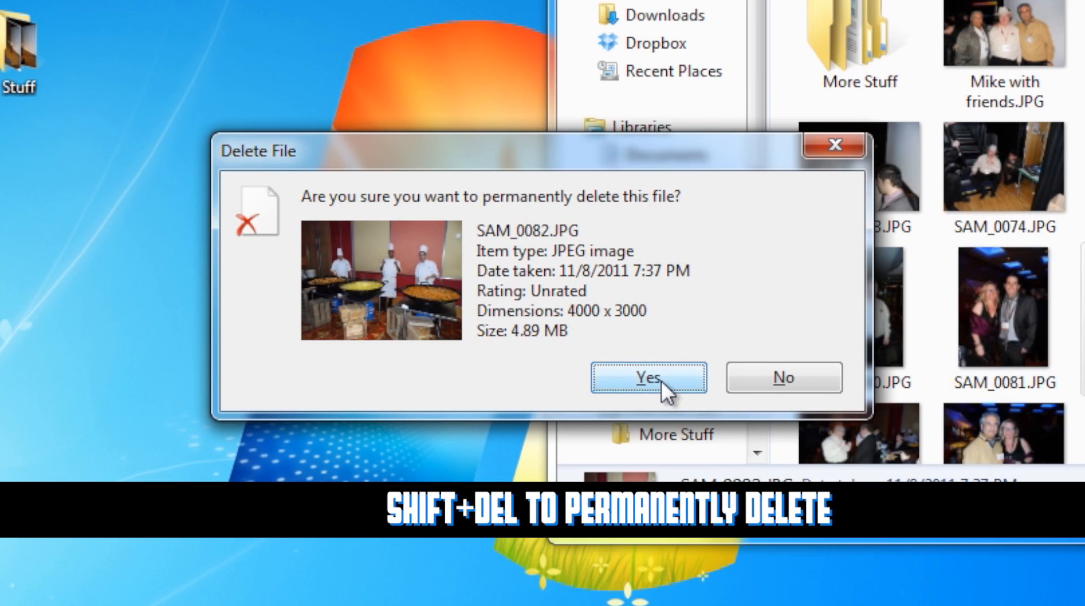
left_click(648, 377)
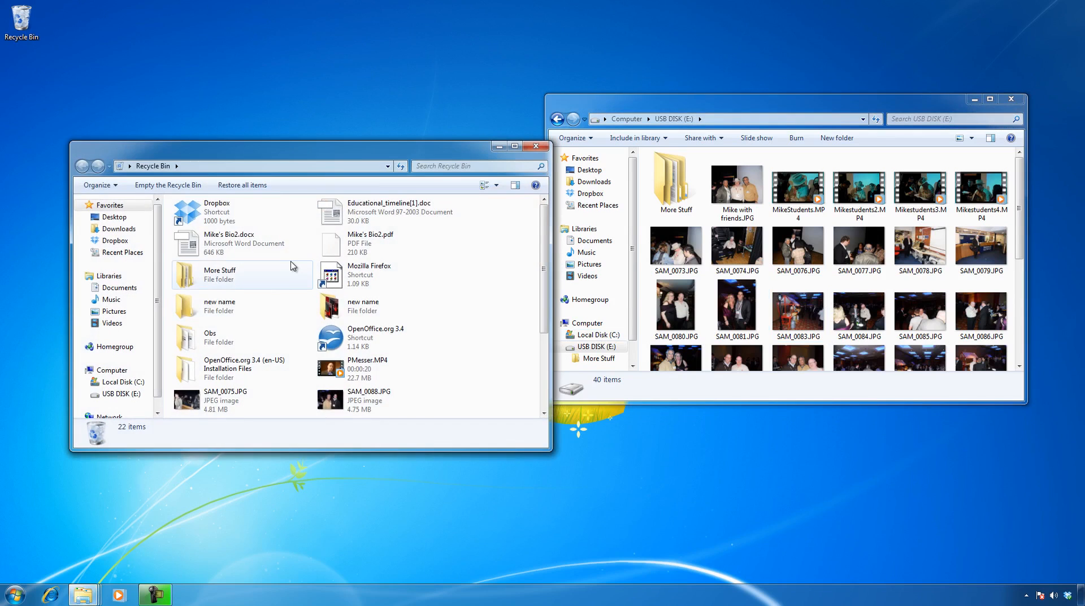
Step: Restore SAM_0075.JPG from the Recycle Bin and find it back on the USB disk
left_click(224, 278)
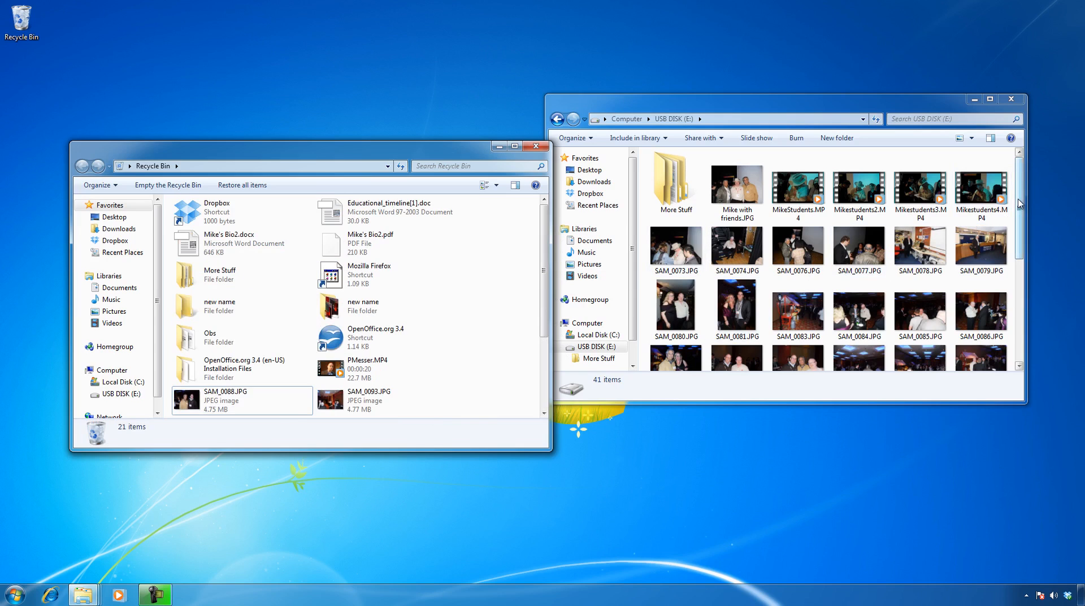
scroll("down", 3)
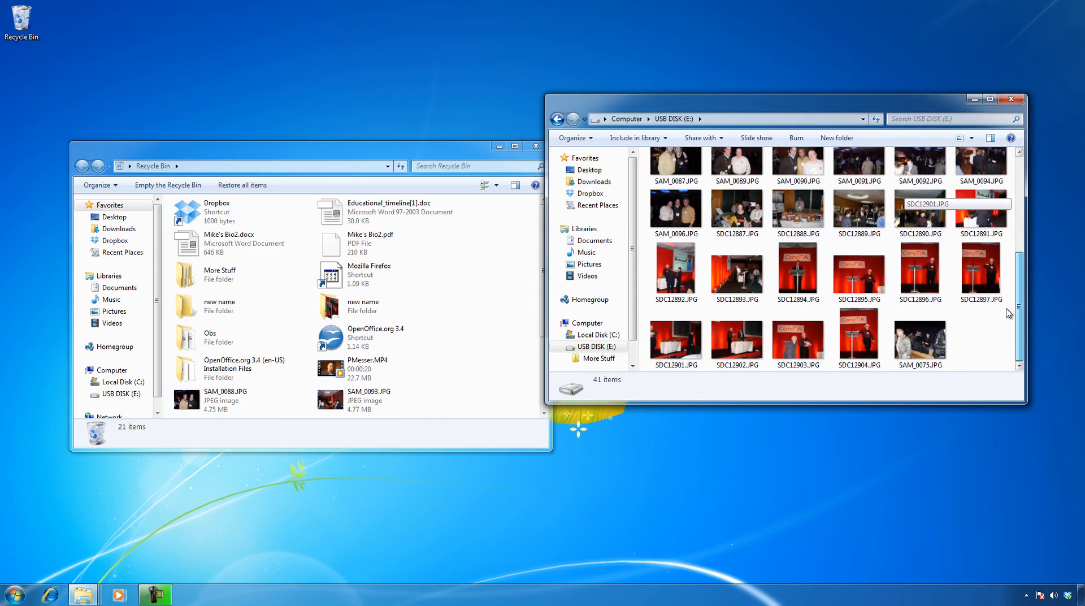